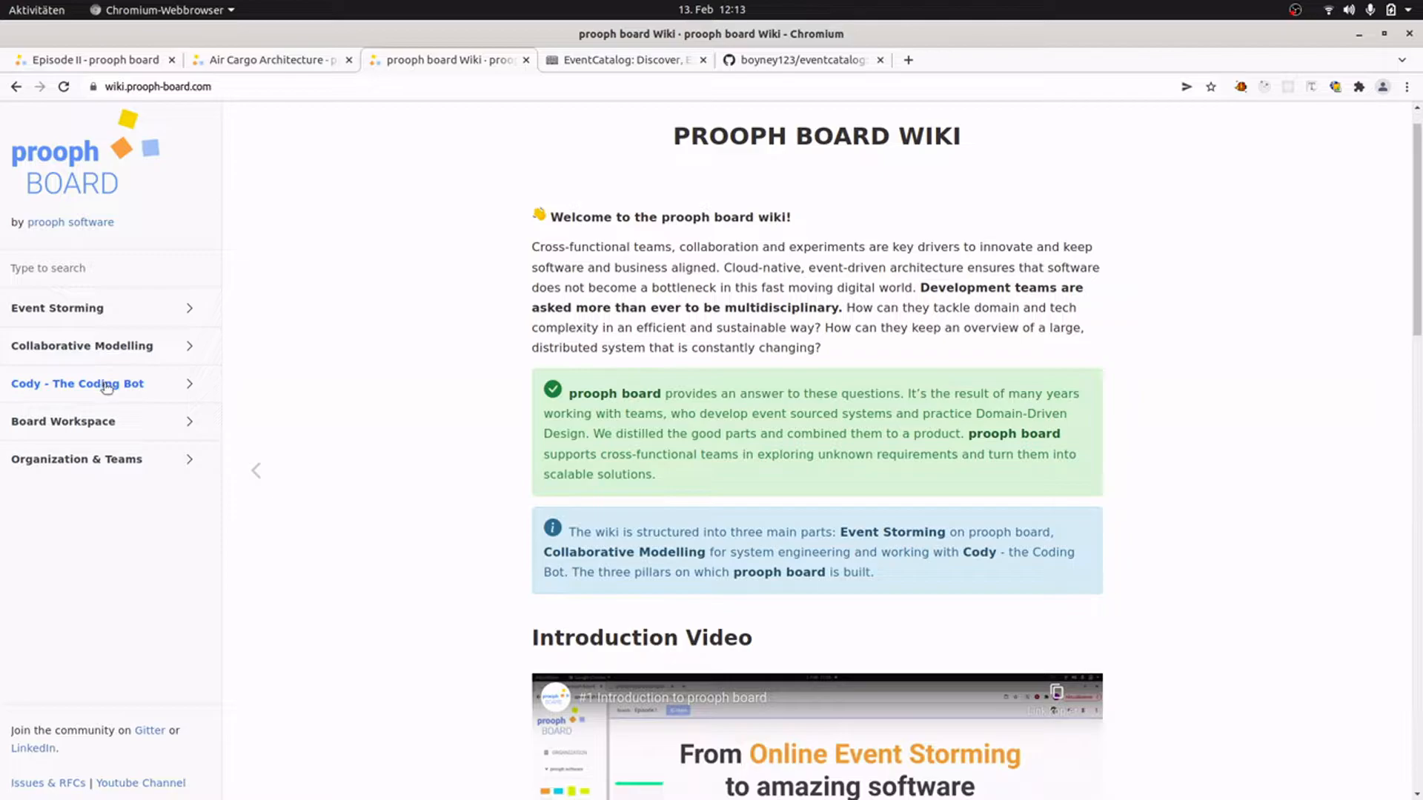
Show the Server Implementation wiki page under Cody - The Coding Bot.
{"action": "left_click", "coordinate": [77, 383]}
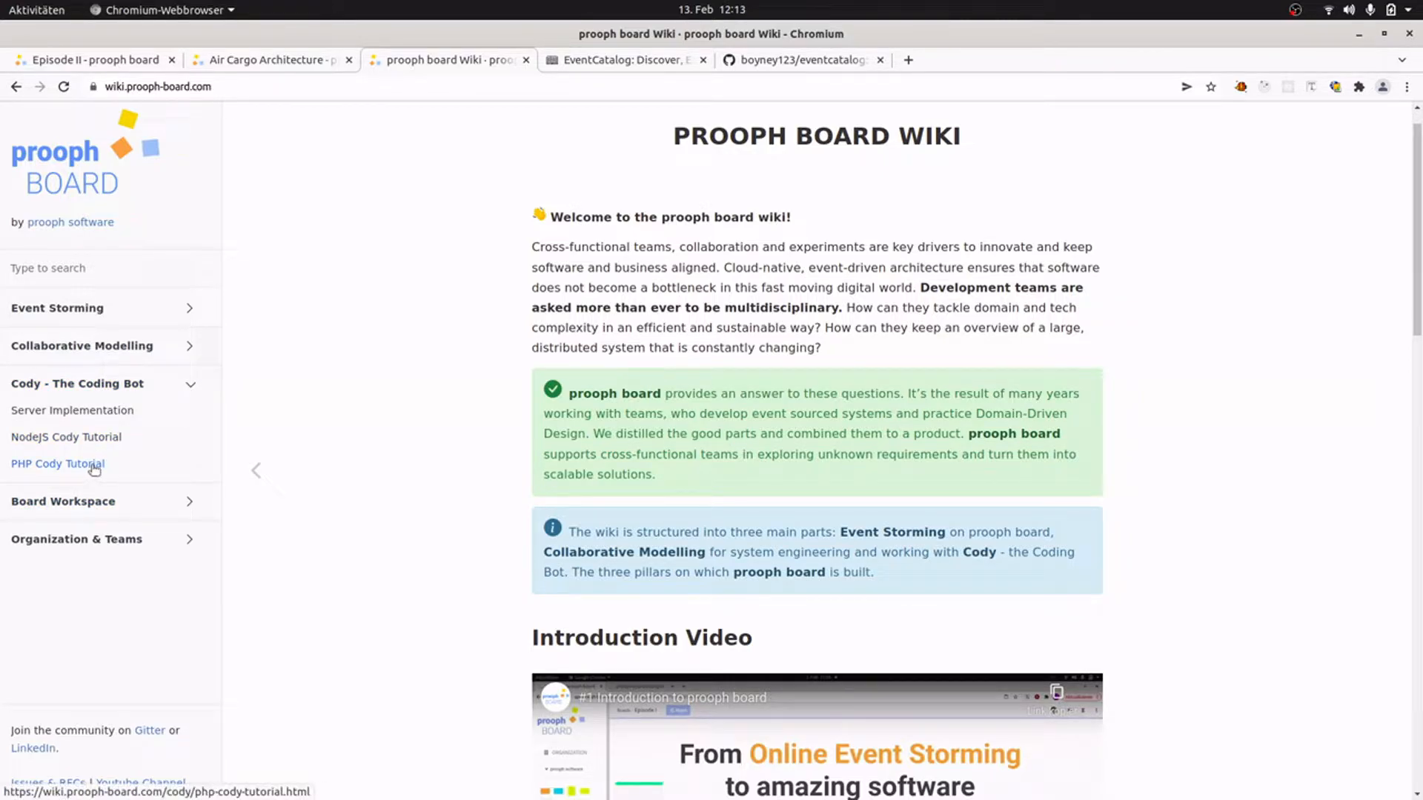
{"action": "mouse_move", "coordinate": [73, 411]}
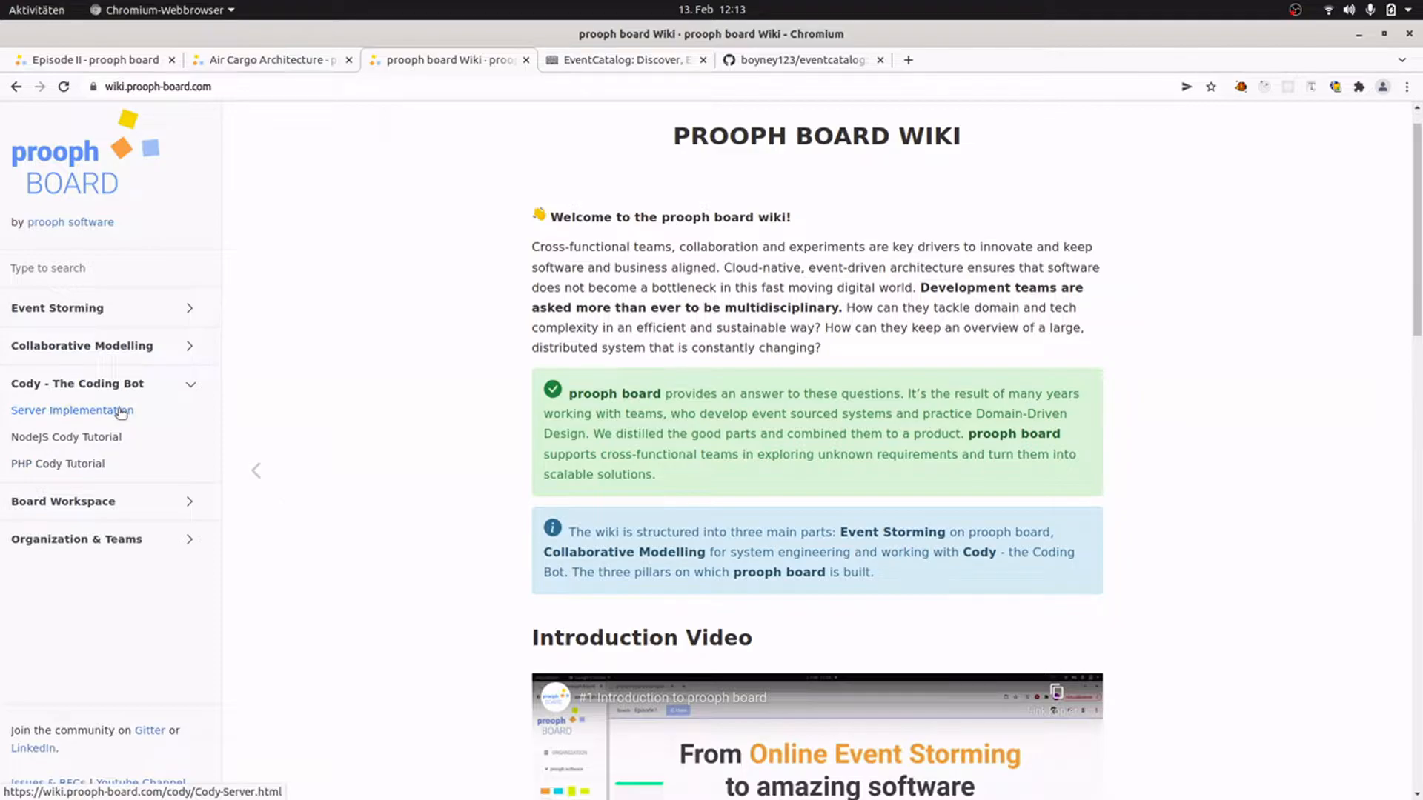
{"action": "left_click", "coordinate": [71, 411]}
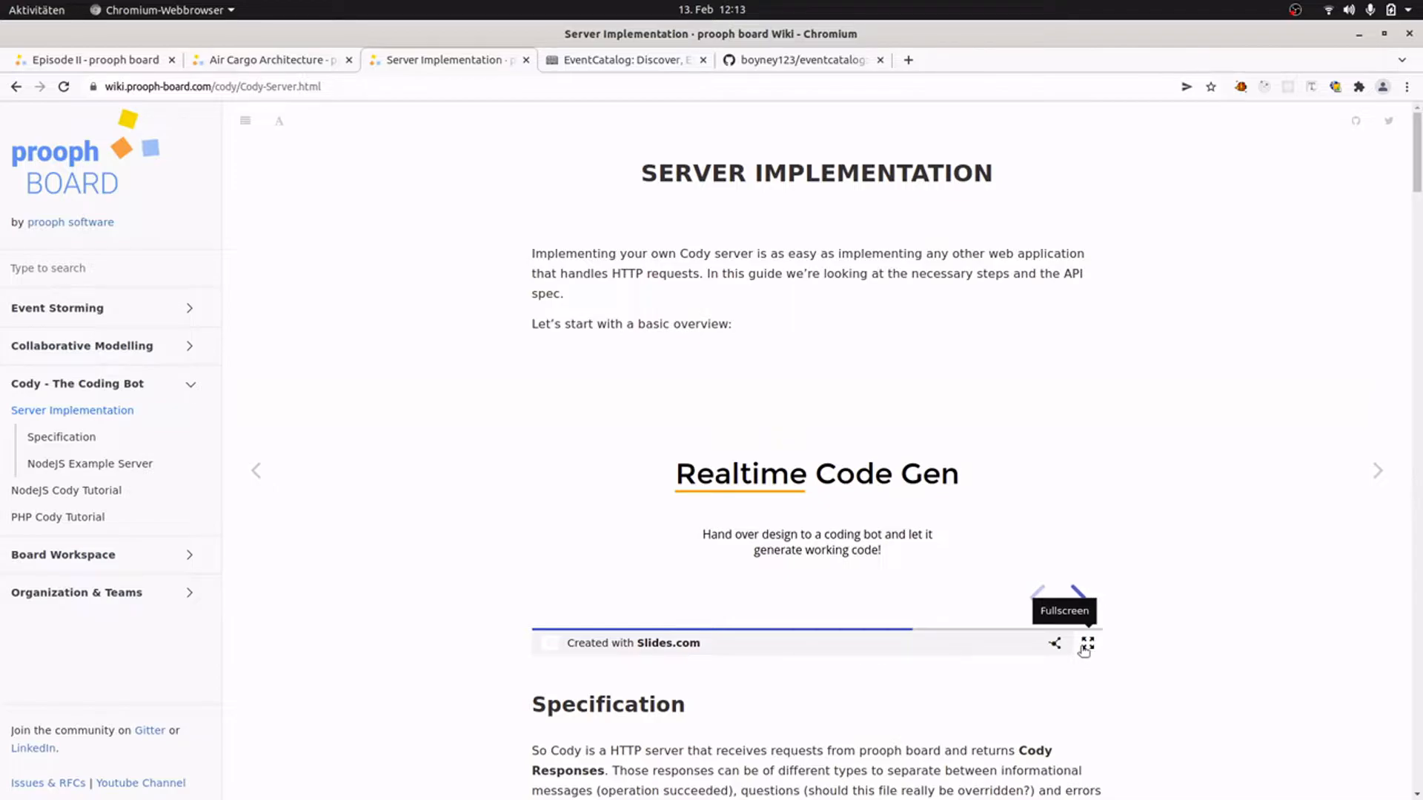
Play the embedded deck fullscreen and advance past 'Say Hello to Cody' to 'Trigger Cody'.
{"action": "left_click", "coordinate": [1087, 645]}
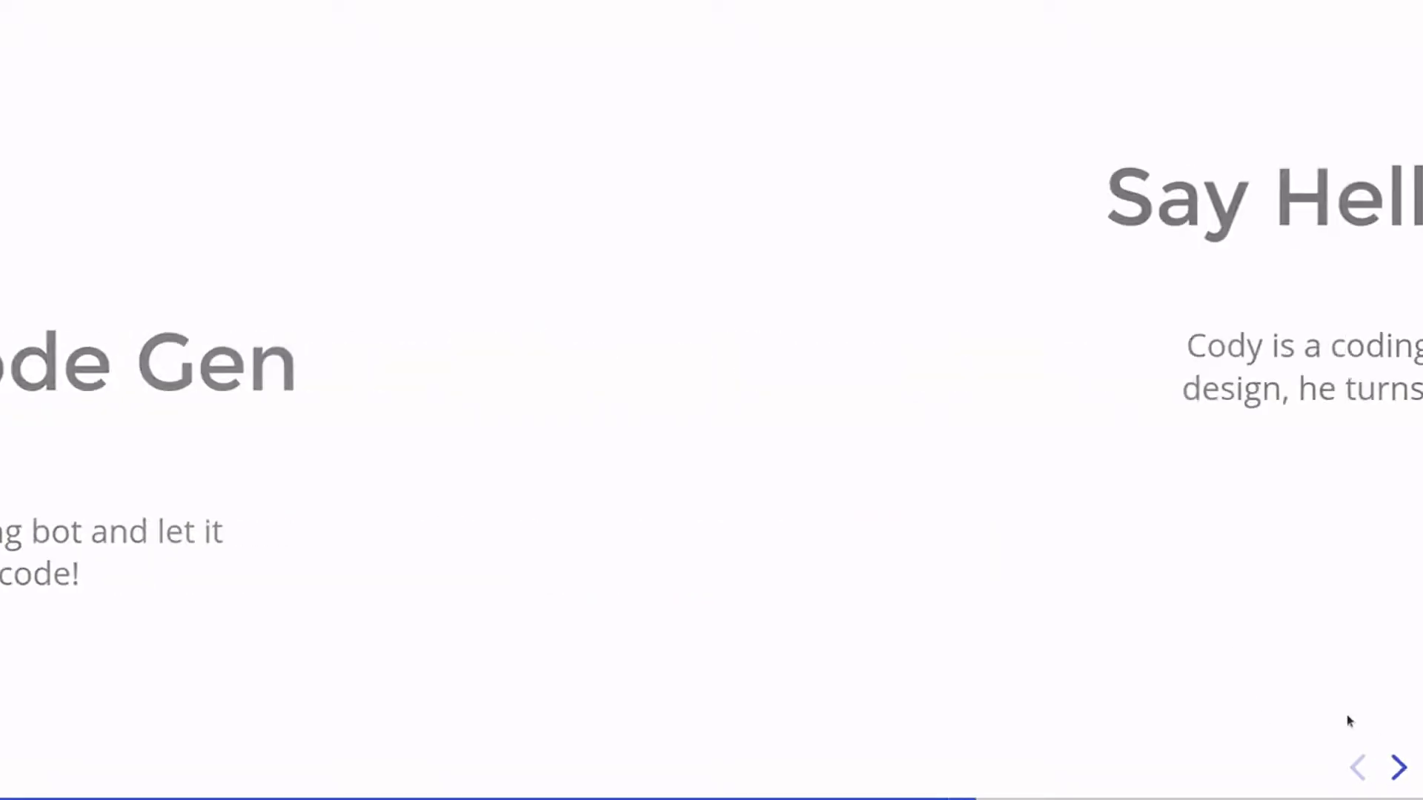
{"action": "left_click", "coordinate": [1398, 767]}
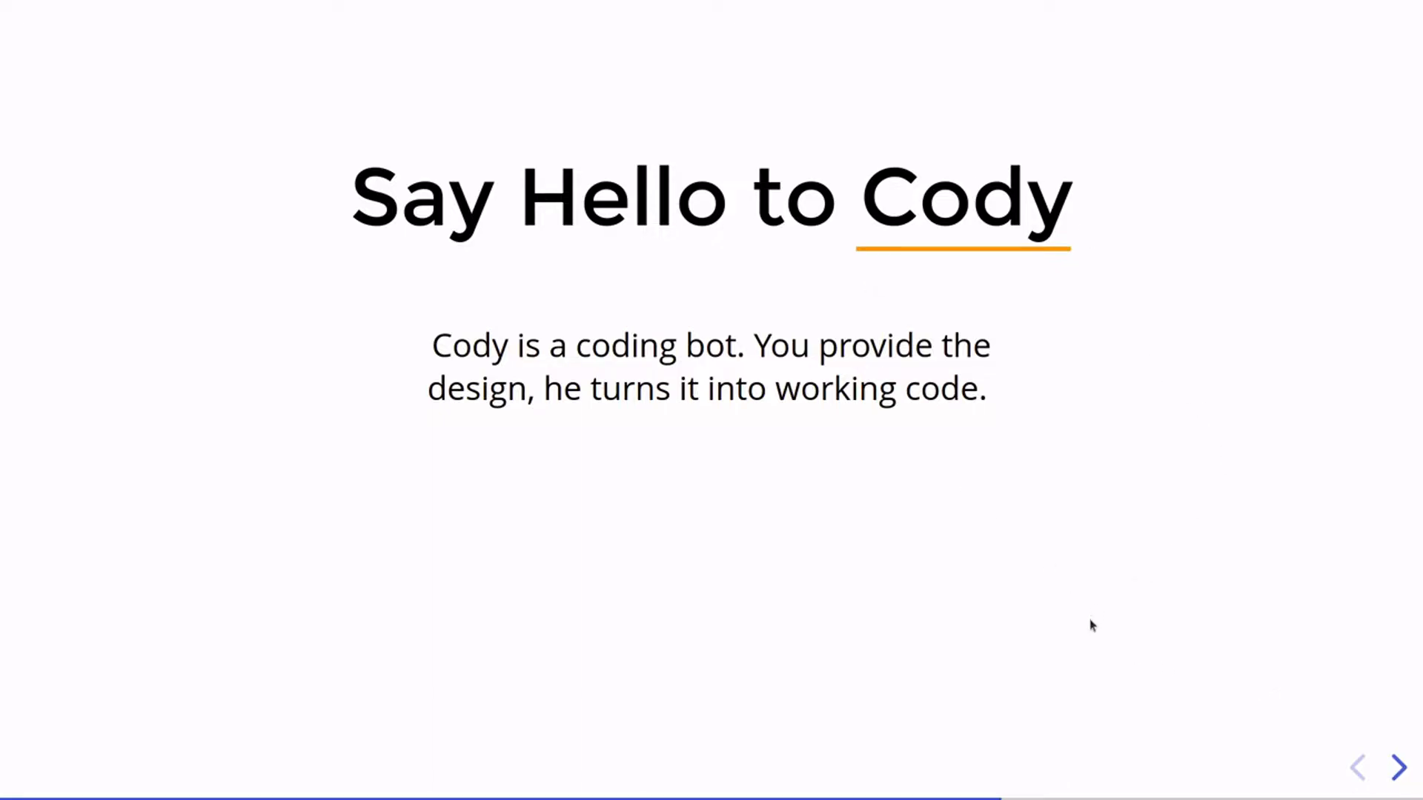
{"action": "mouse_move", "coordinate": [1158, 668]}
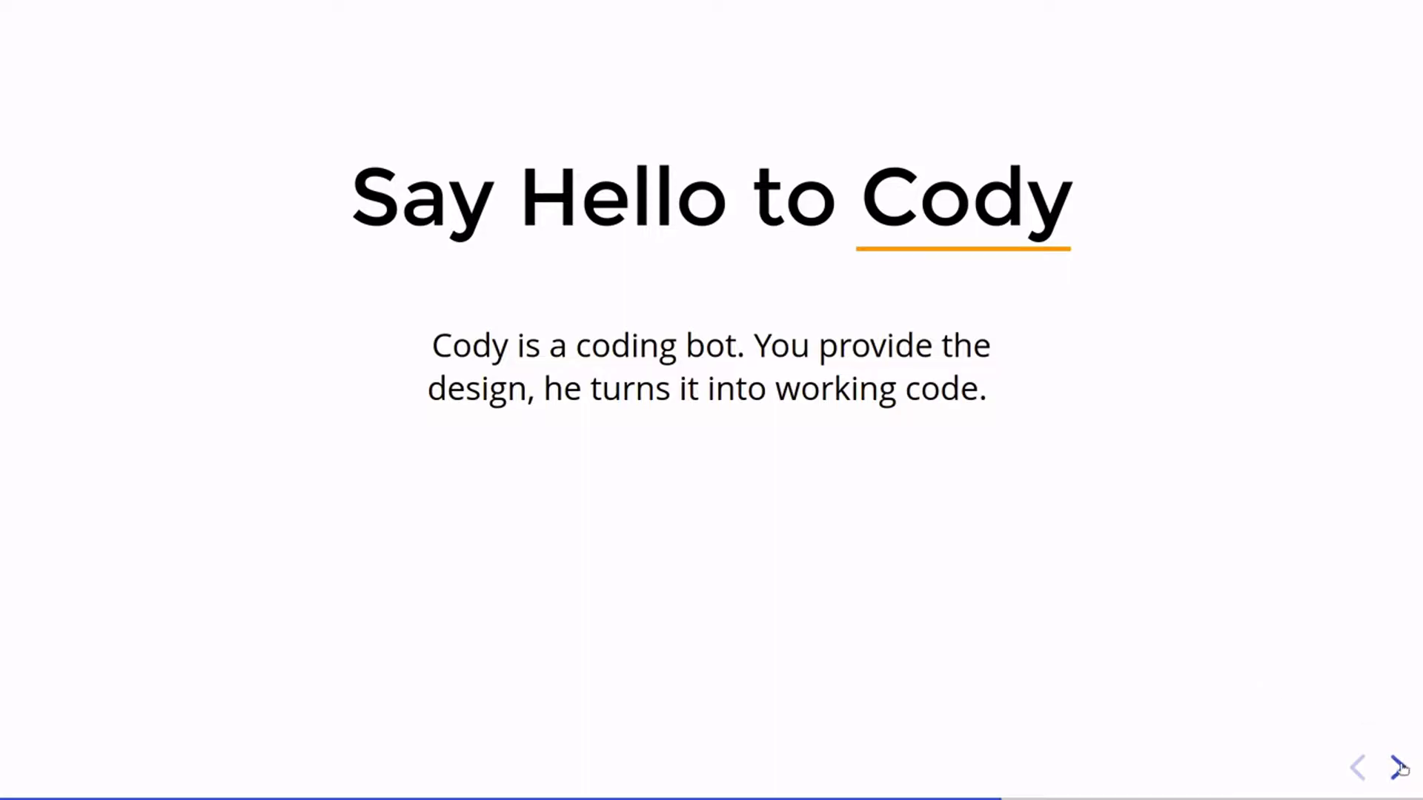
{"action": "left_click", "coordinate": [1397, 766]}
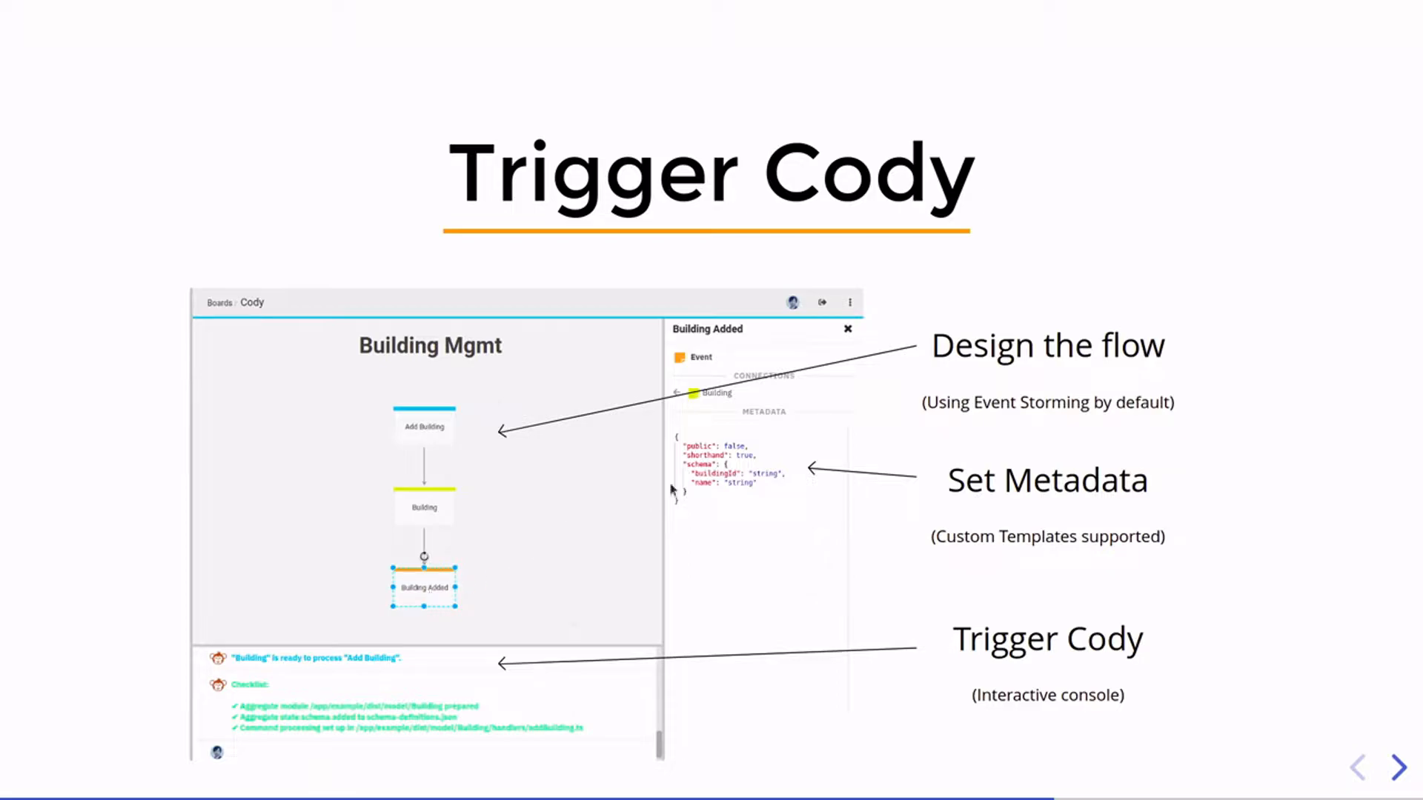
{"action": "mouse_move", "coordinate": [589, 541]}
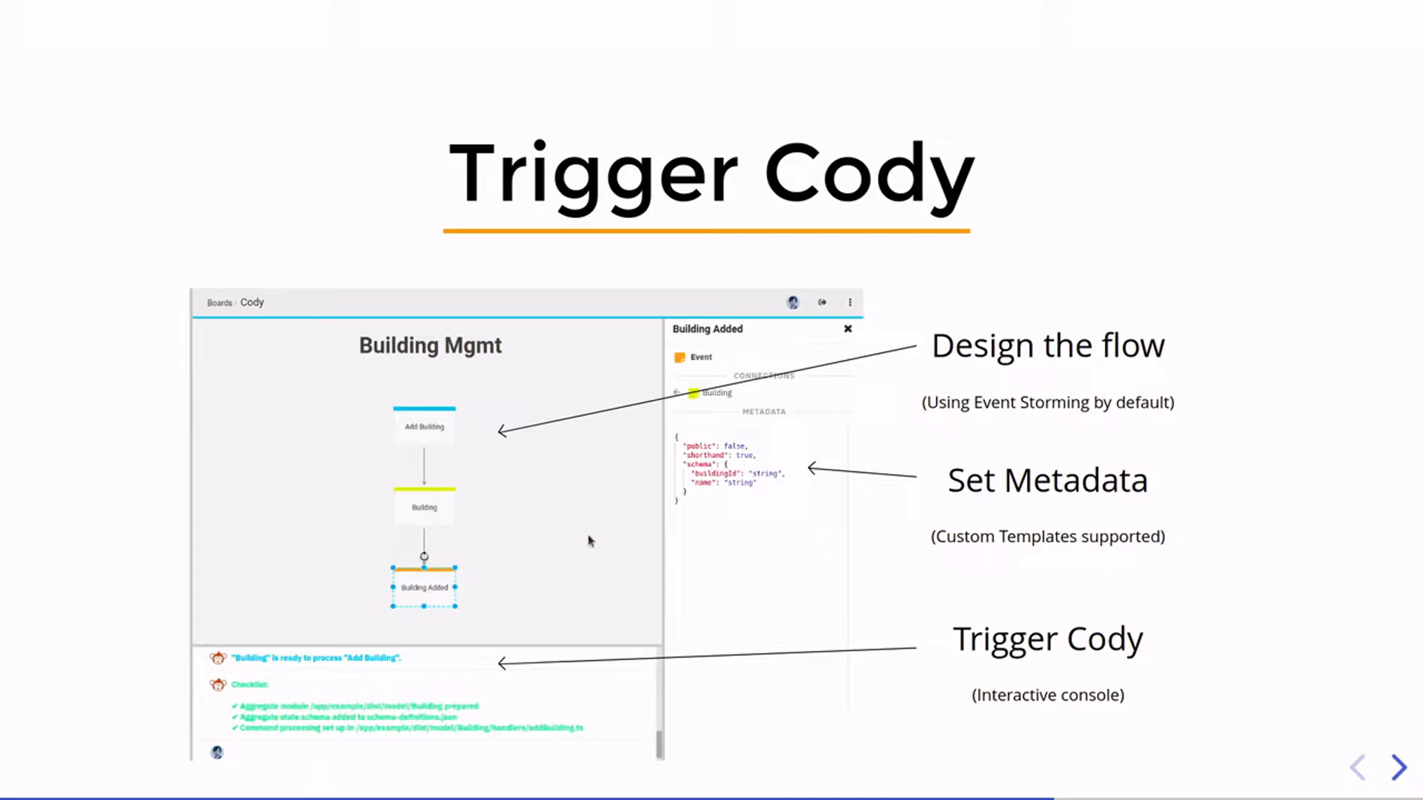
{"action": "mouse_move", "coordinate": [479, 607]}
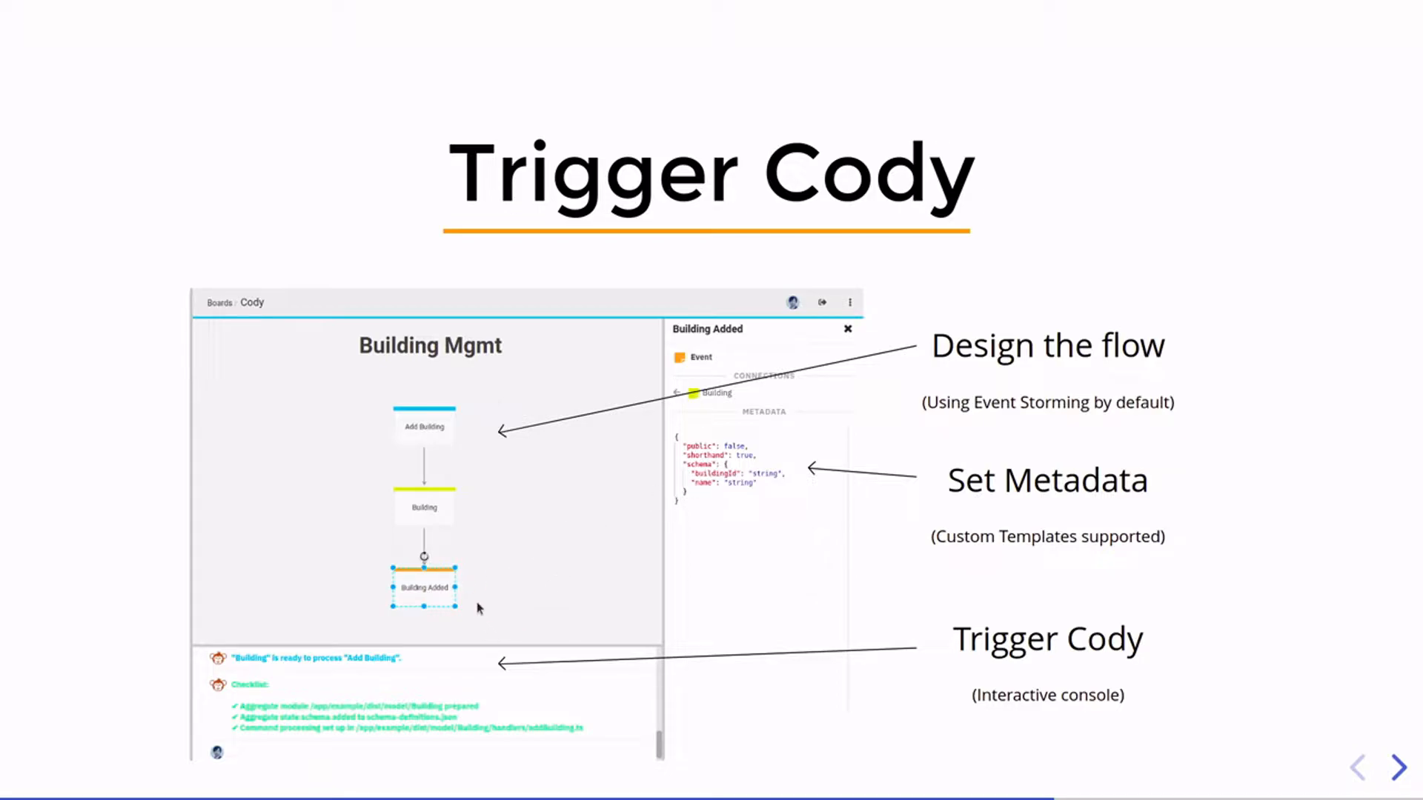
{"action": "mouse_move", "coordinate": [404, 720]}
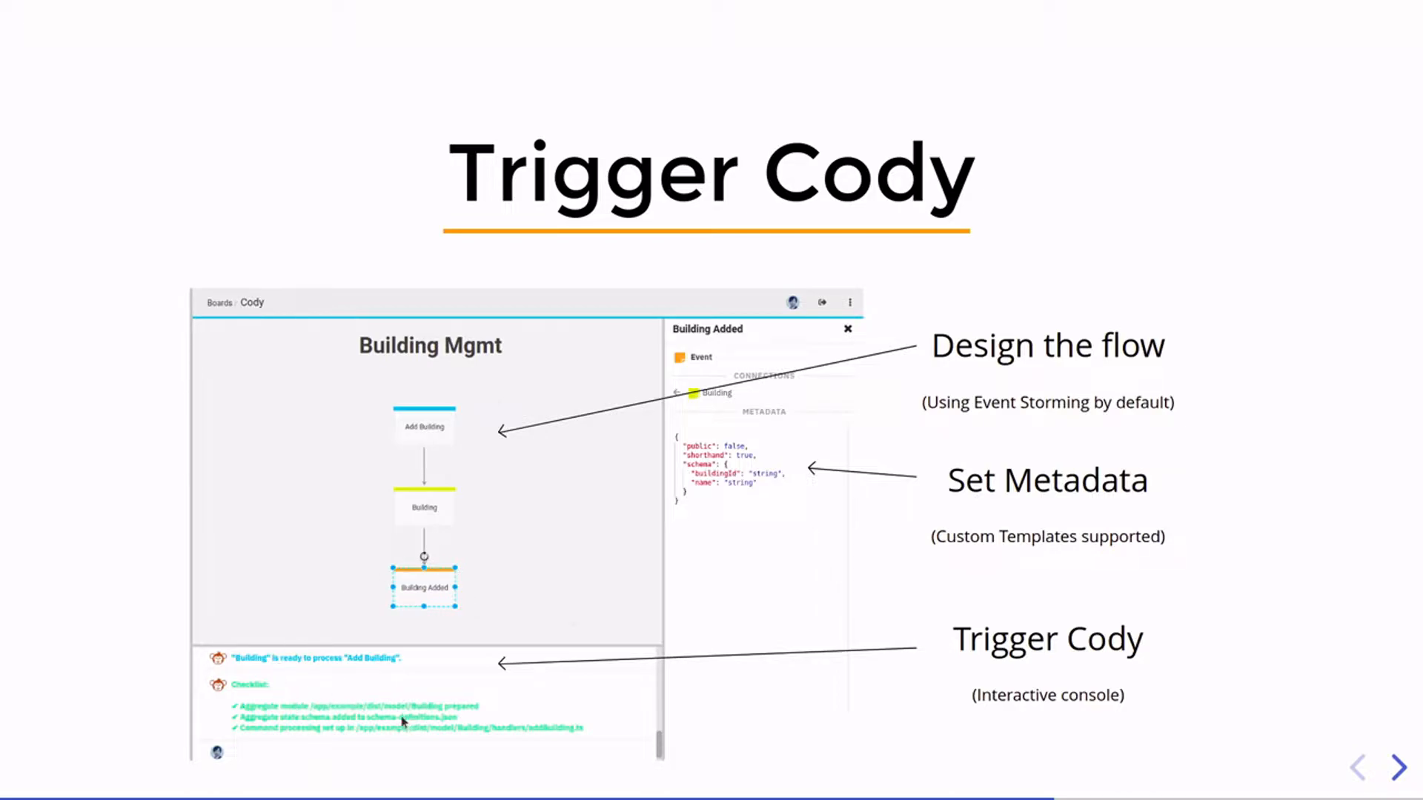
Advance the fullscreen deck to the next slide toward Cody Response.
{"action": "left_click", "coordinate": [1396, 767]}
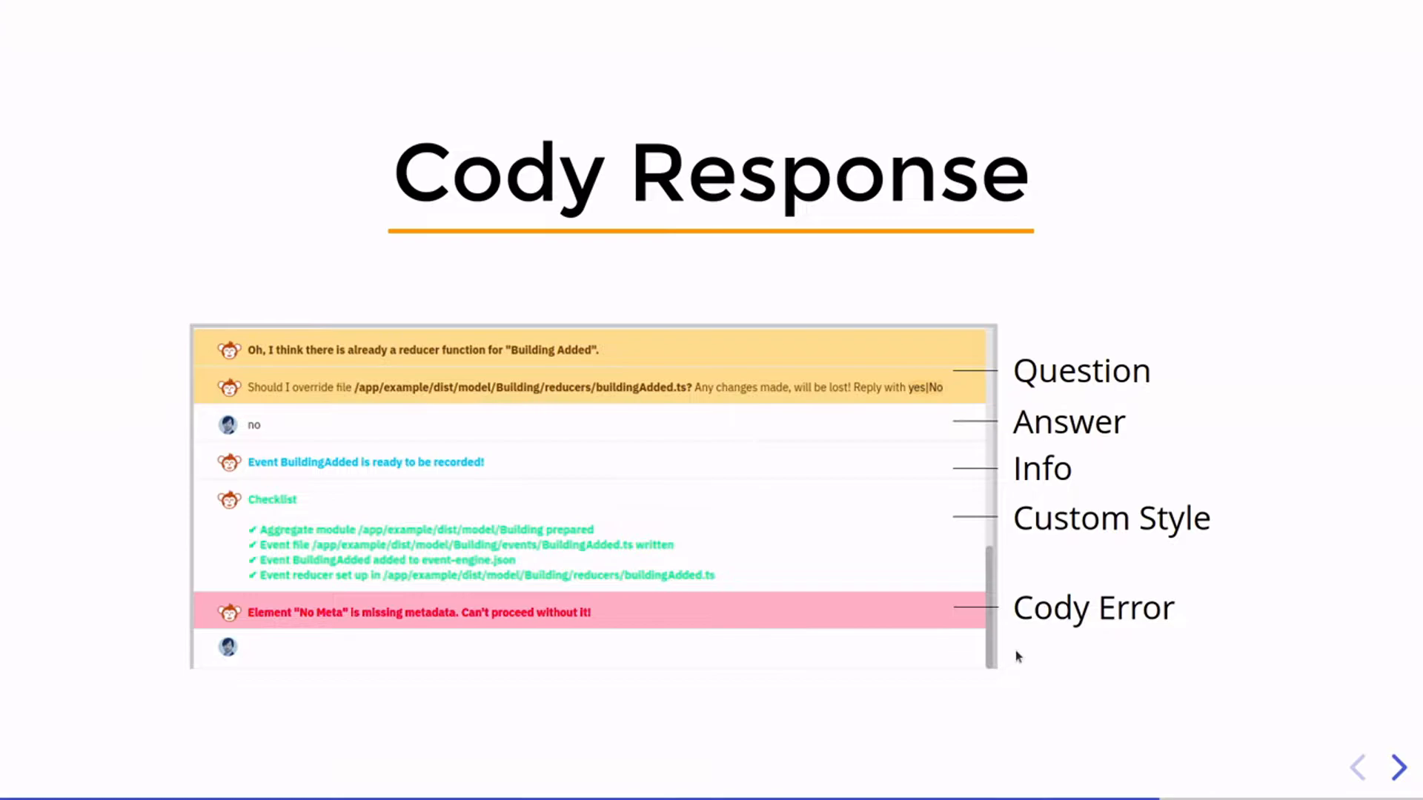
{"action": "mouse_move", "coordinate": [914, 385]}
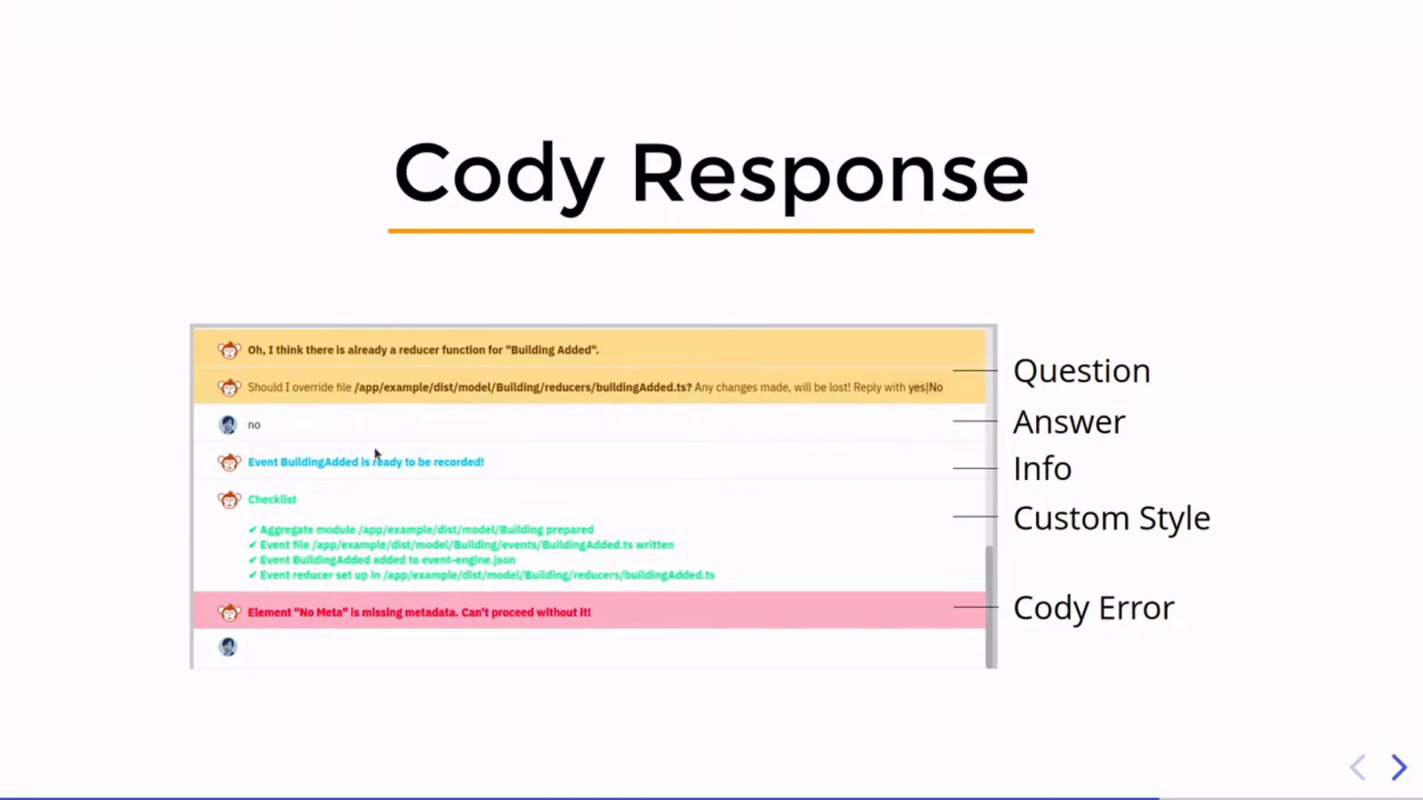
{"action": "mouse_move", "coordinate": [371, 526]}
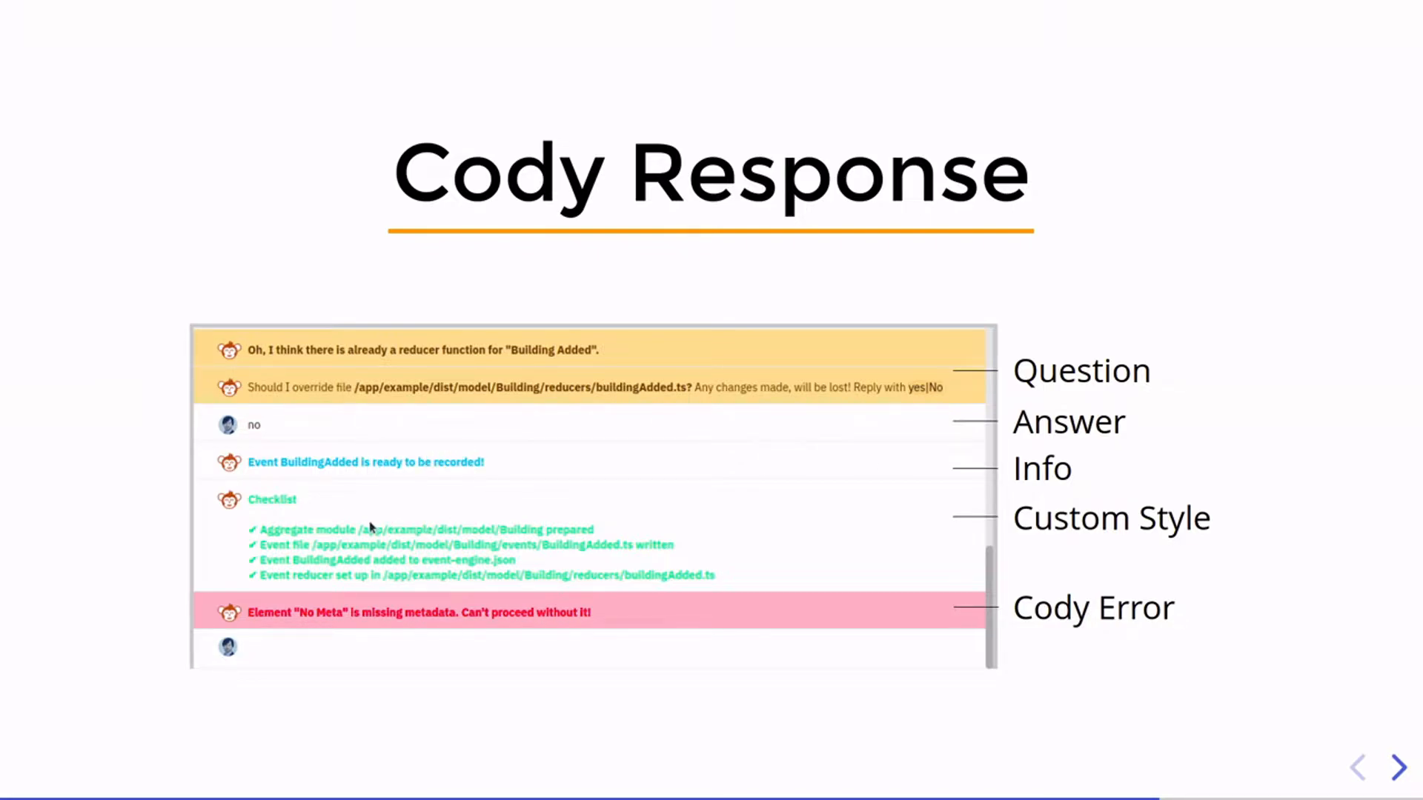
{"action": "mouse_move", "coordinate": [461, 535]}
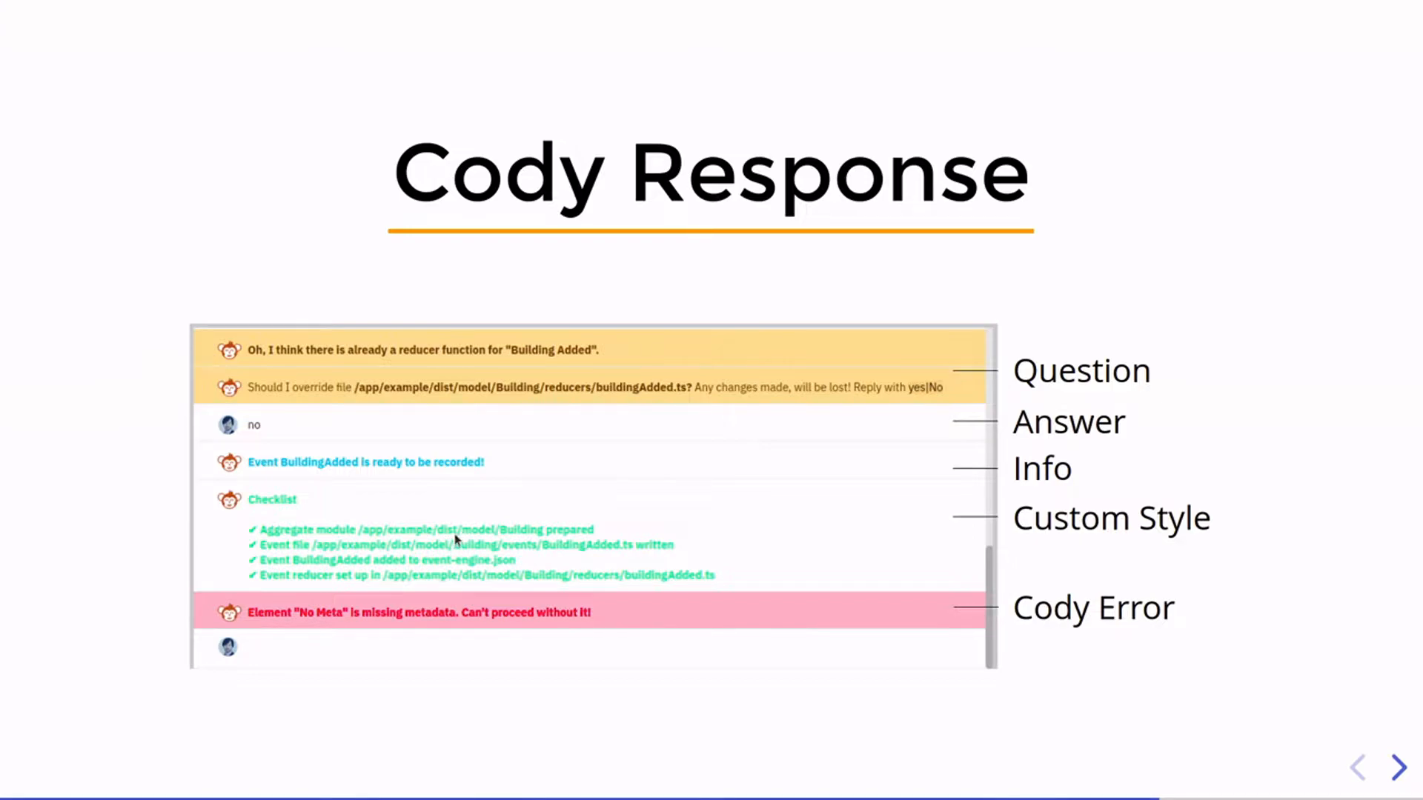
{"action": "mouse_move", "coordinate": [544, 636]}
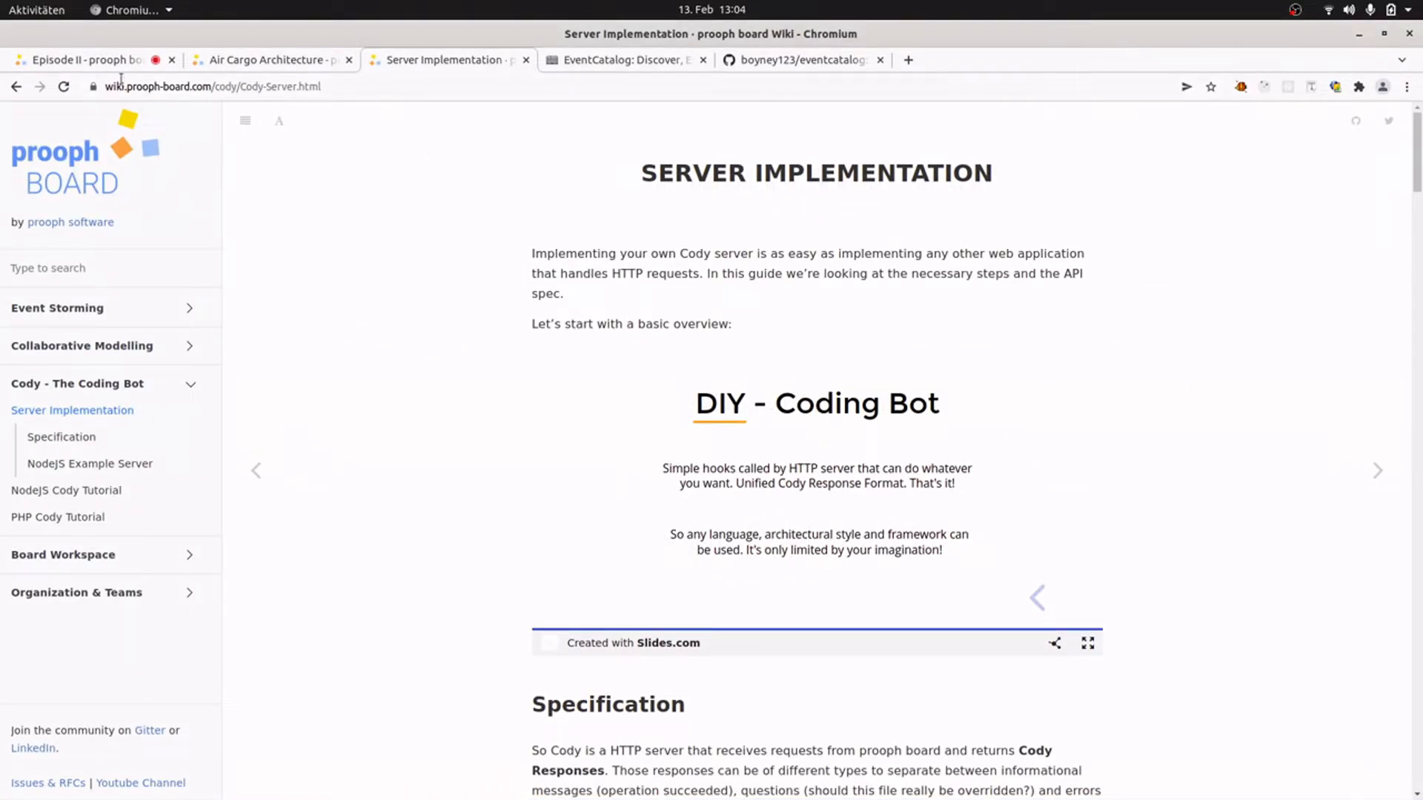
Switch from the wiki to the Air Cargo Architecture board tab.
{"action": "left_click", "coordinate": [86, 59]}
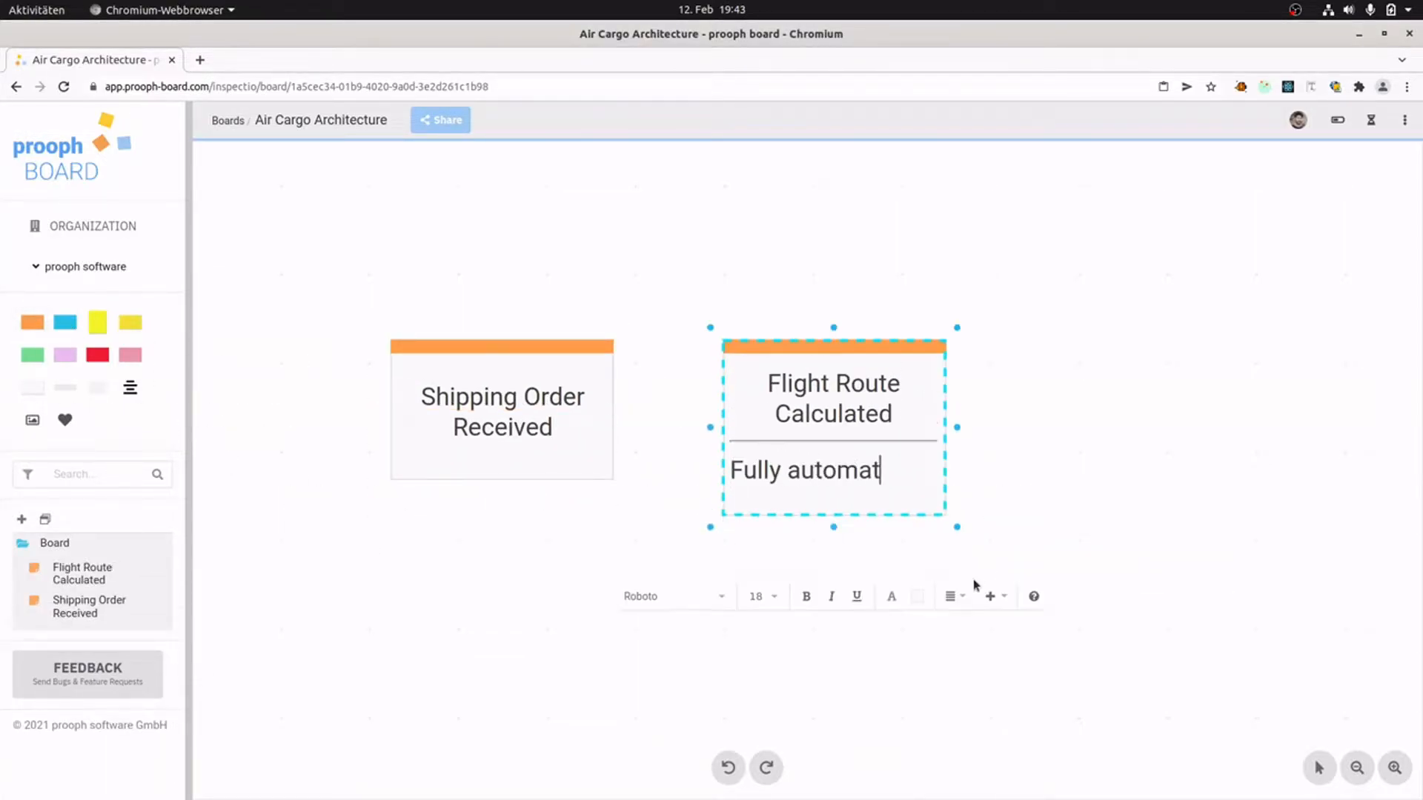
Name event stickies First Mile Commissioned, Parcel Scanned At Airport, Transport Unit Booked On Flight, Airplane Arrived At Destination Airport.
{"action": "type", "text": "First Mile Commissio"}
{"action": "type", "text": "Parcels Picked Up"}
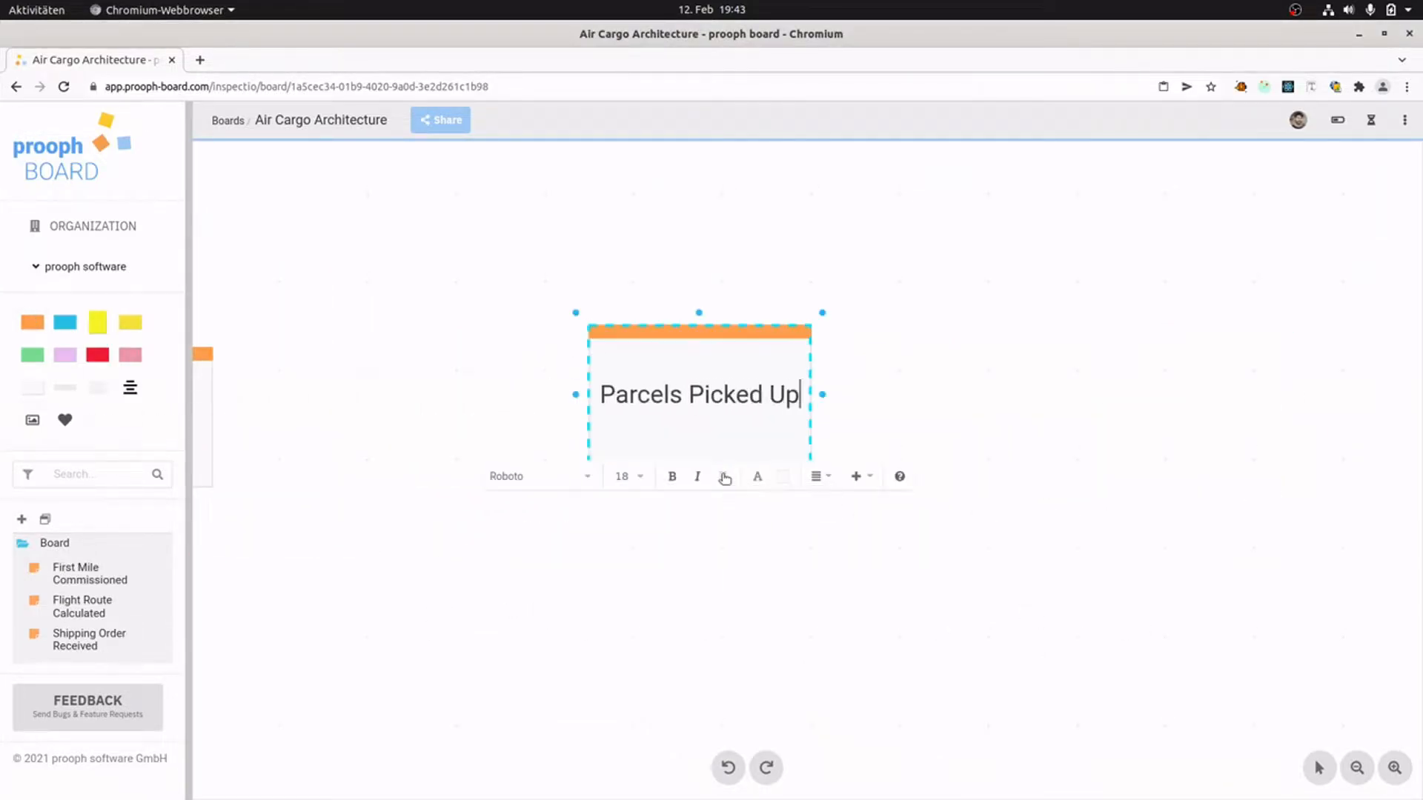
{"action": "type", "text": "Parcel Scanned At Airport"}
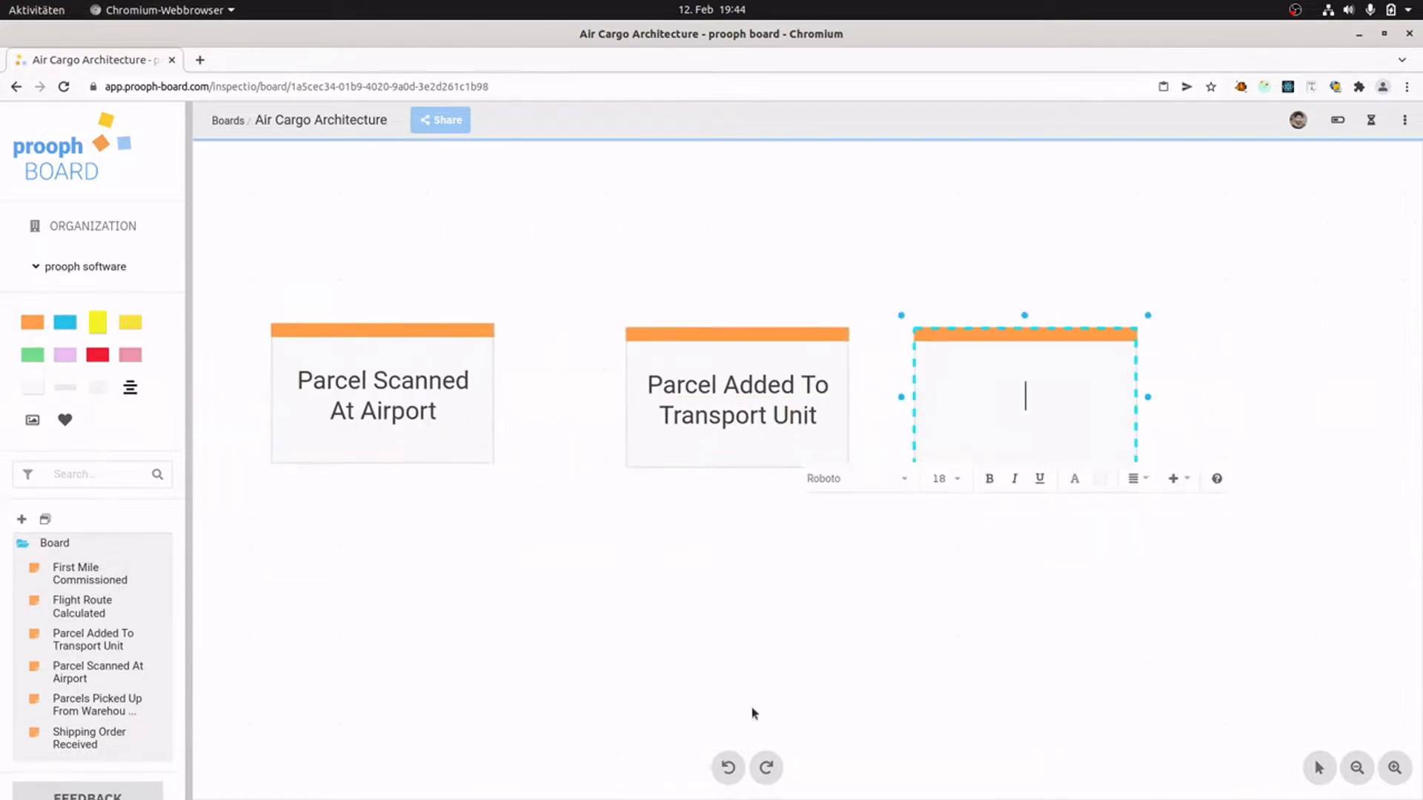
{"action": "type", "text": "Transport Unit Booked On Flight"}
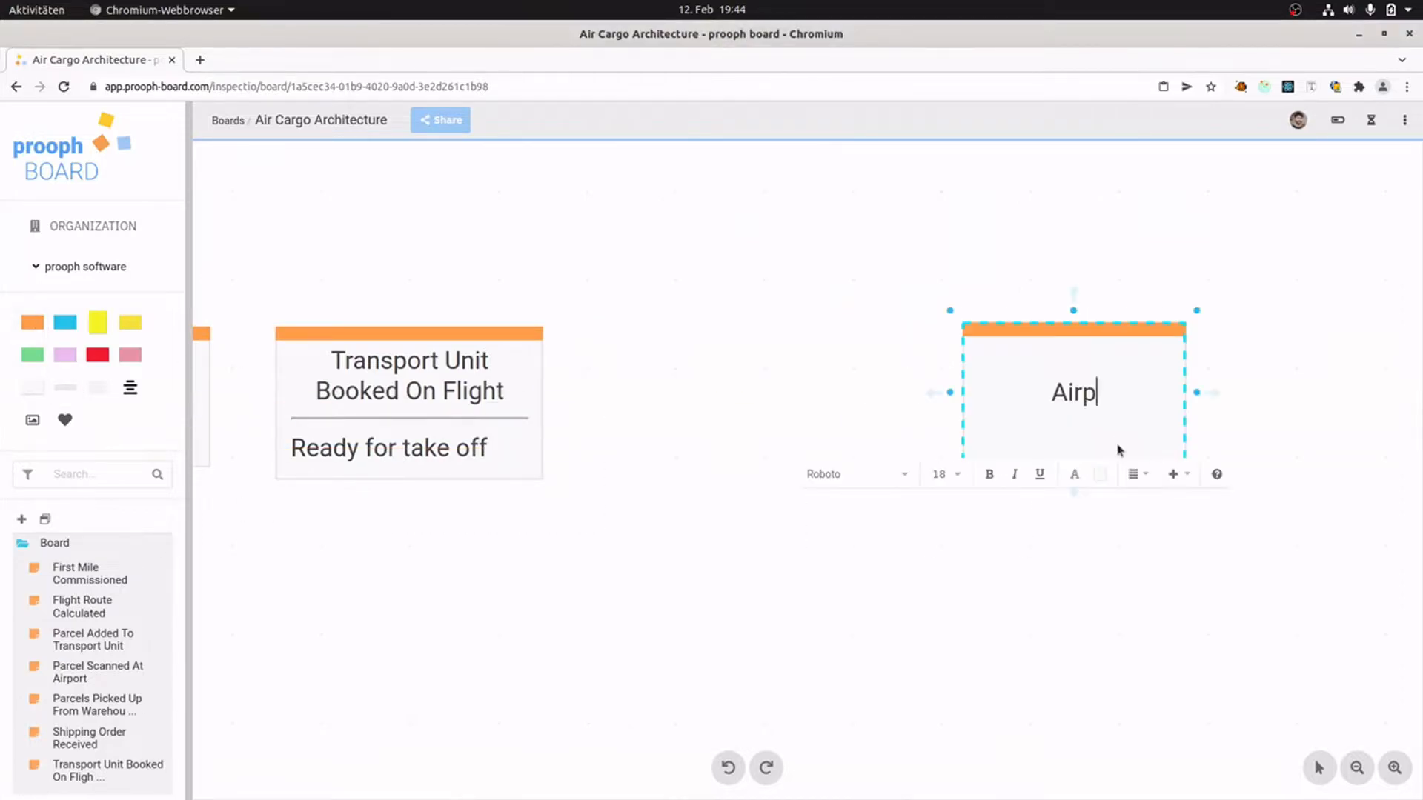
{"action": "type", "text": "Airplane Arrived At Destination Airport"}
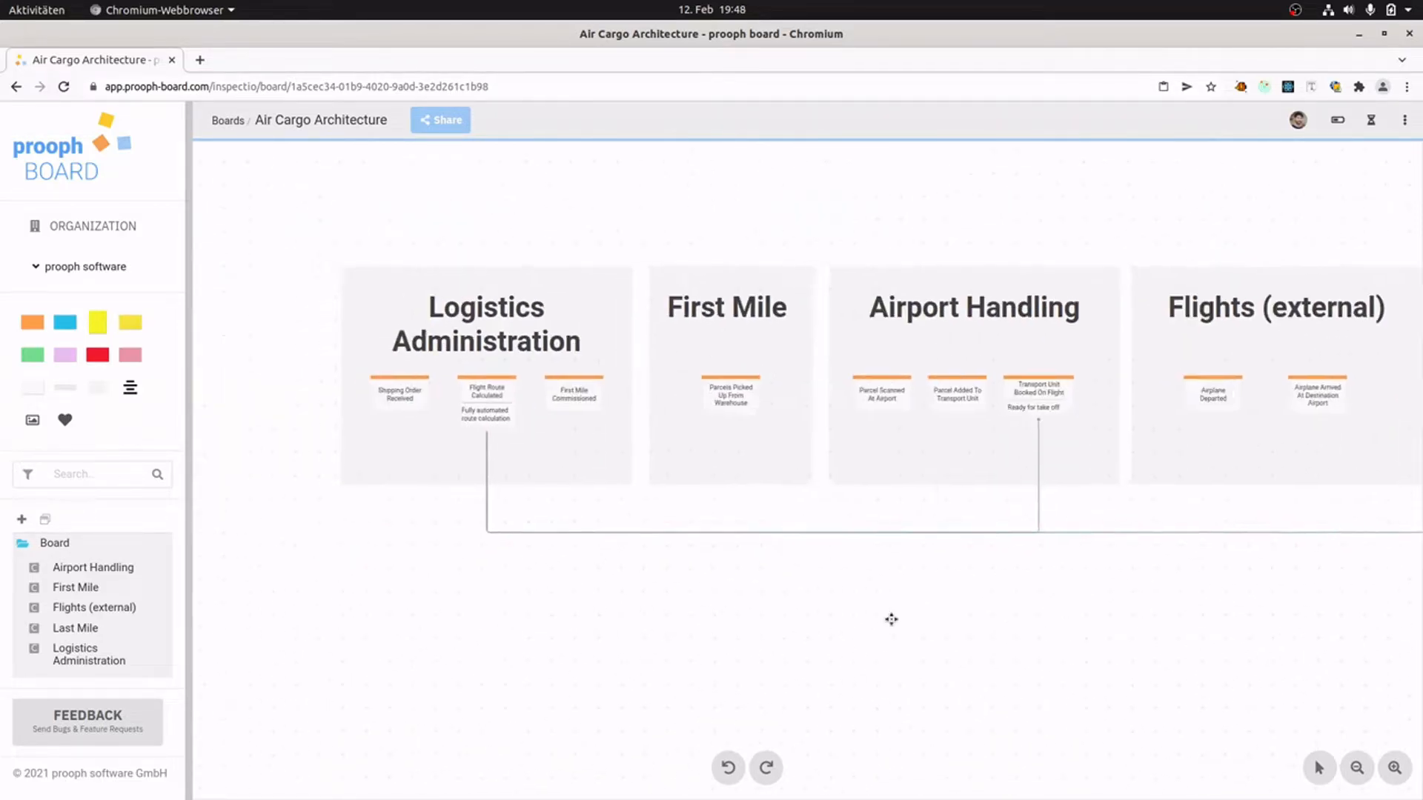
Join the board's live video session via Join Session and confirm JOIN in the meeting dialog.
{"action": "left_click", "coordinate": [487, 393]}
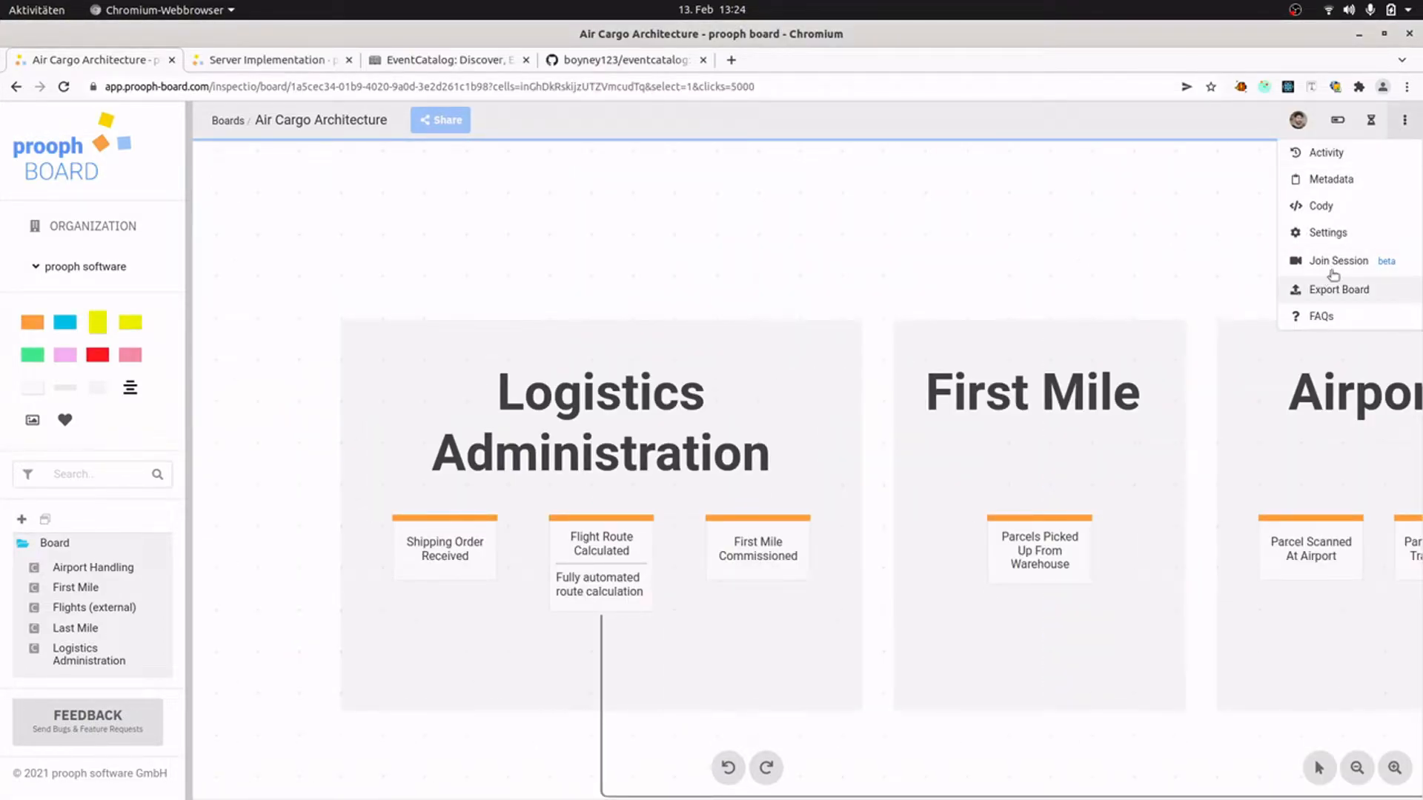
{"action": "left_click", "coordinate": [1339, 261]}
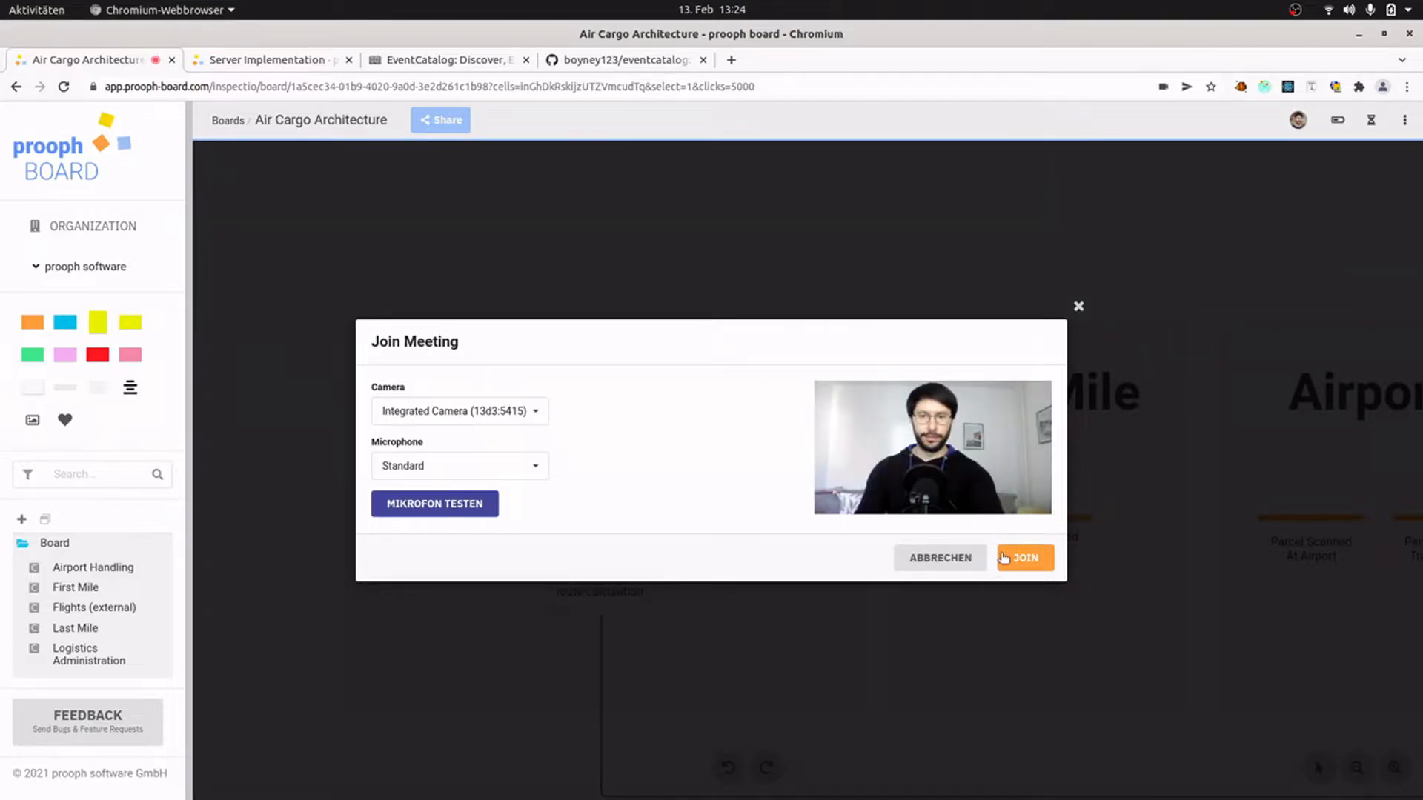
{"action": "left_click", "coordinate": [1024, 557]}
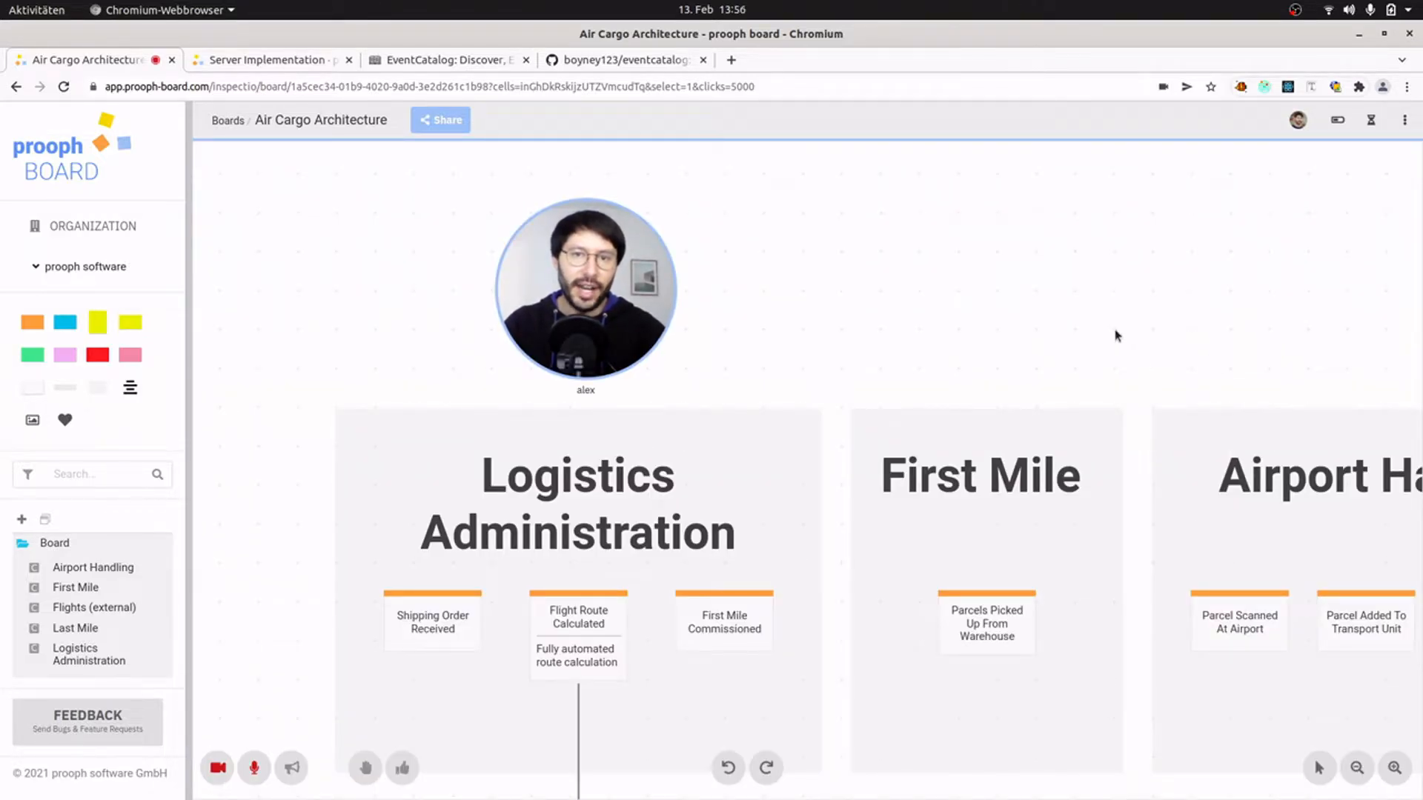
{"action": "mouse_move", "coordinate": [958, 296]}
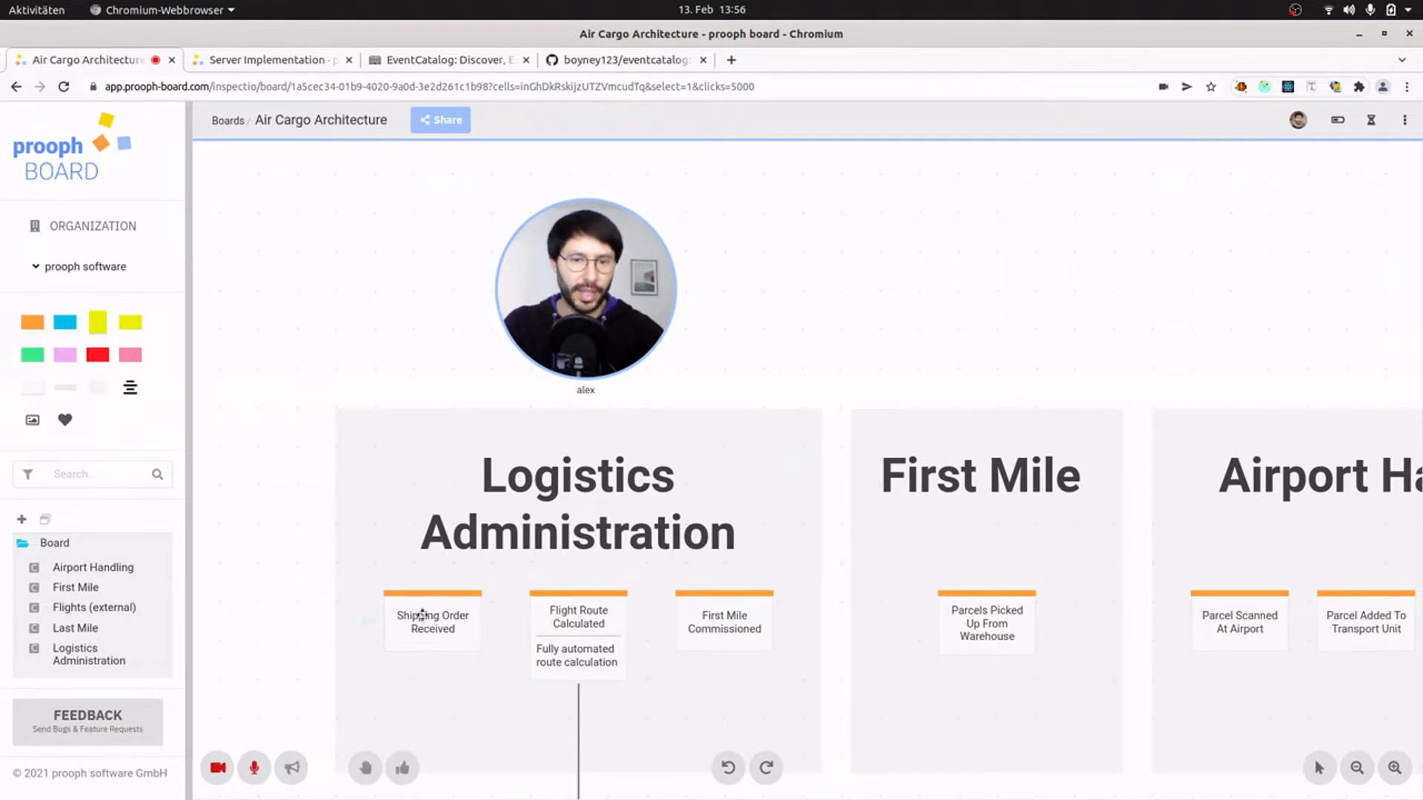
{"action": "left_click", "coordinate": [432, 621]}
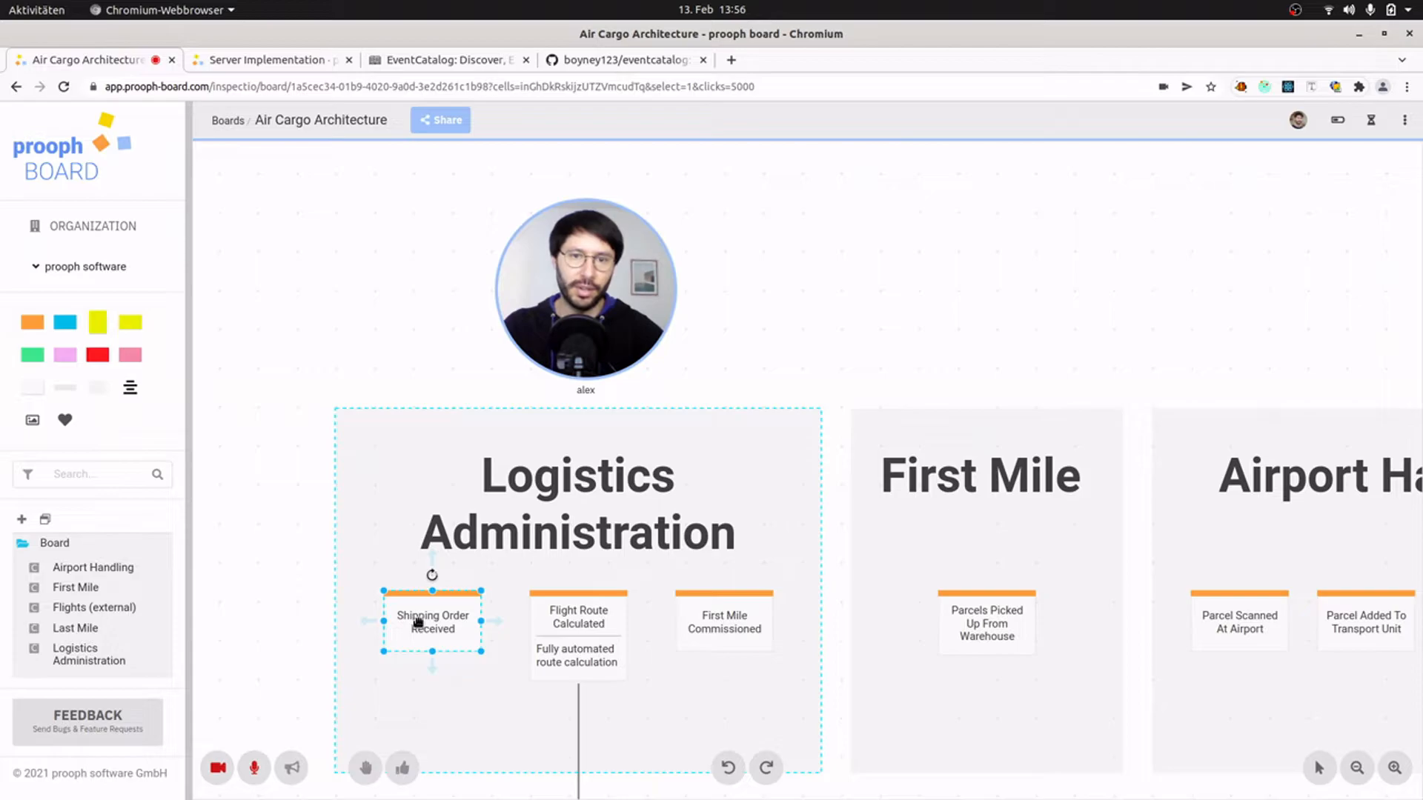
{"action": "left_click", "coordinate": [577, 624]}
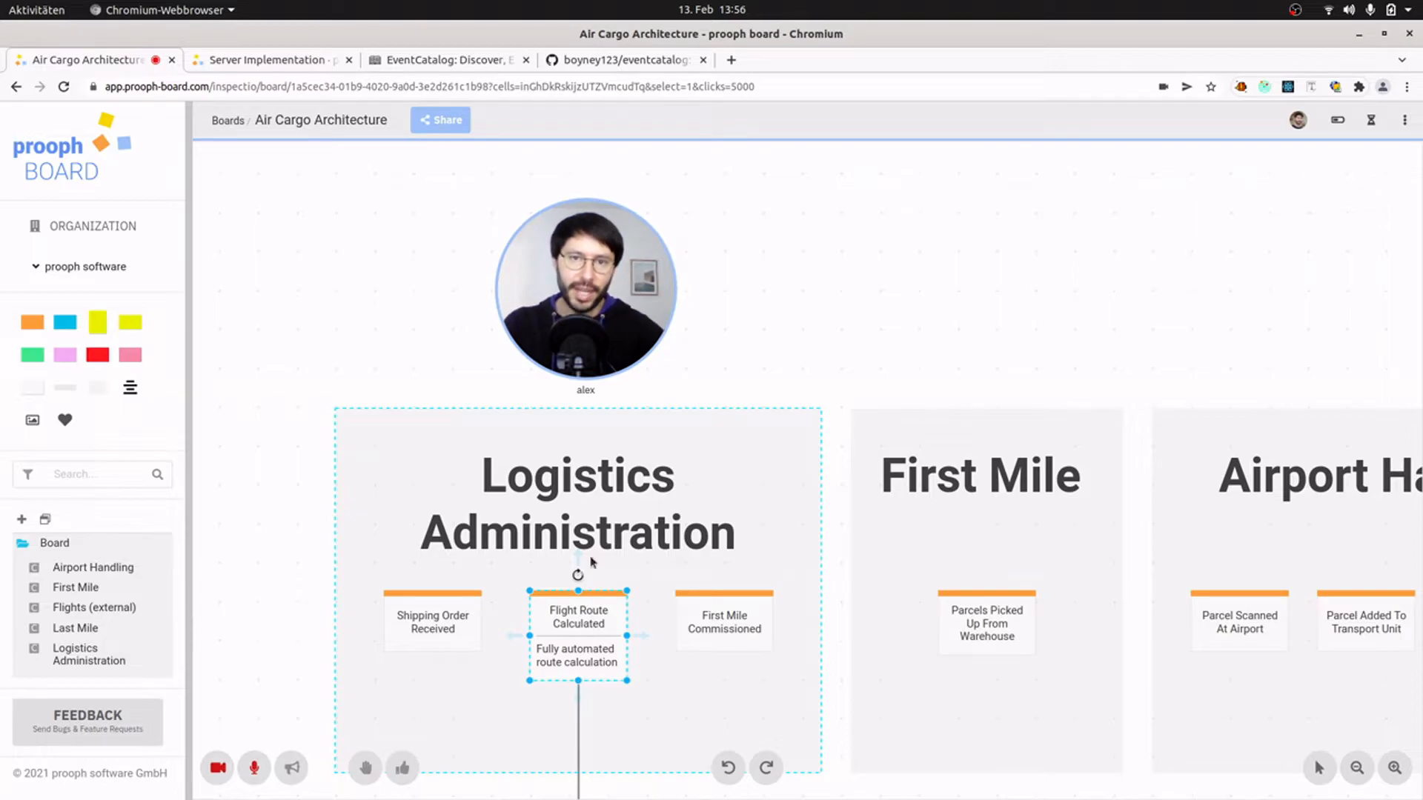
{"action": "left_click", "coordinate": [723, 621]}
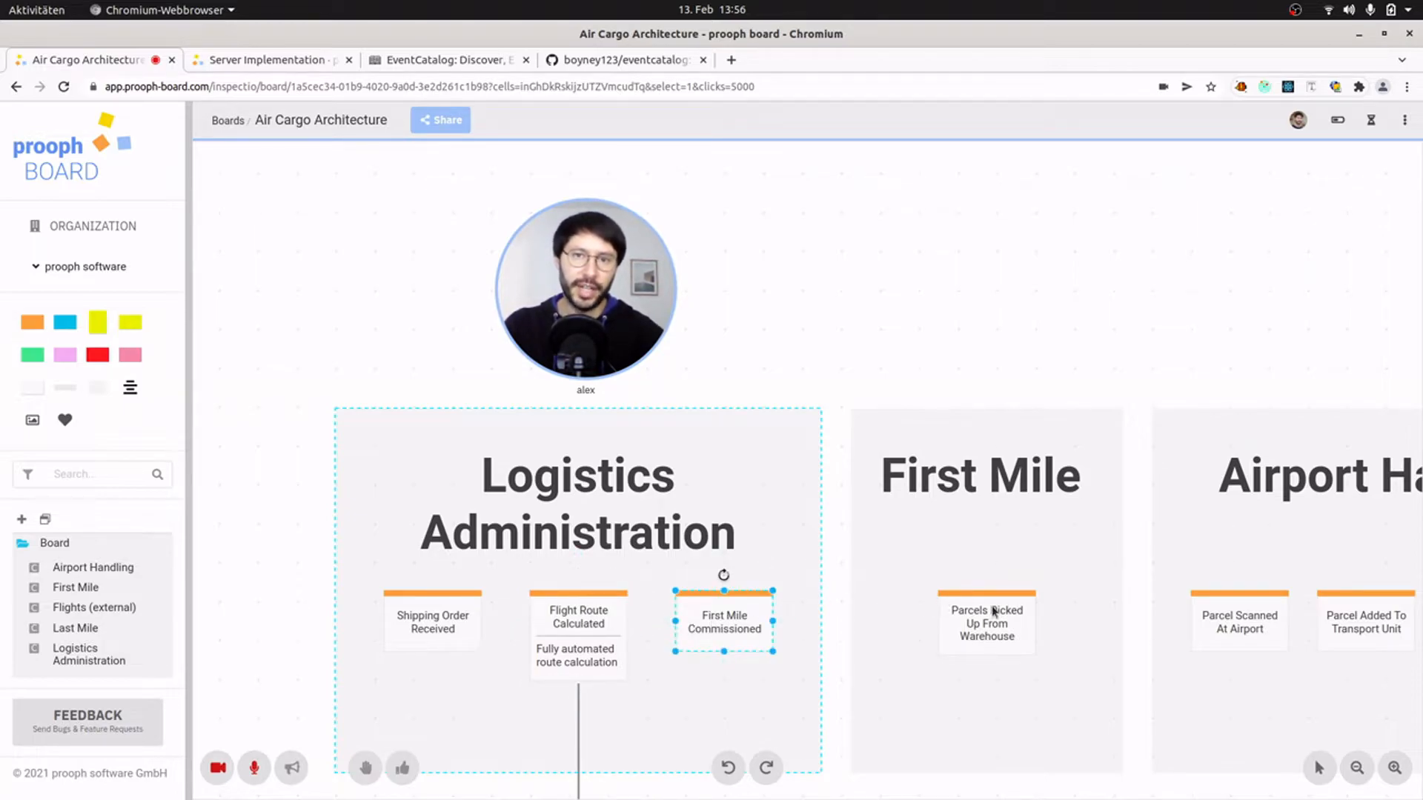
{"action": "left_click", "coordinate": [985, 623]}
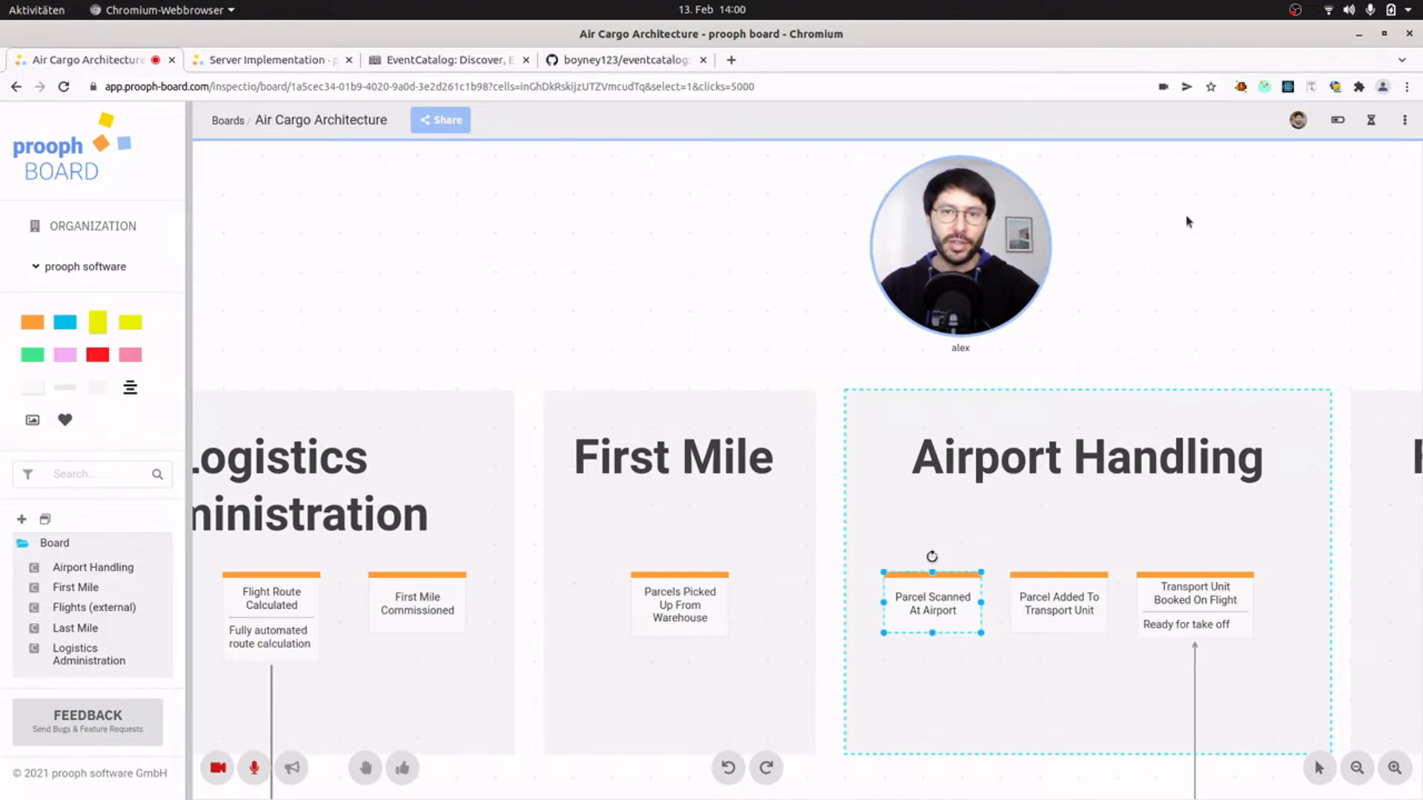
{"action": "left_click", "coordinate": [1057, 604]}
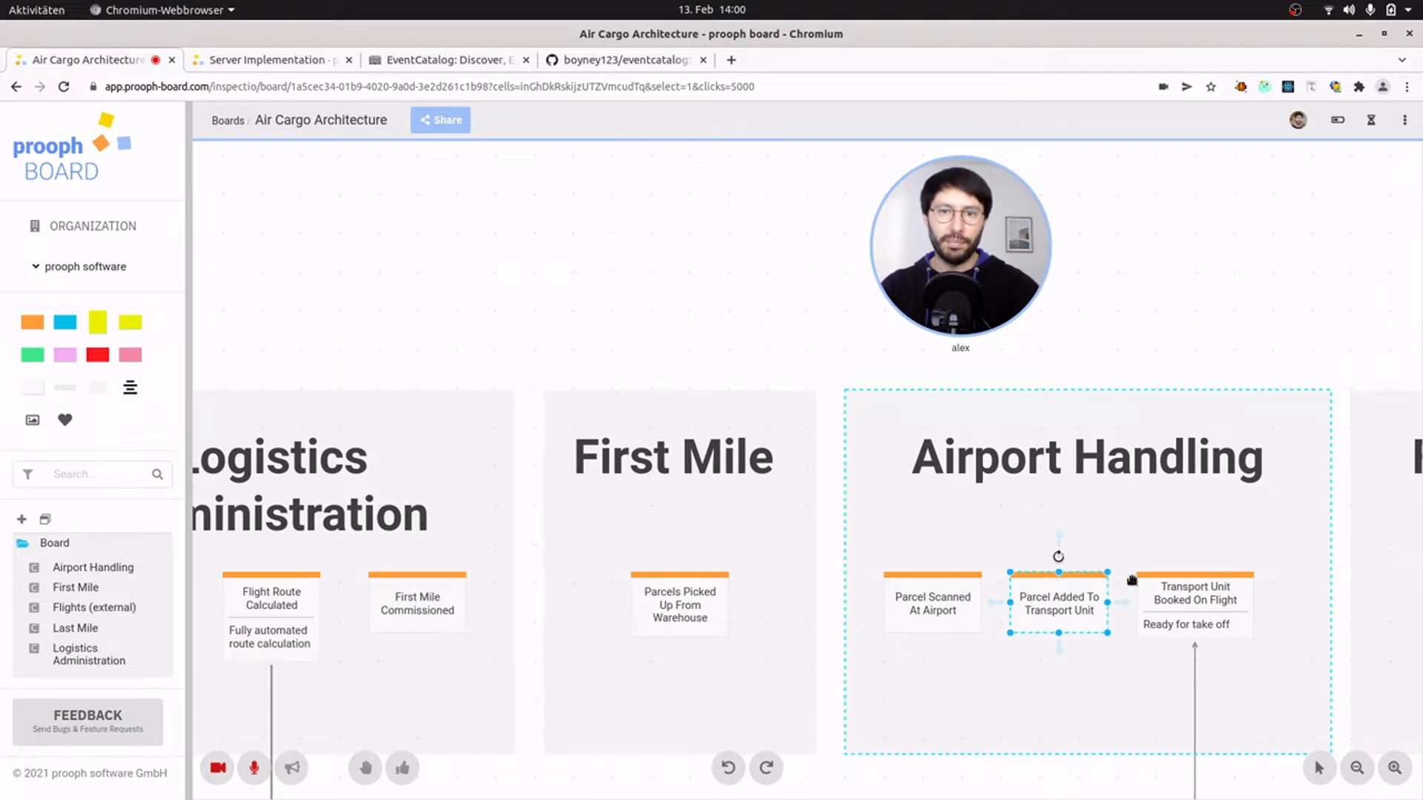
{"action": "left_click", "coordinate": [1193, 600]}
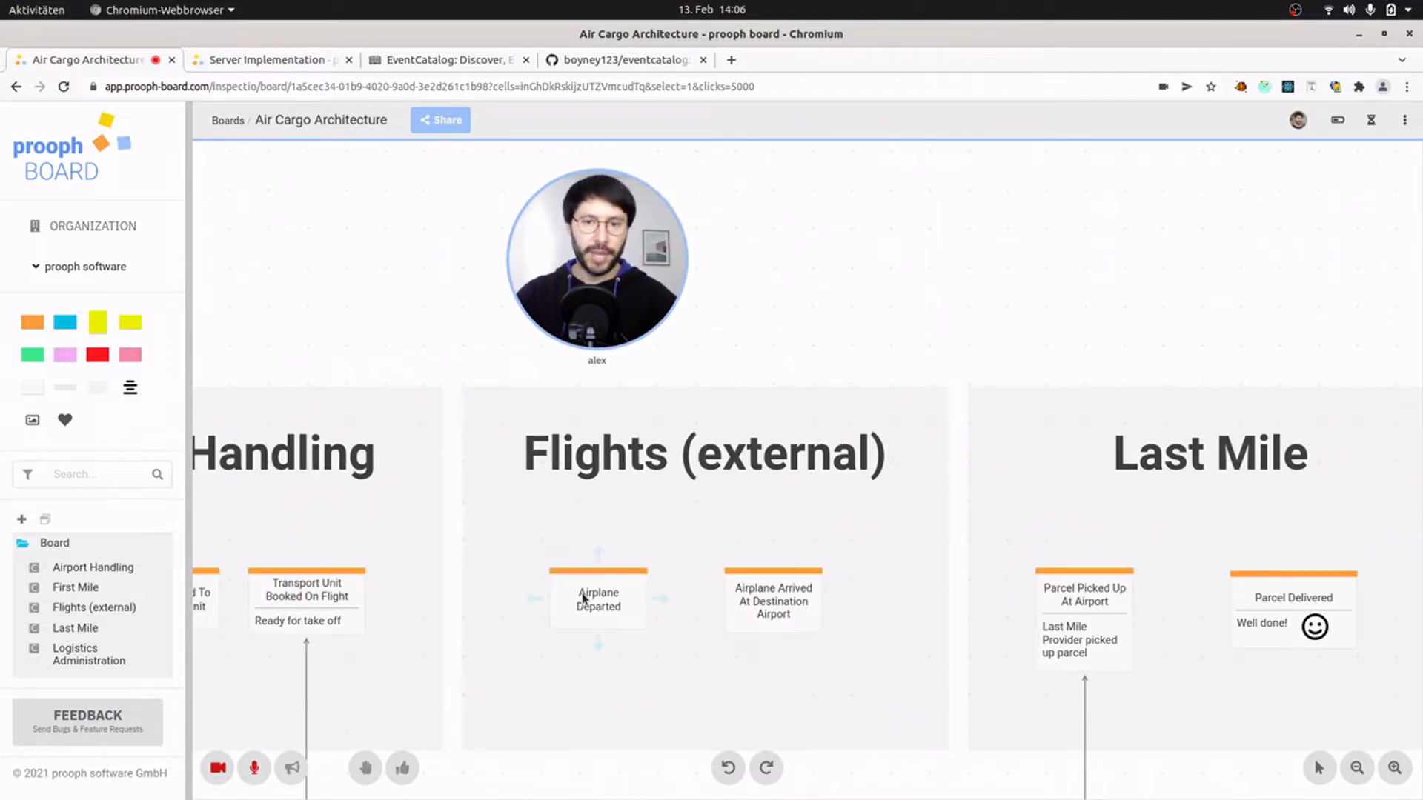
{"action": "left_click", "coordinate": [773, 600]}
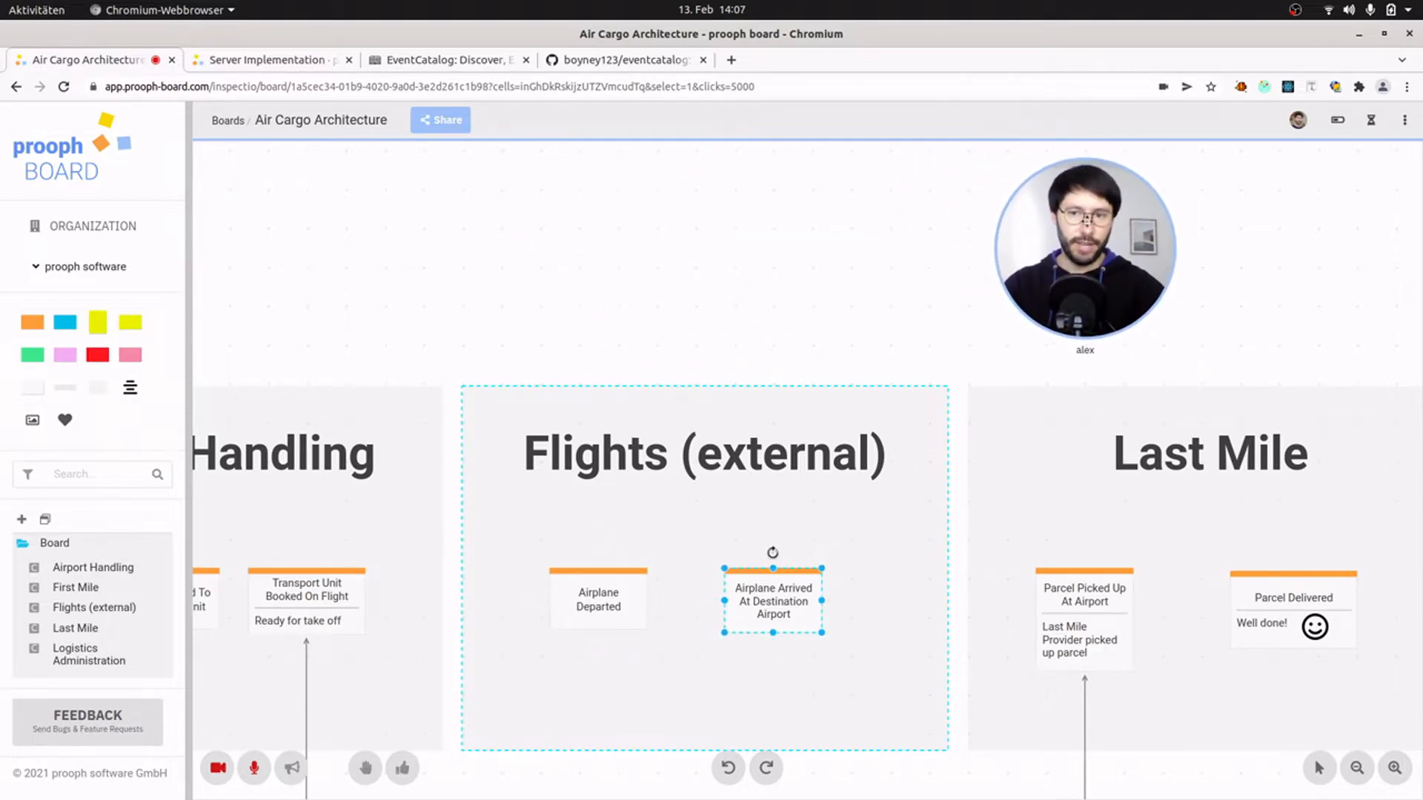
{"action": "left_click", "coordinate": [1082, 600]}
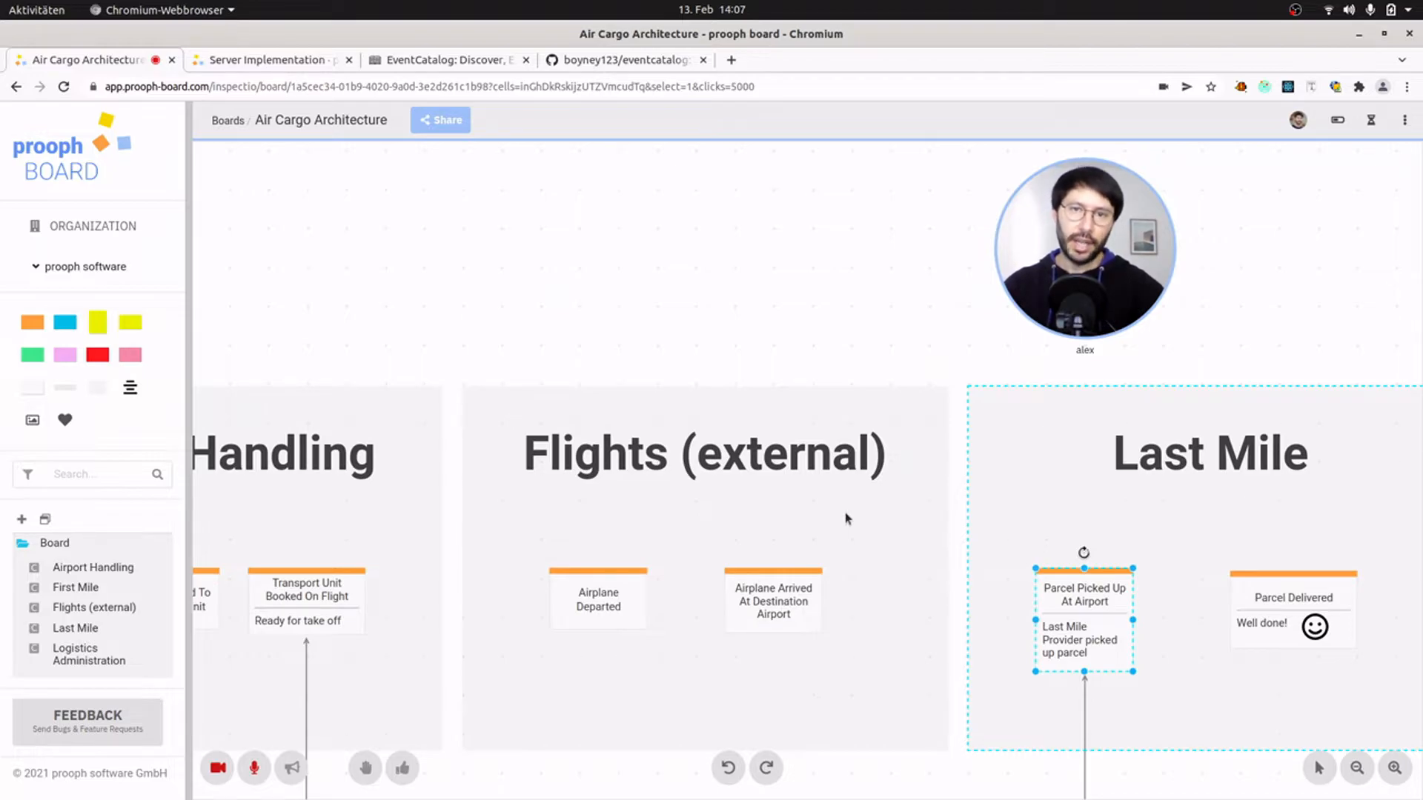
{"action": "left_click", "coordinate": [1293, 604]}
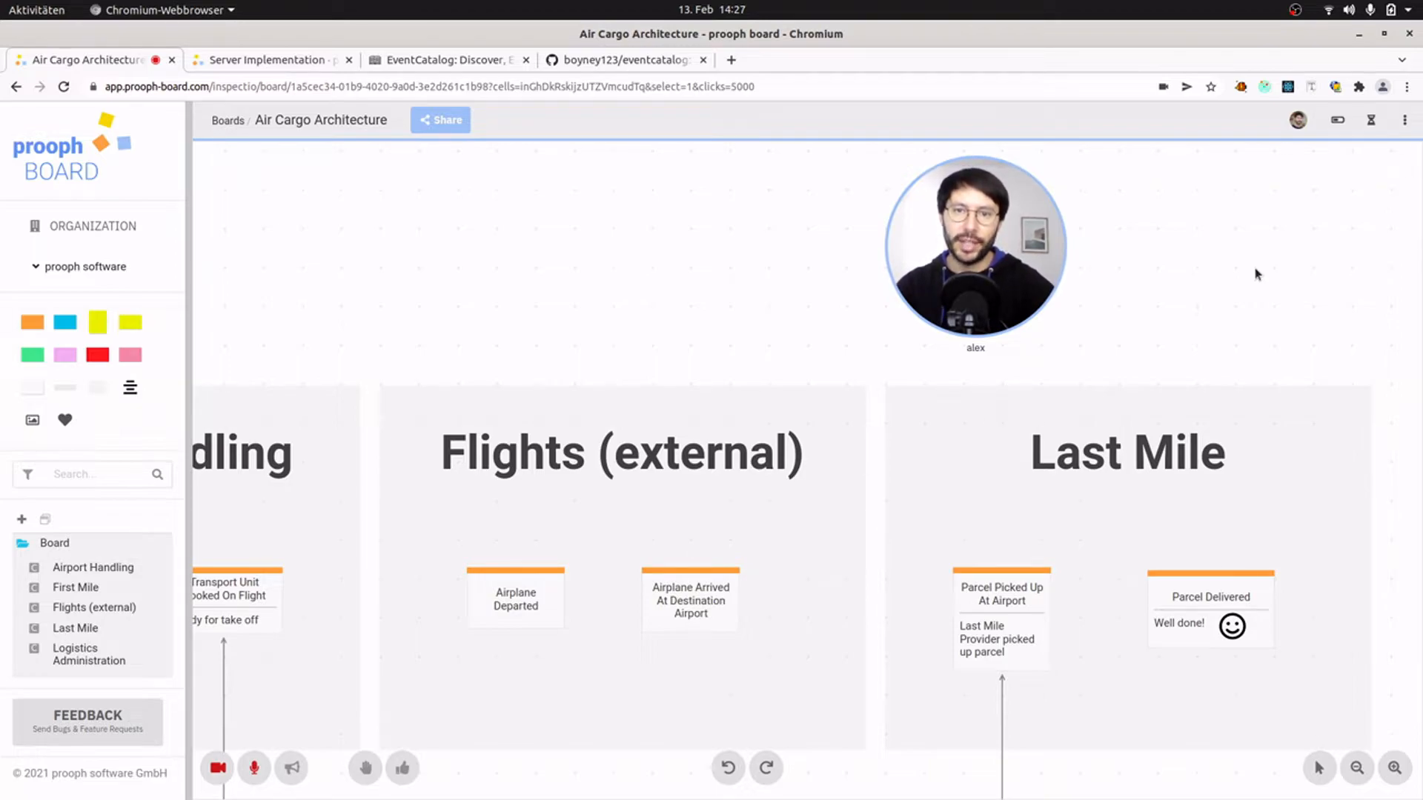
{"action": "mouse_move", "coordinate": [1337, 435]}
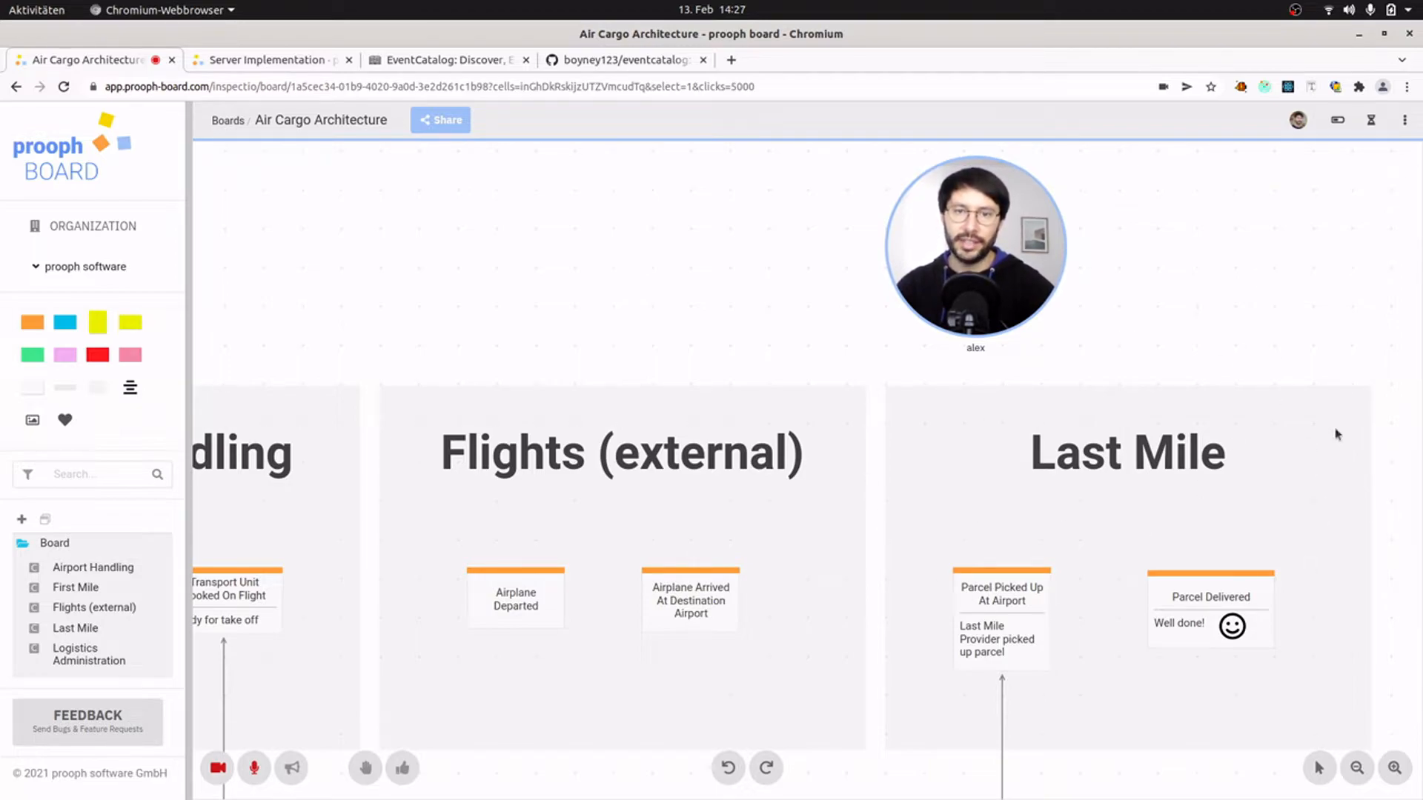
{"action": "mouse_move", "coordinate": [1240, 246]}
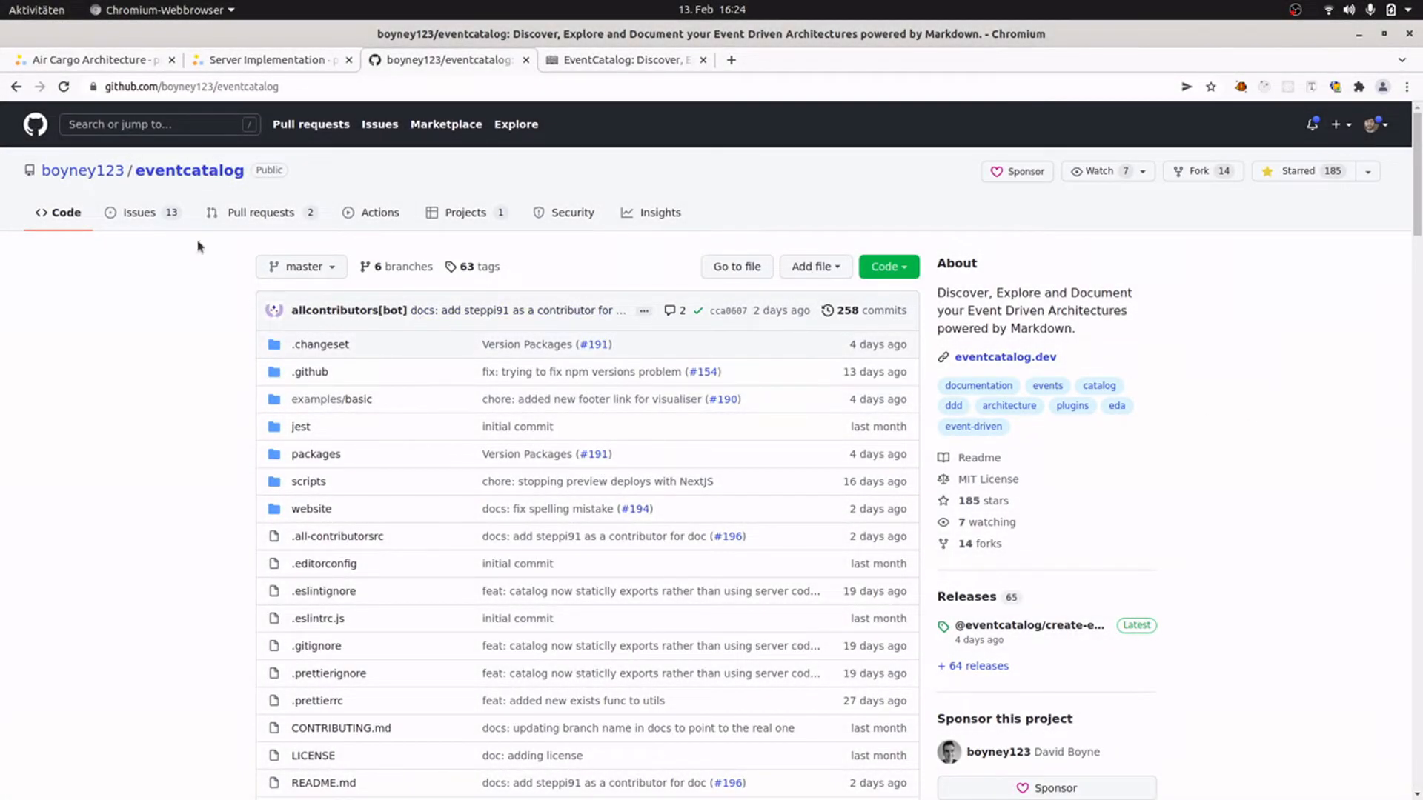
{"action": "mouse_move", "coordinate": [997, 778]}
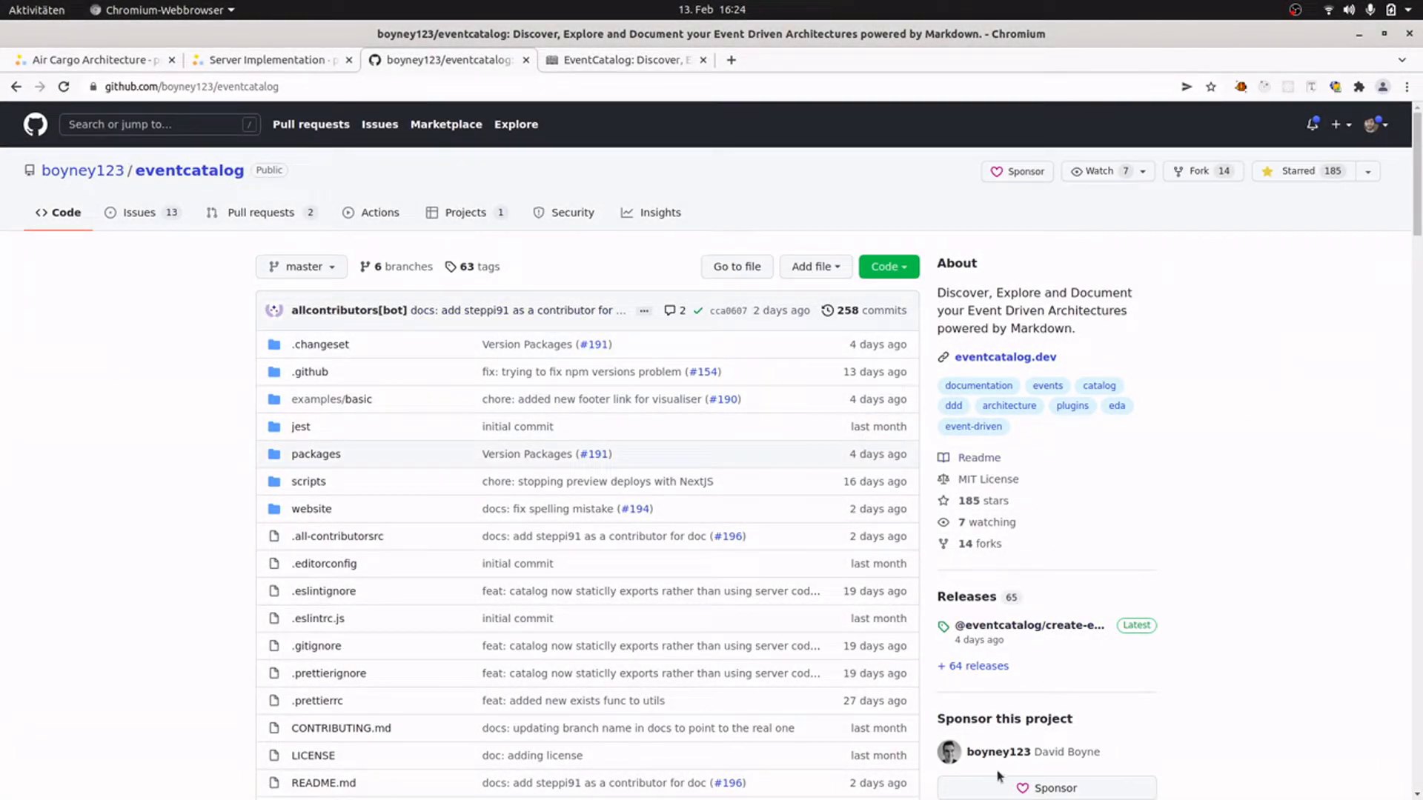
{"action": "mouse_move", "coordinate": [1246, 338]}
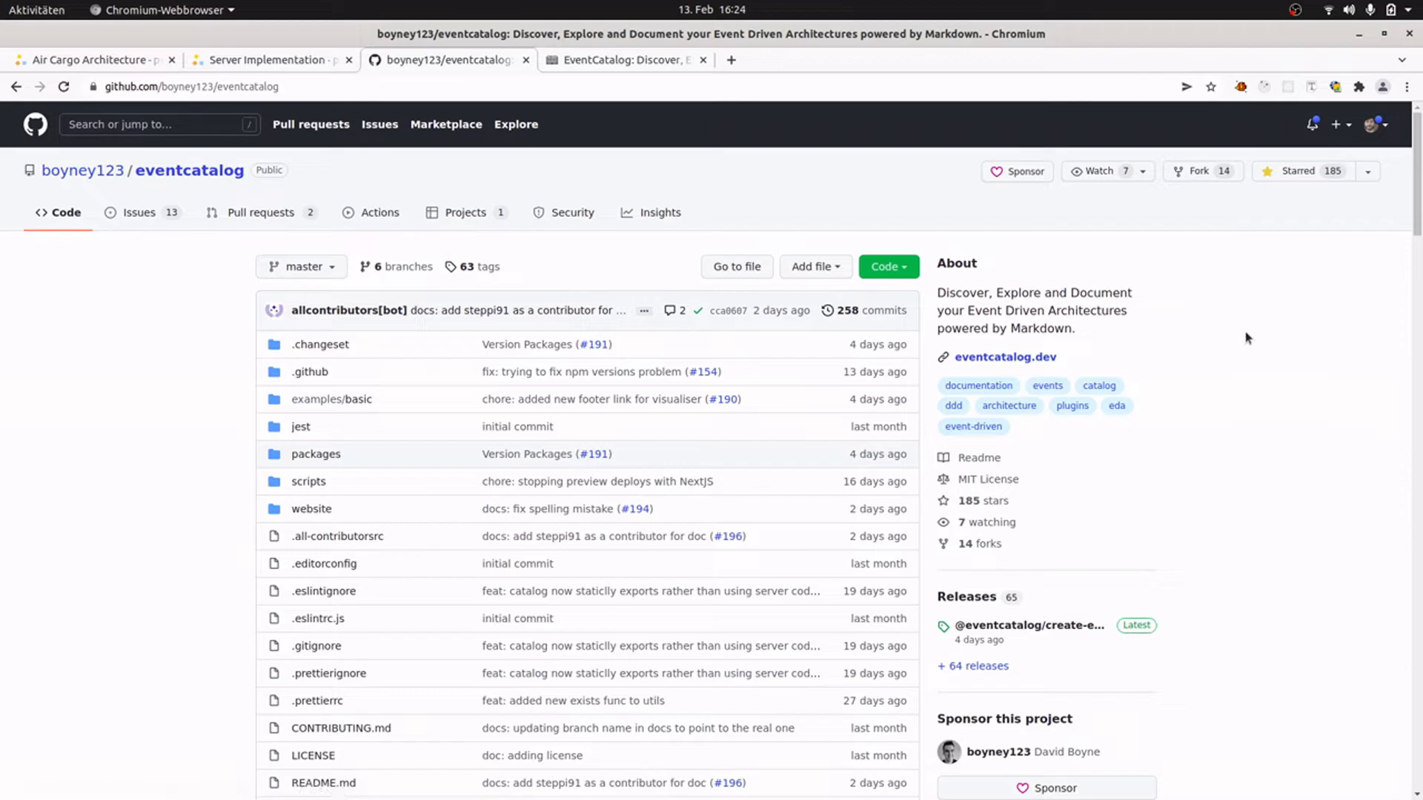
{"action": "mouse_move", "coordinate": [1134, 302]}
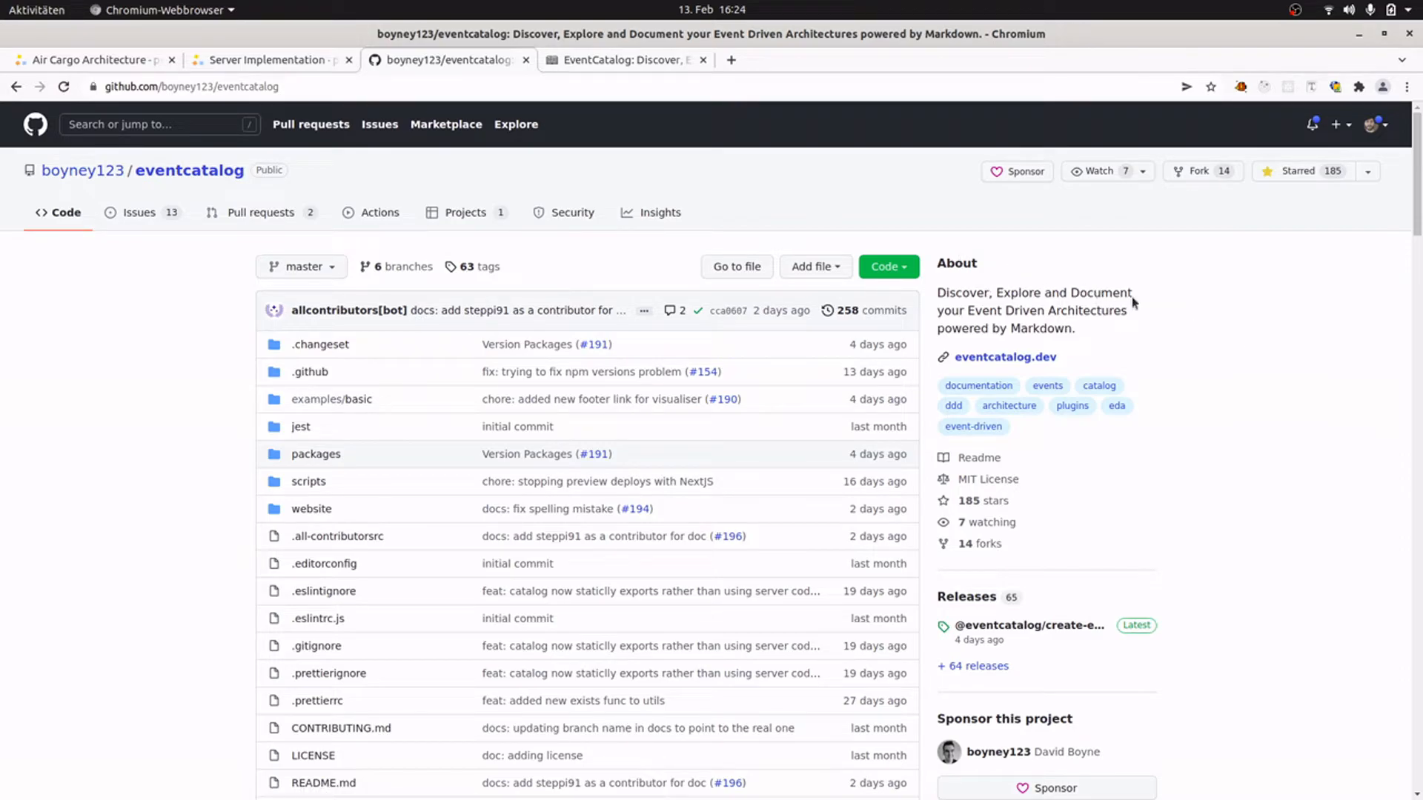
{"action": "mouse_move", "coordinate": [963, 357]}
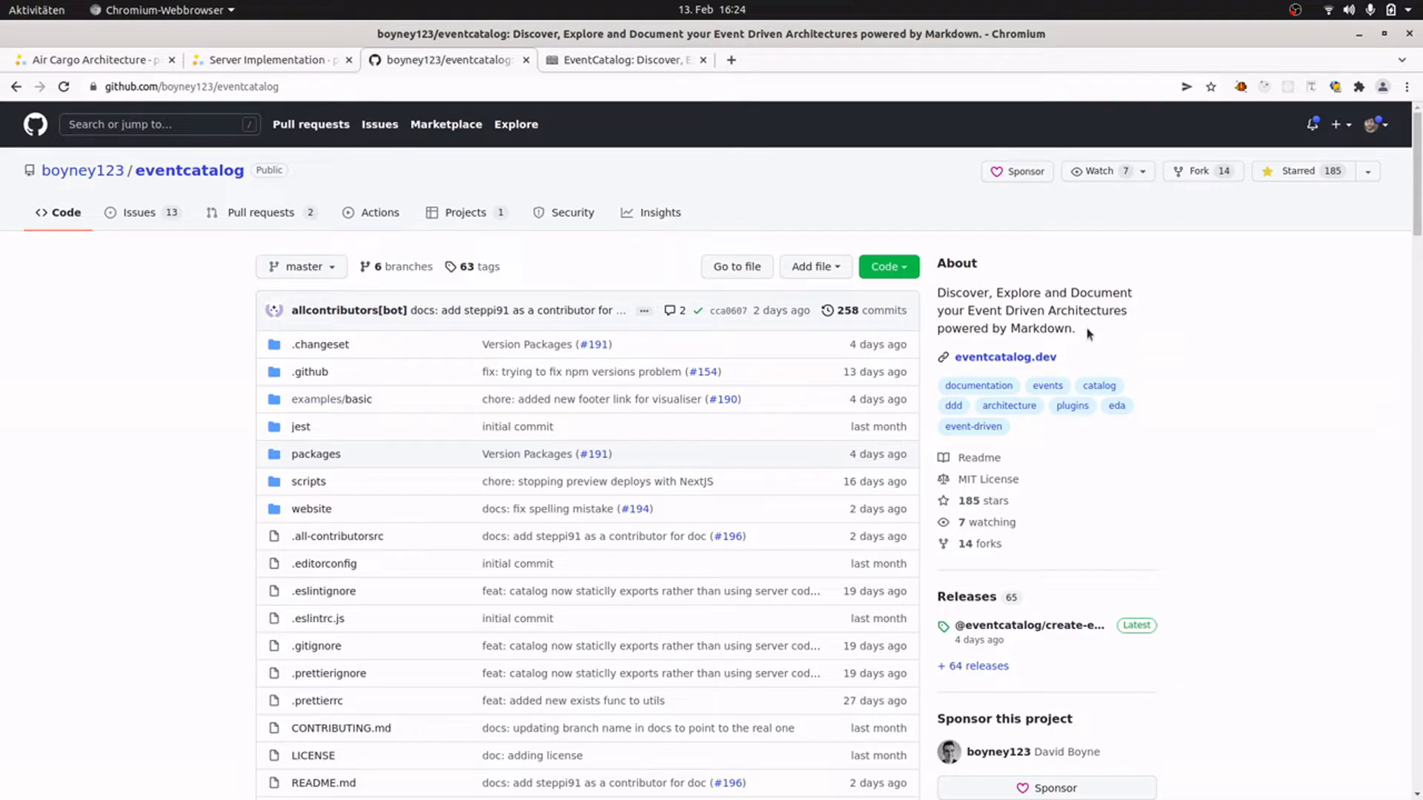
Bring the eventcatalog.dev homepage to its Powered by Markdown and Discover Events sections.
{"action": "left_click", "coordinate": [624, 59]}
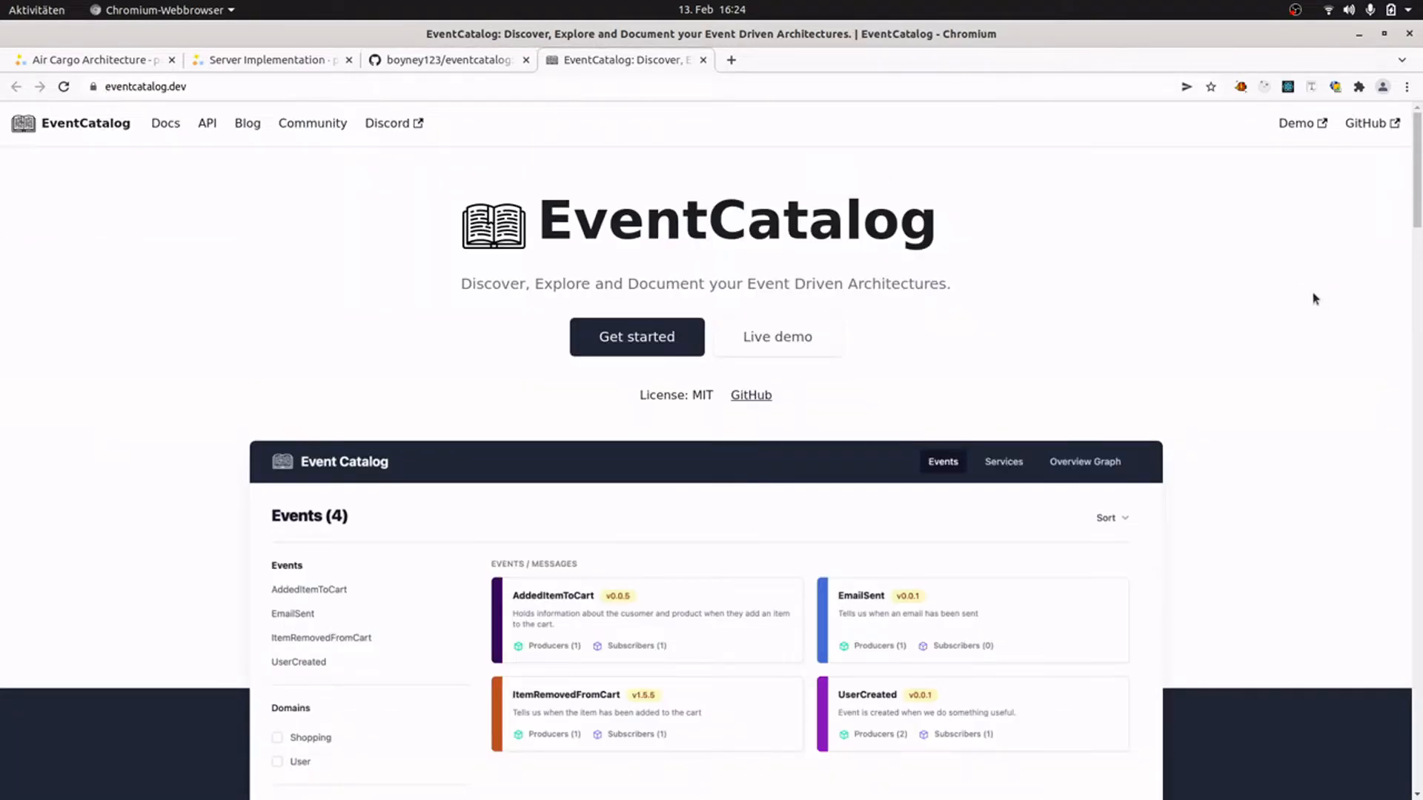
{"action": "scroll", "scroll_direction": "down", "scroll_amount": 3}
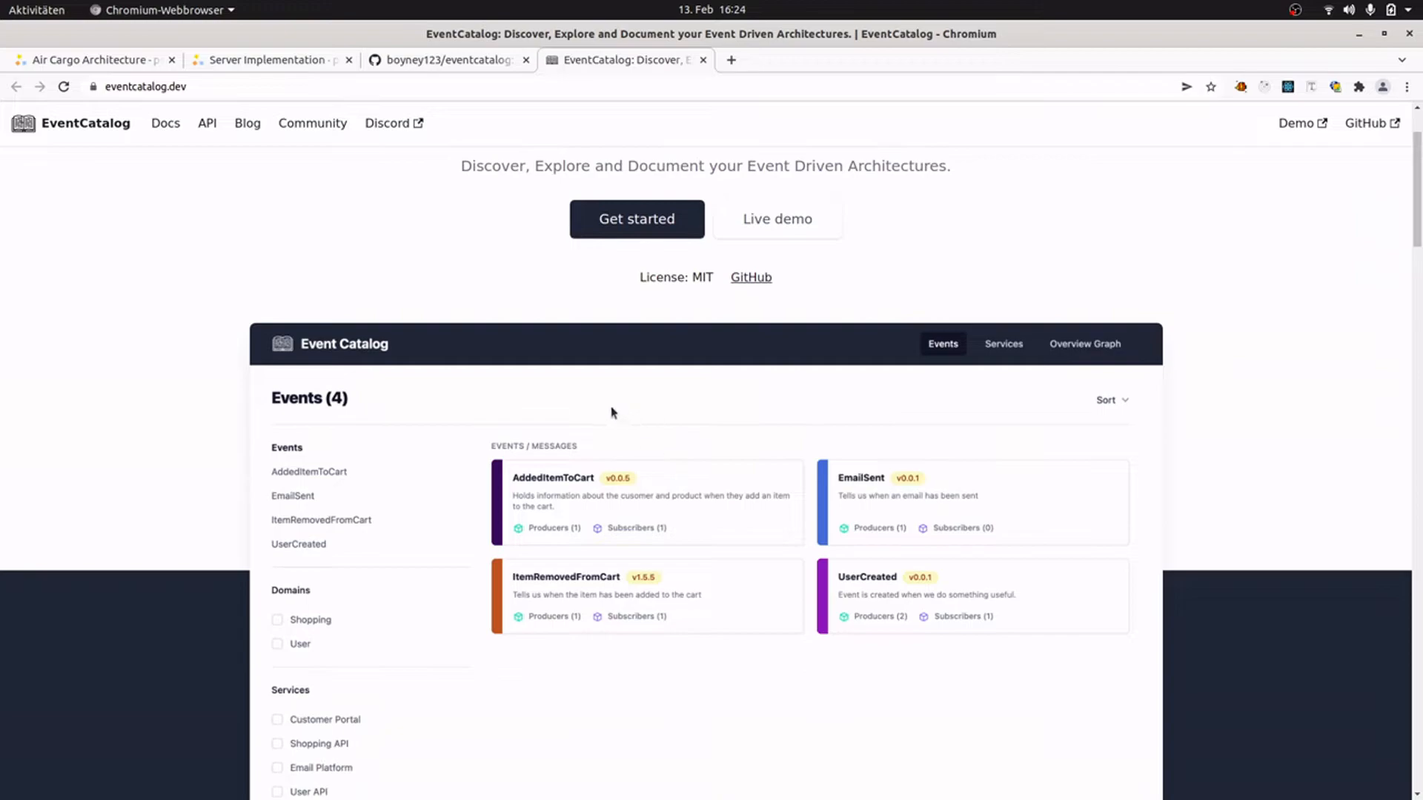
{"action": "scroll", "scroll_direction": "down", "scroll_amount": 3}
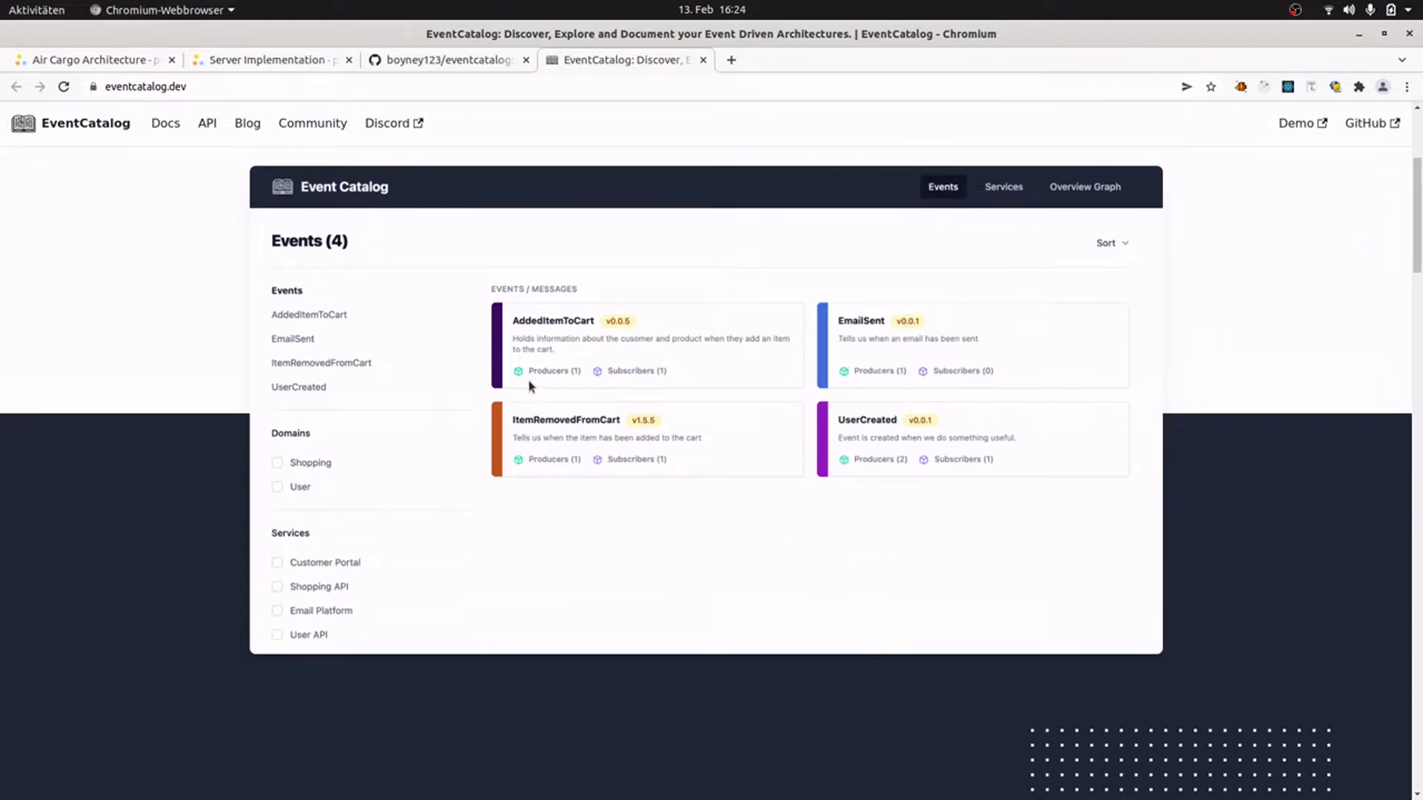
{"action": "mouse_move", "coordinate": [311, 606]}
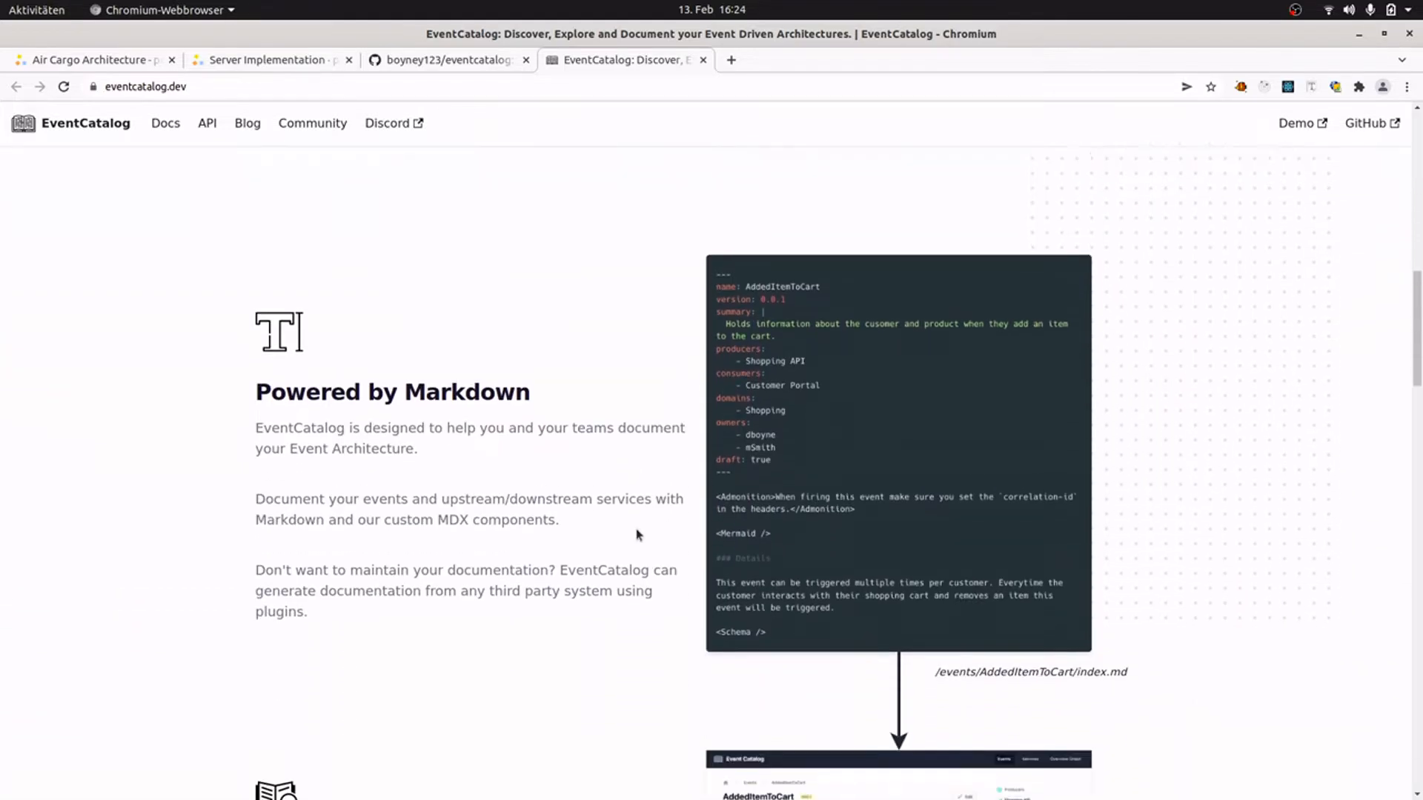
{"action": "scroll", "scroll_direction": "down", "scroll_amount": 3}
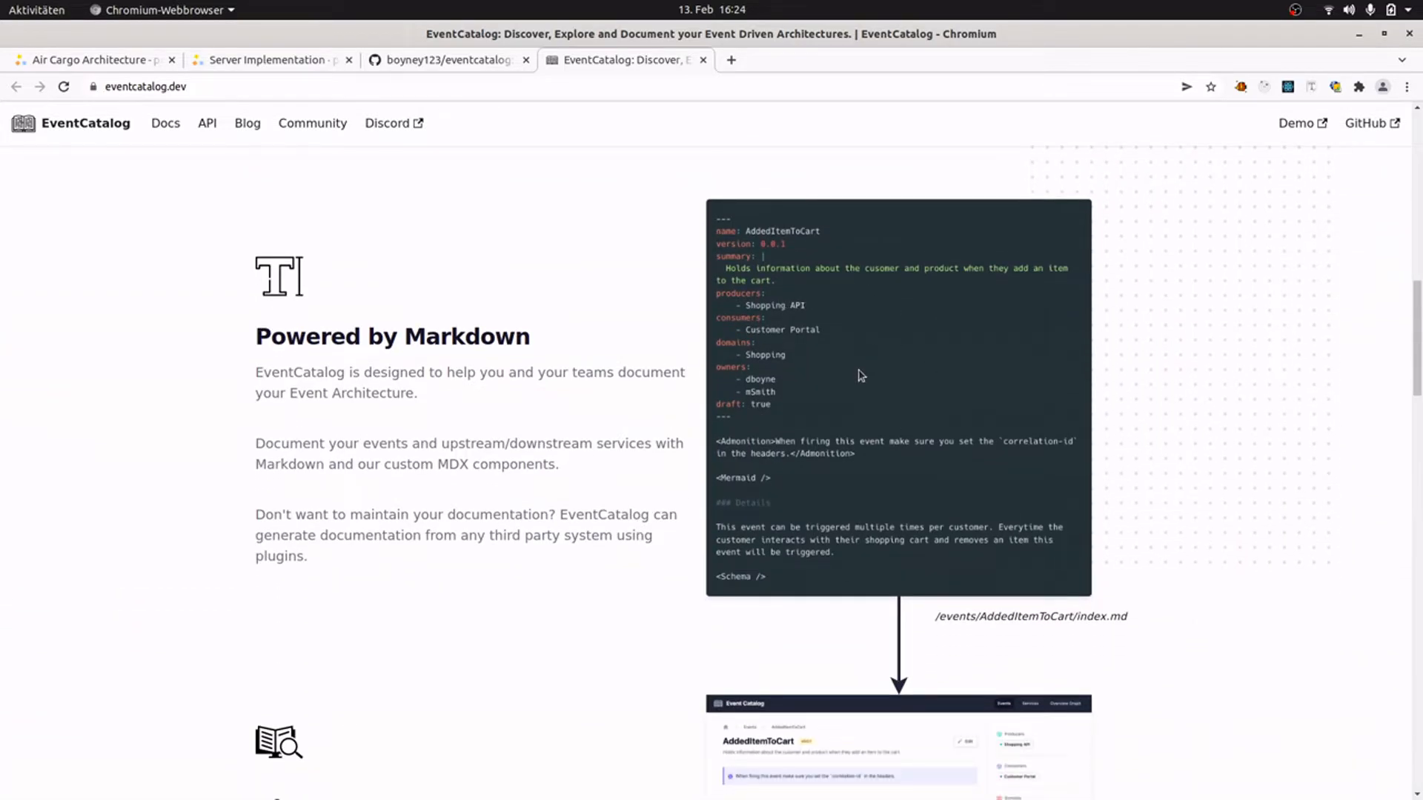
{"action": "mouse_move", "coordinate": [862, 372]}
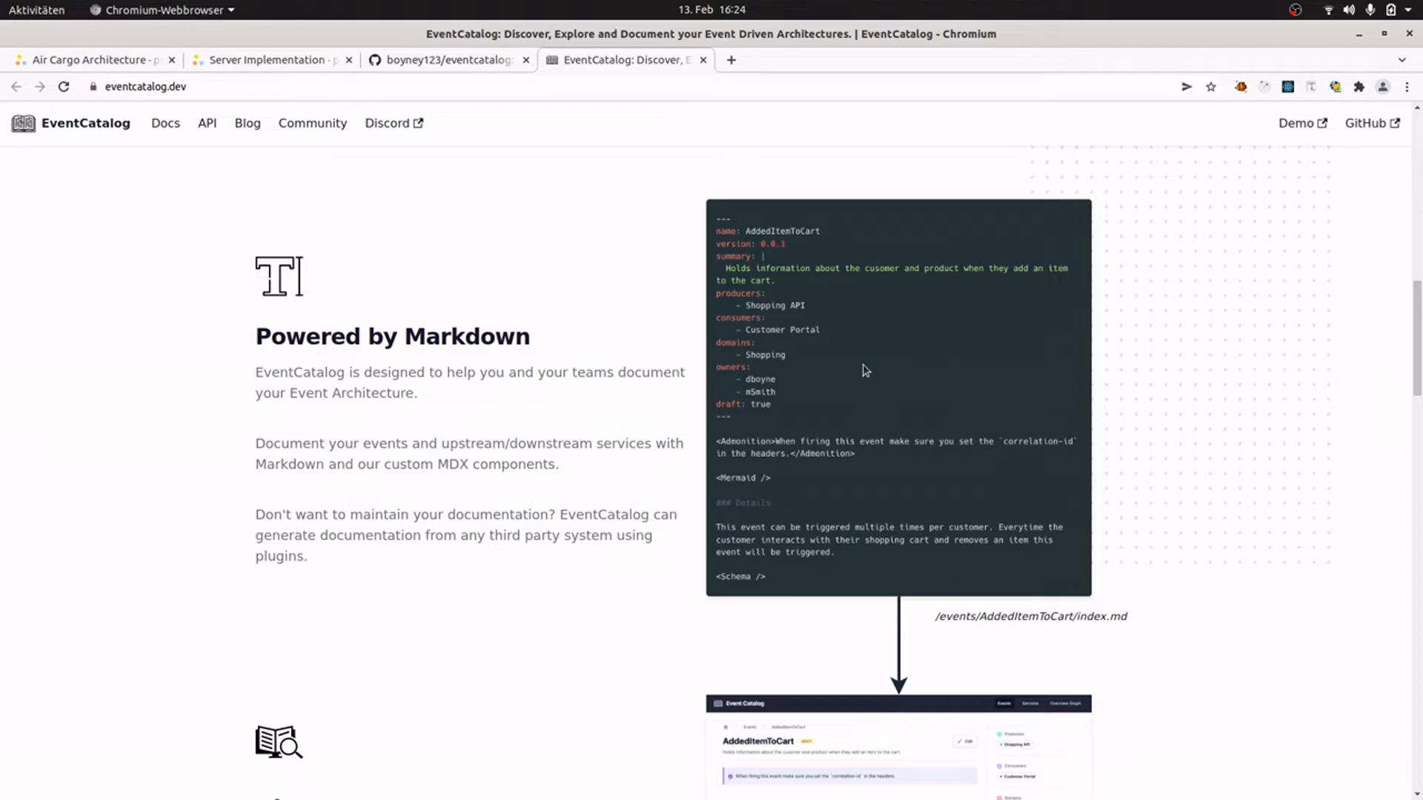
{"action": "scroll", "scroll_direction": "down", "scroll_amount": 3}
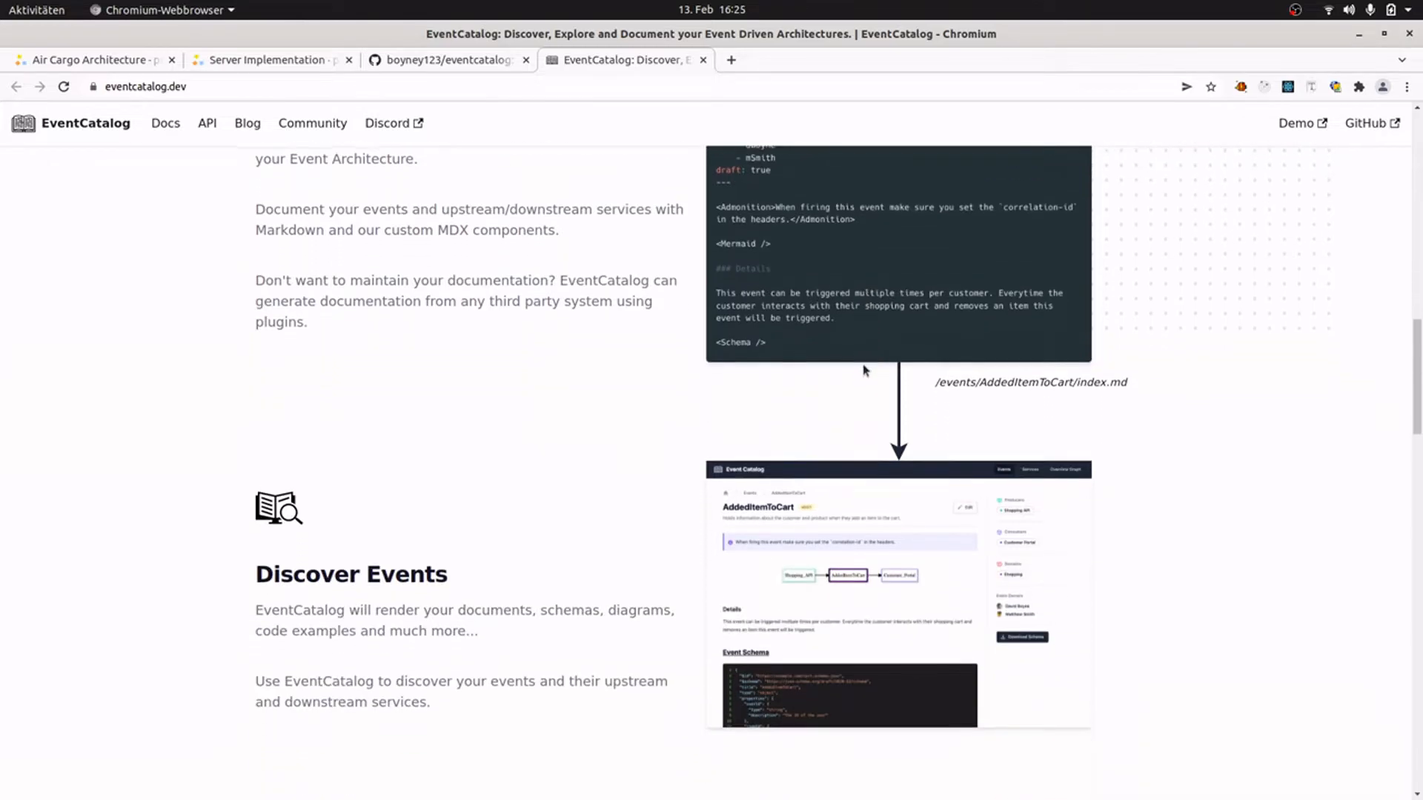
{"action": "scroll", "scroll_direction": "down", "scroll_amount": 3}
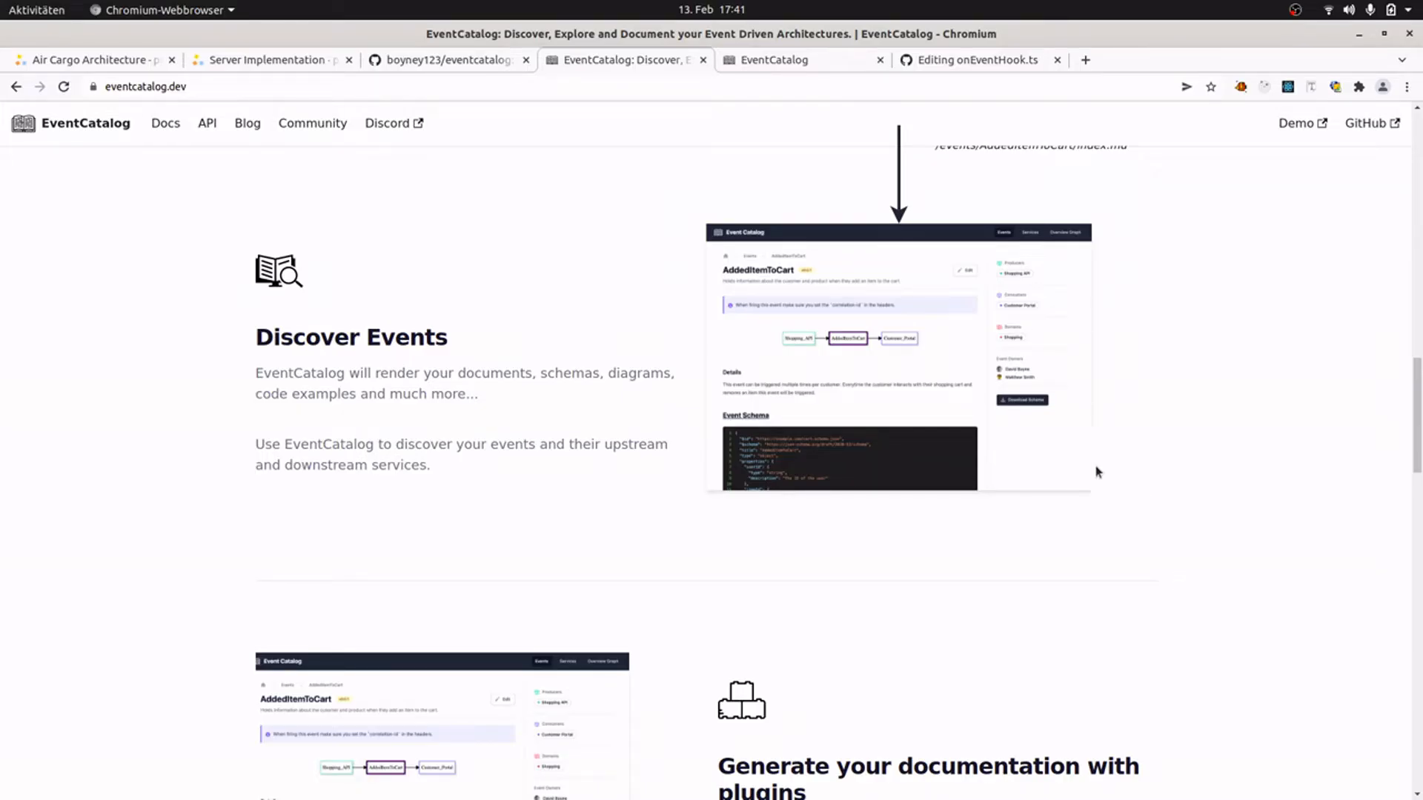
Show the localhost:3000 EventCatalog Events page, which lists no events.
{"action": "left_click", "coordinate": [771, 60]}
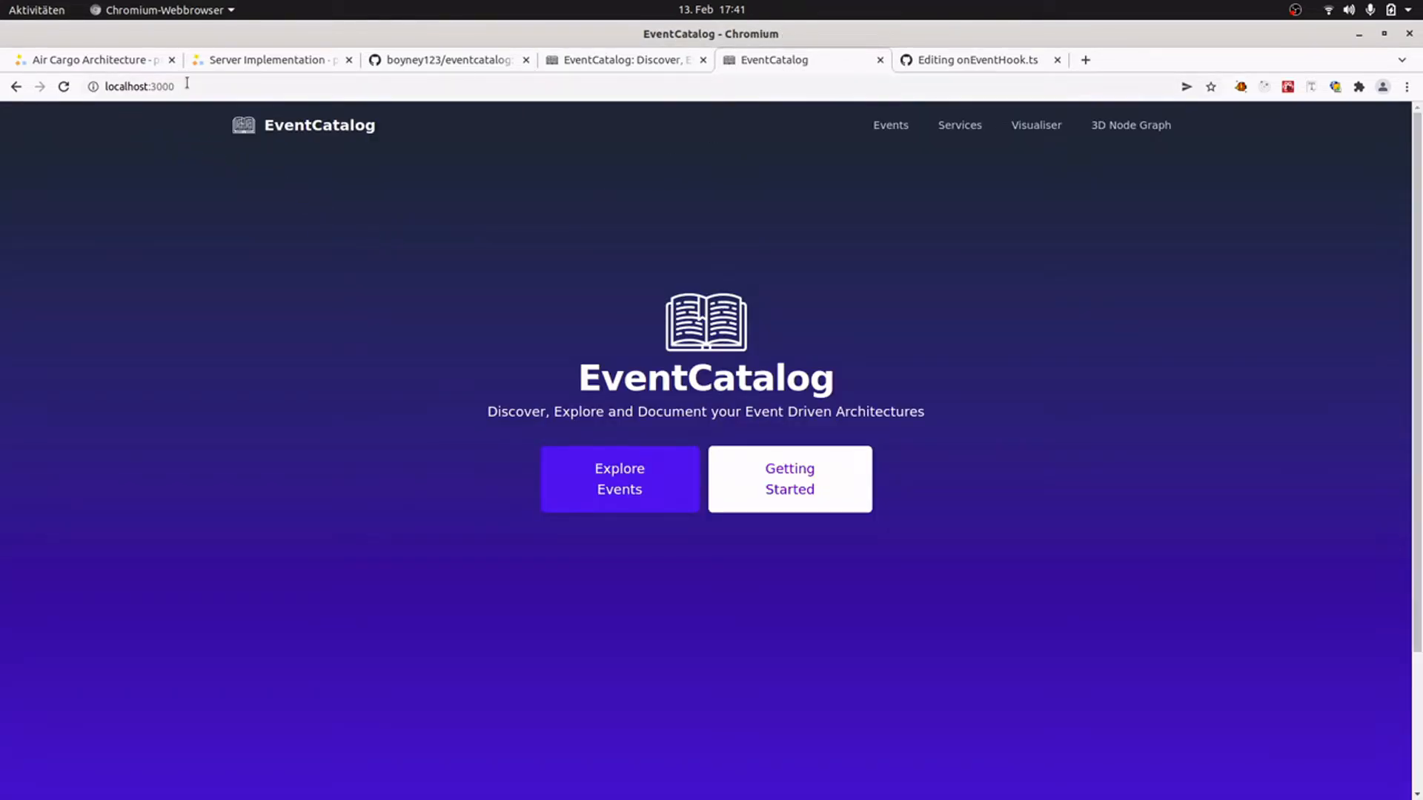
{"action": "left_click", "coordinate": [620, 479]}
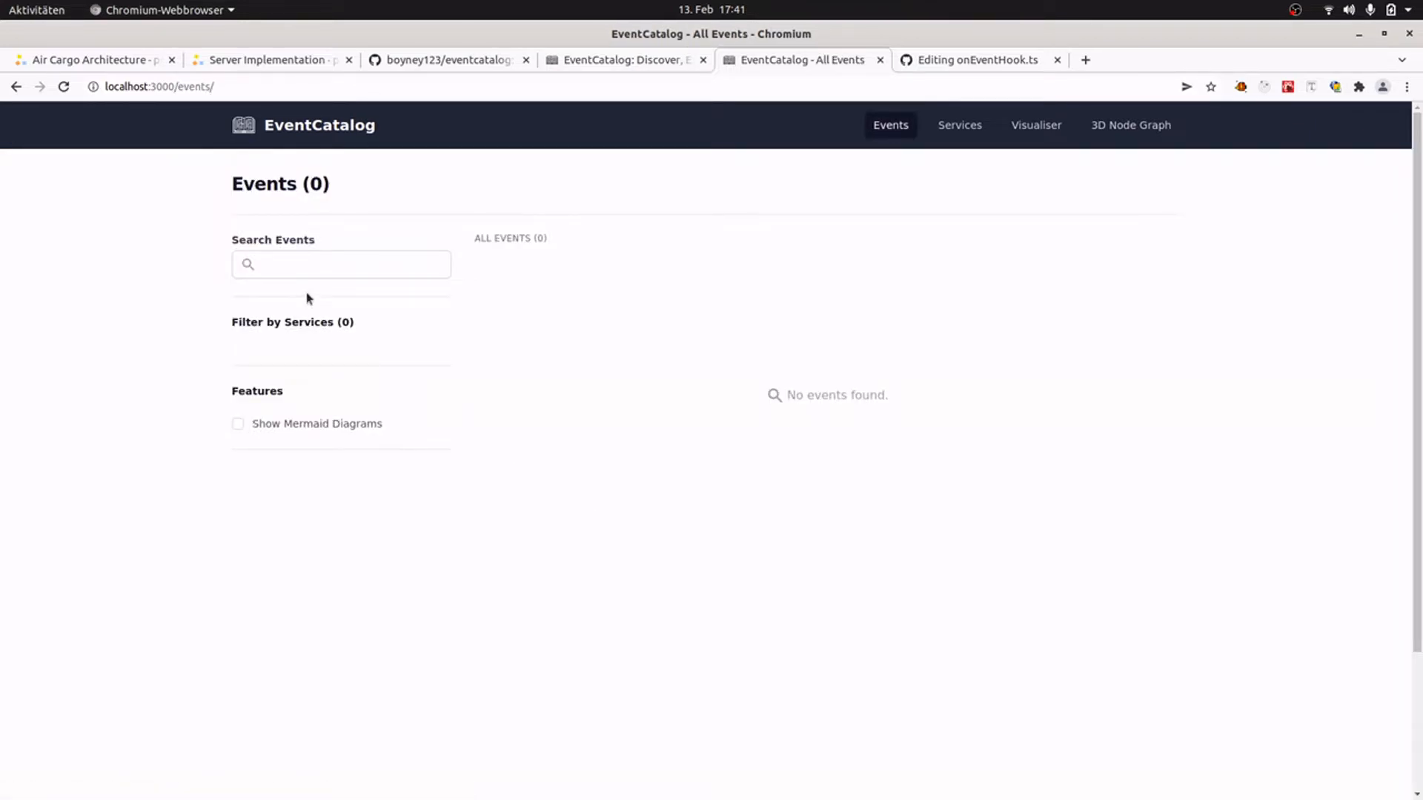
{"action": "mouse_move", "coordinate": [333, 336]}
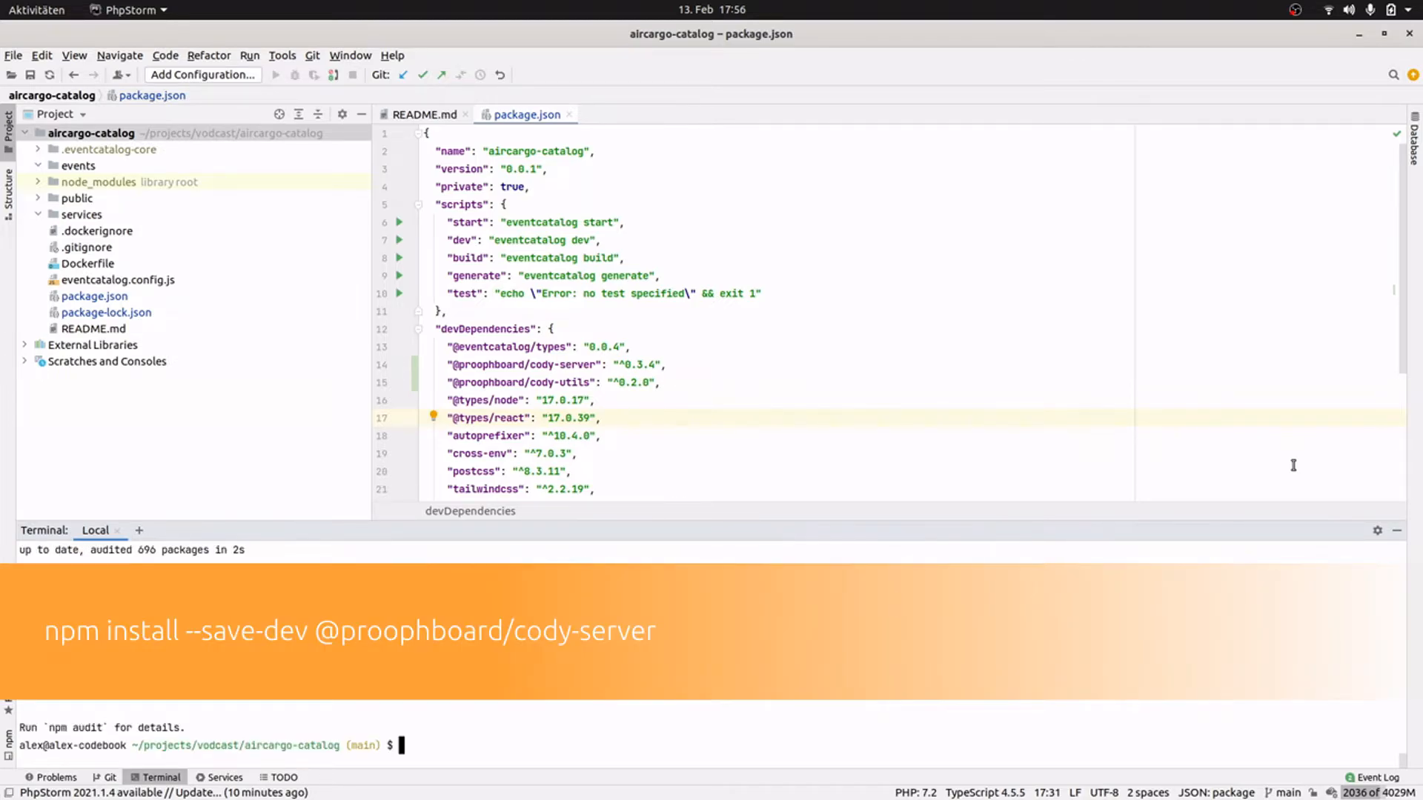
{"action": "type", "text": "npm install --save-dev @proophboard/cody-"}
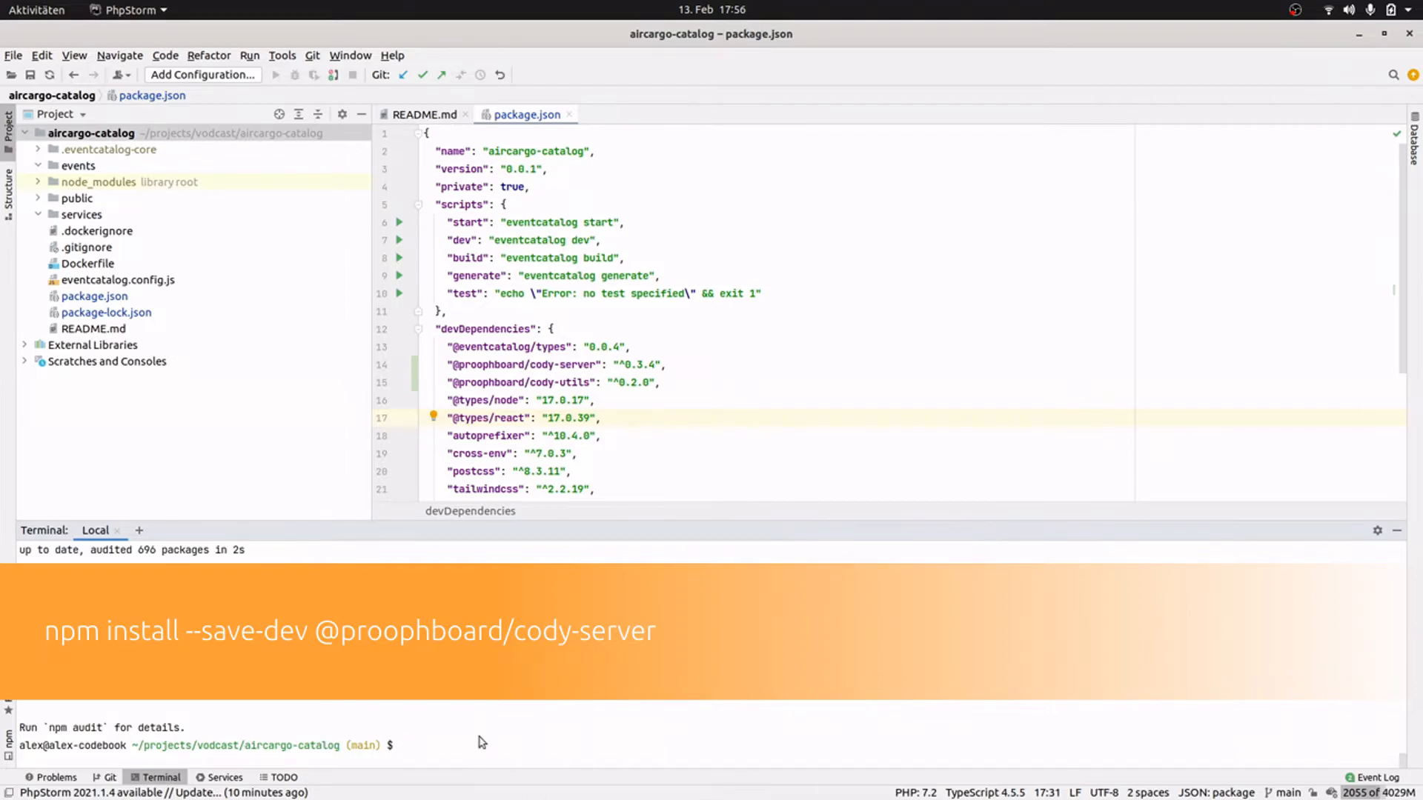
{"action": "type", "text": "npx"}
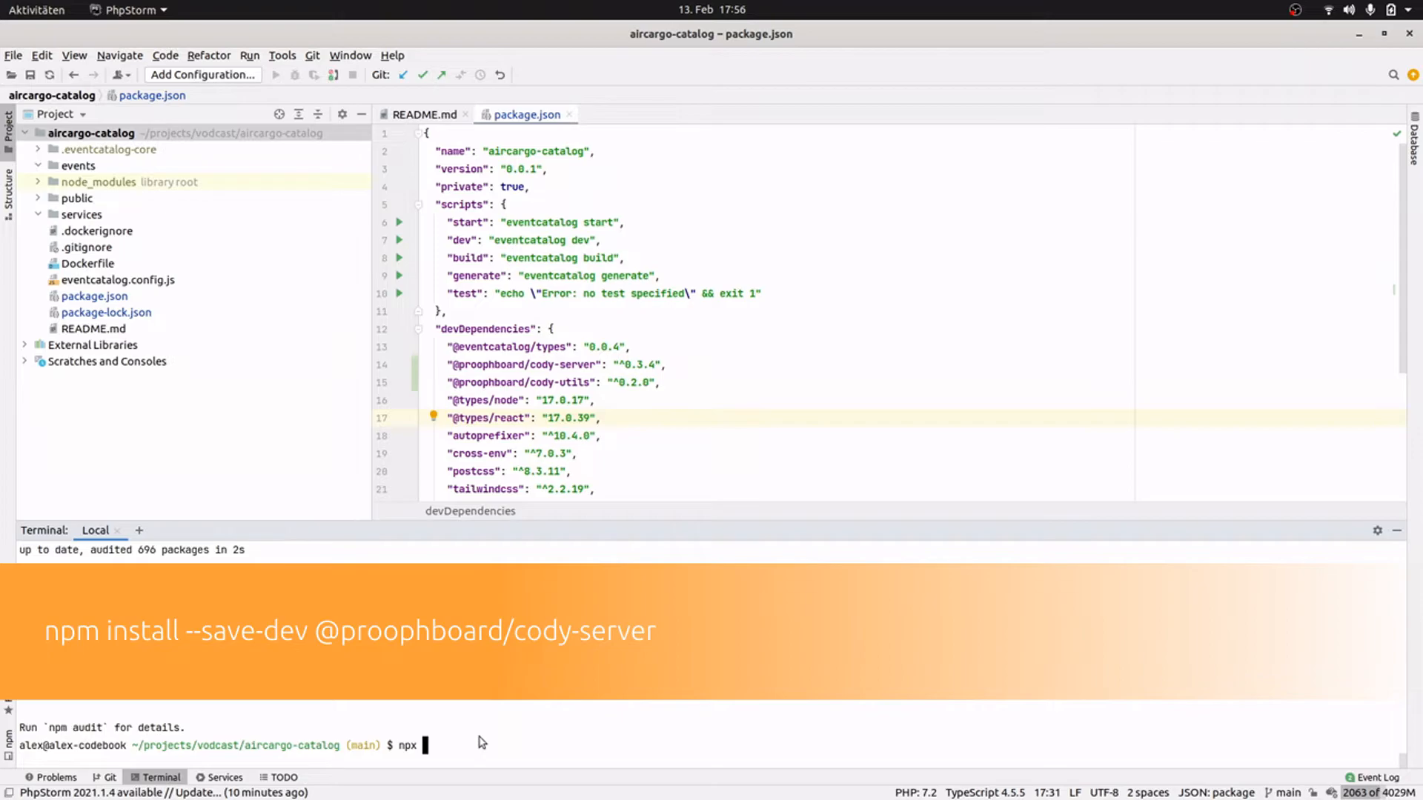
{"action": "type", "text": "proophboard i"}
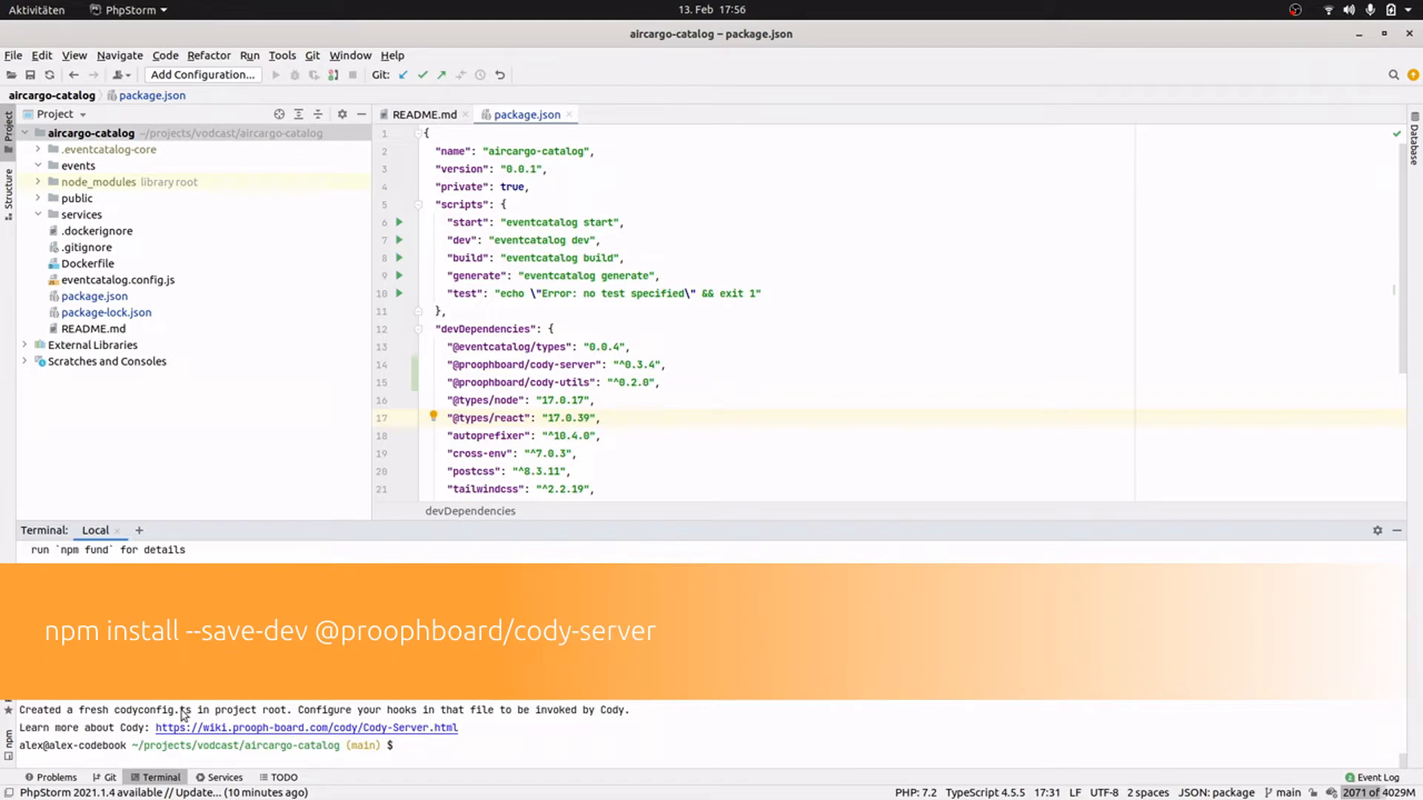
{"action": "mouse_move", "coordinate": [94, 414]}
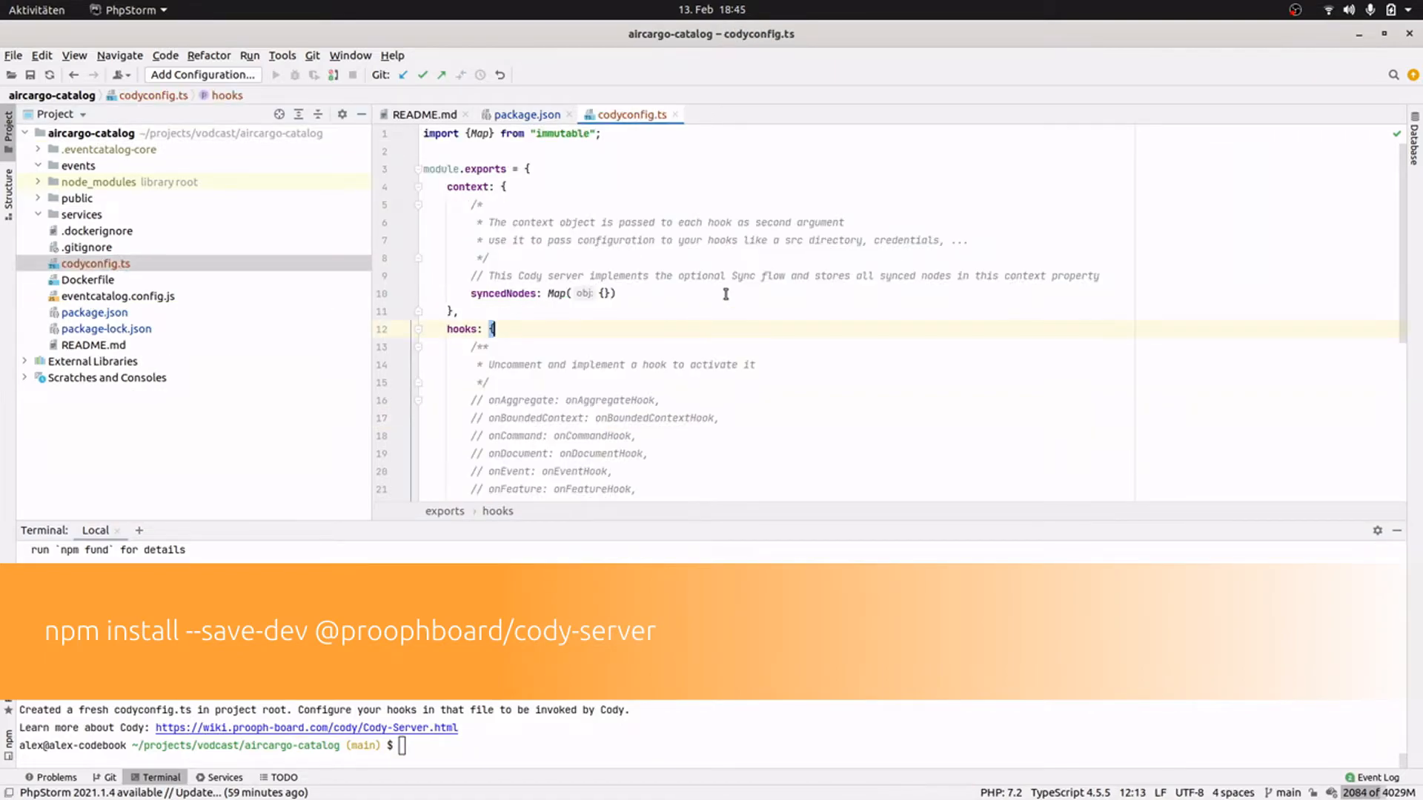
Add srcFolder: "." to the context section of codyconfig.ts.
{"action": "double_click", "coordinate": [483, 169]}
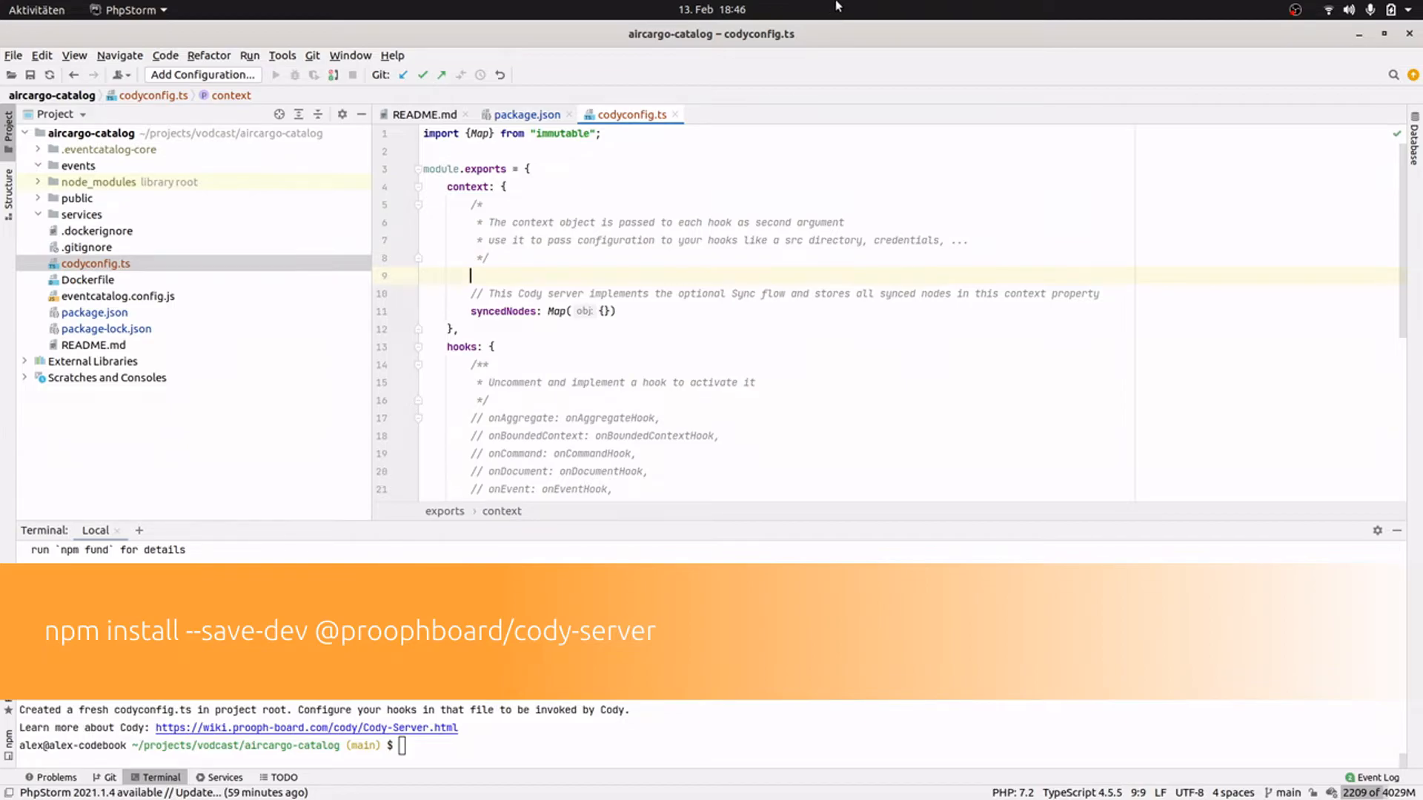
{"action": "type", "text": "srcFolder: \".\","}
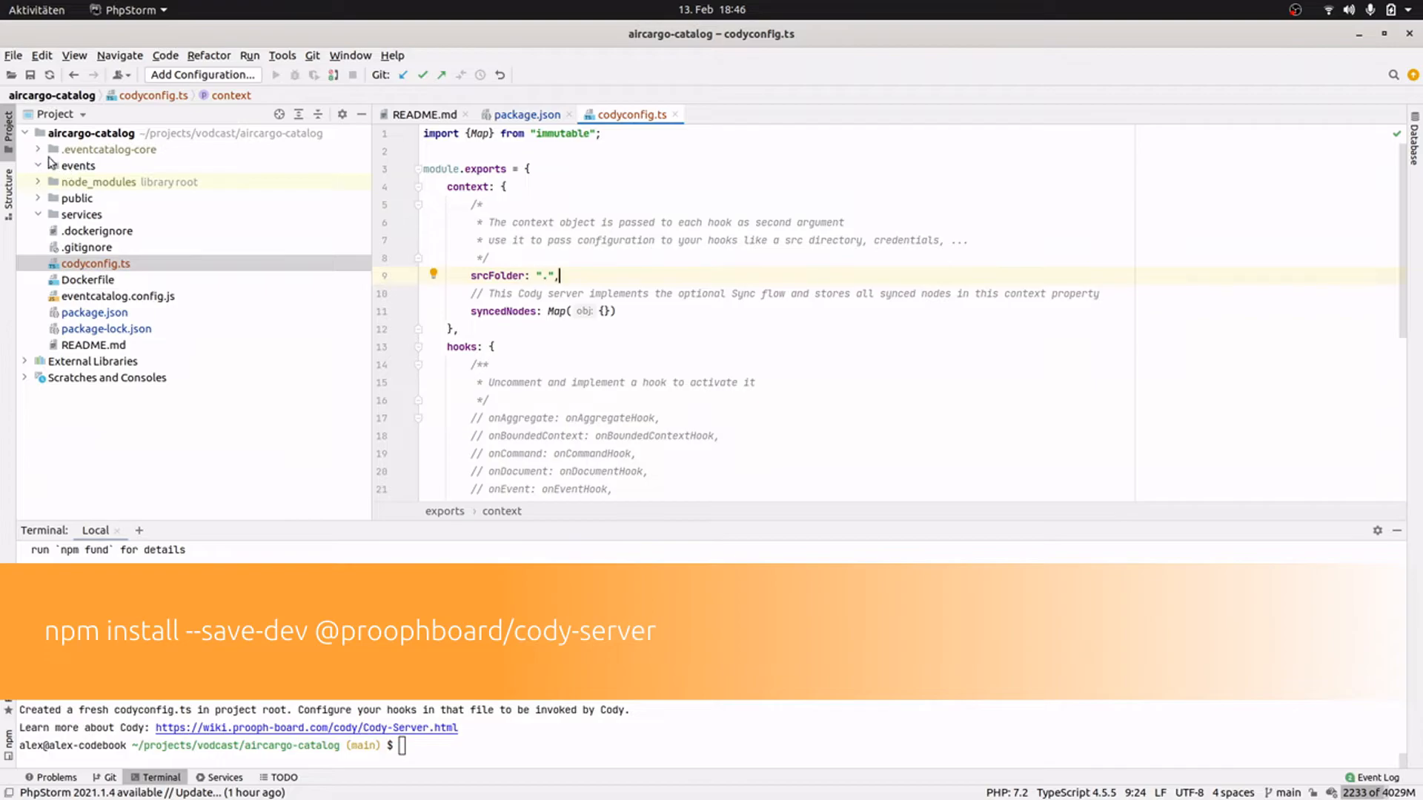
{"action": "mouse_move", "coordinate": [80, 166]}
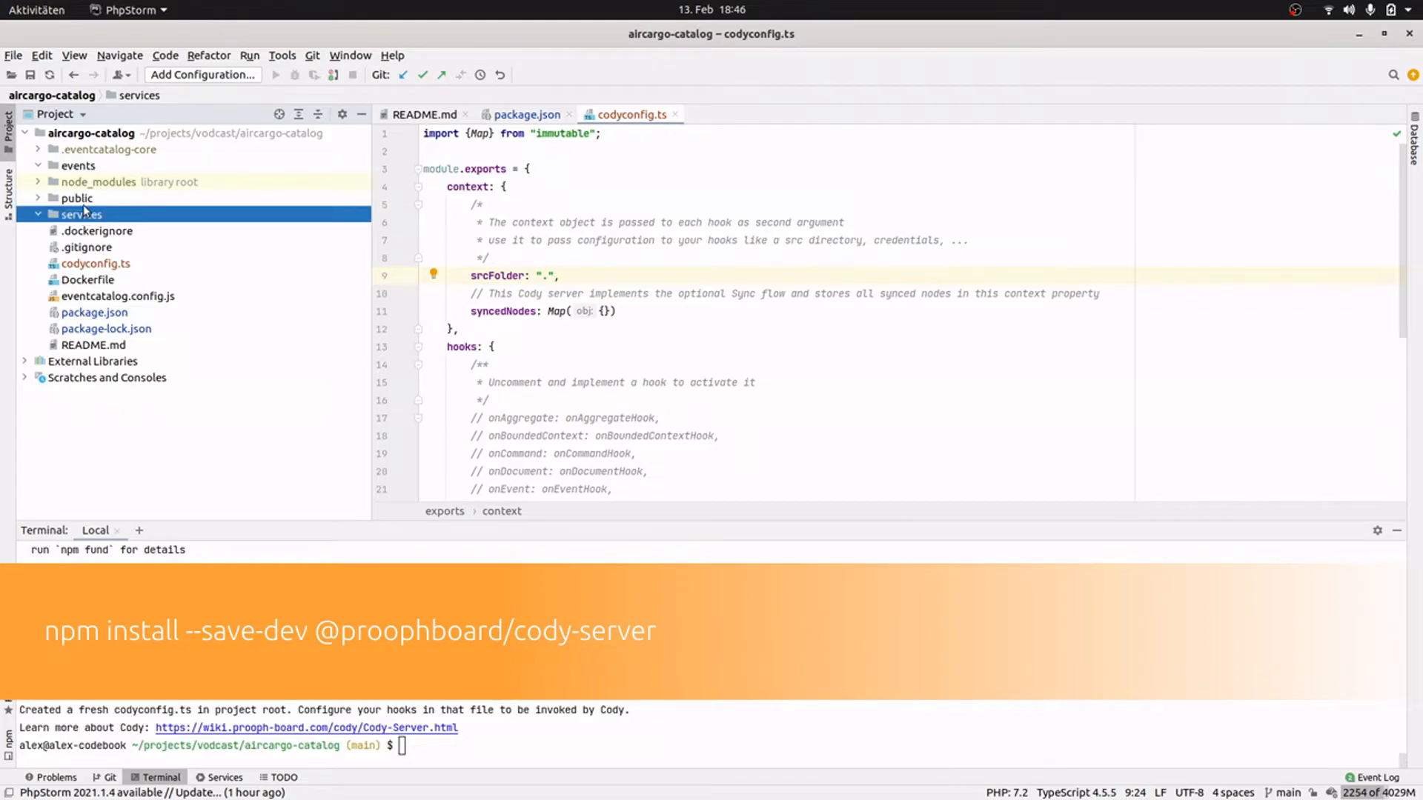
{"action": "mouse_move", "coordinate": [118, 231]}
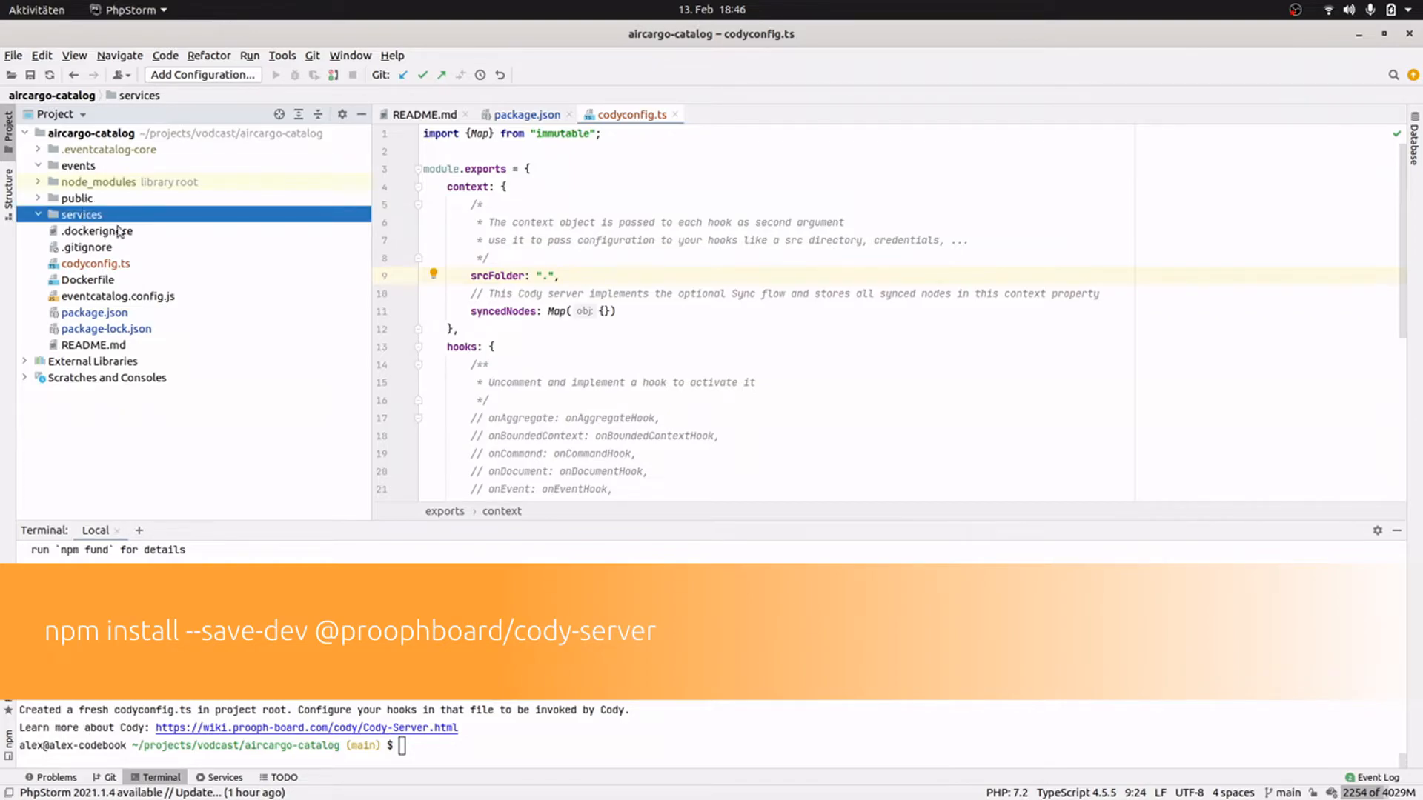
{"action": "left_click", "coordinate": [561, 276]}
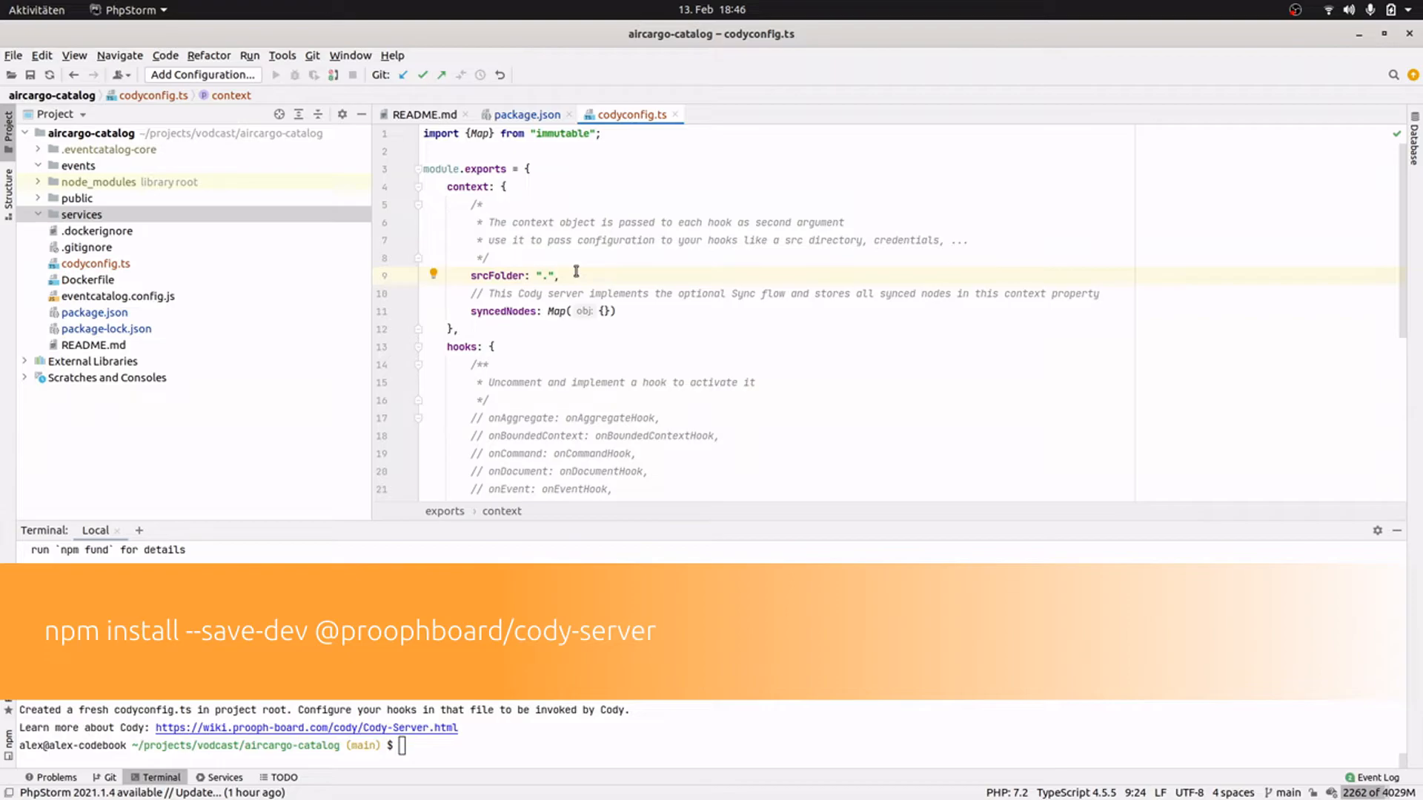
{"action": "mouse_move", "coordinate": [568, 261]}
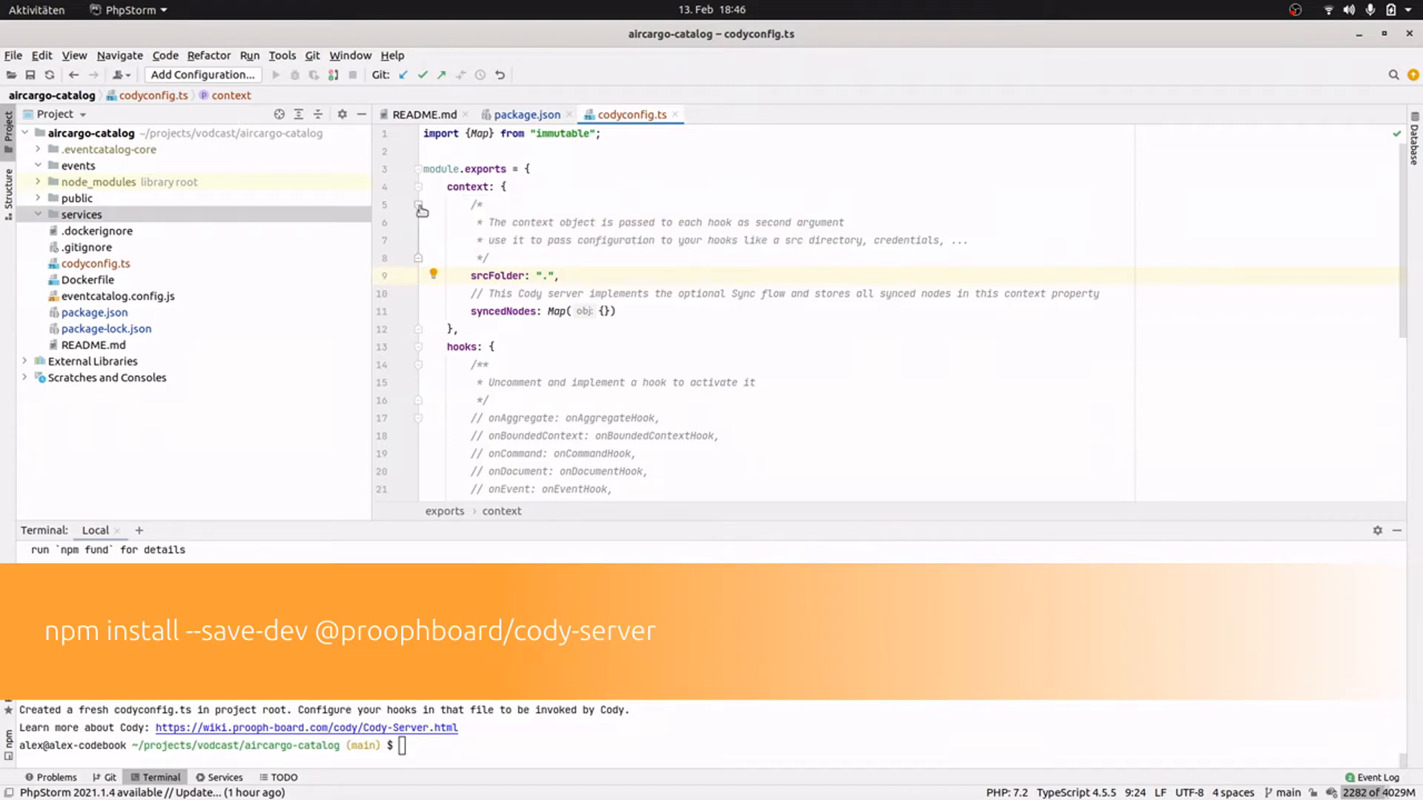
Create a new '.codyhooks' directory under the project root.
{"action": "left_click", "coordinate": [91, 132]}
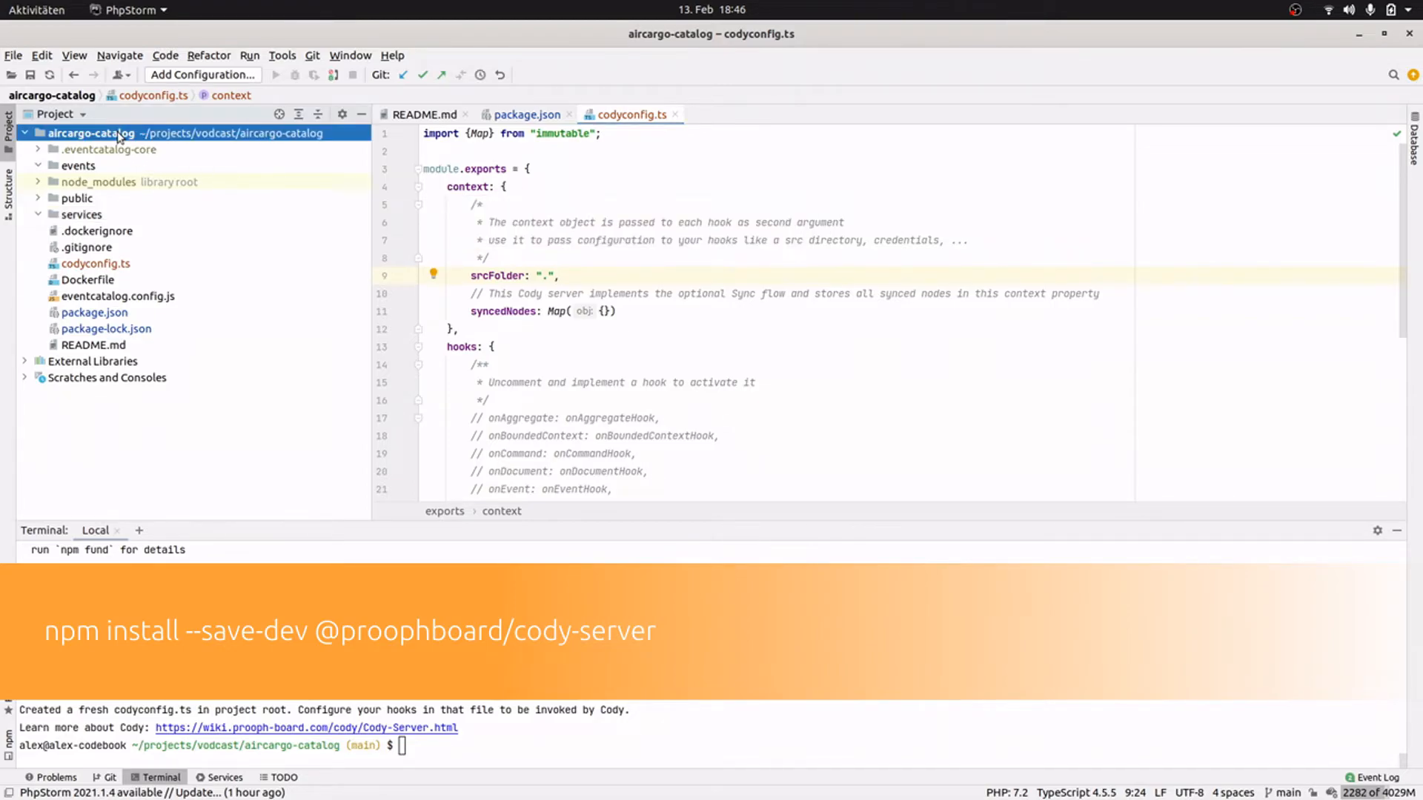
{"action": "right_click", "coordinate": [90, 132]}
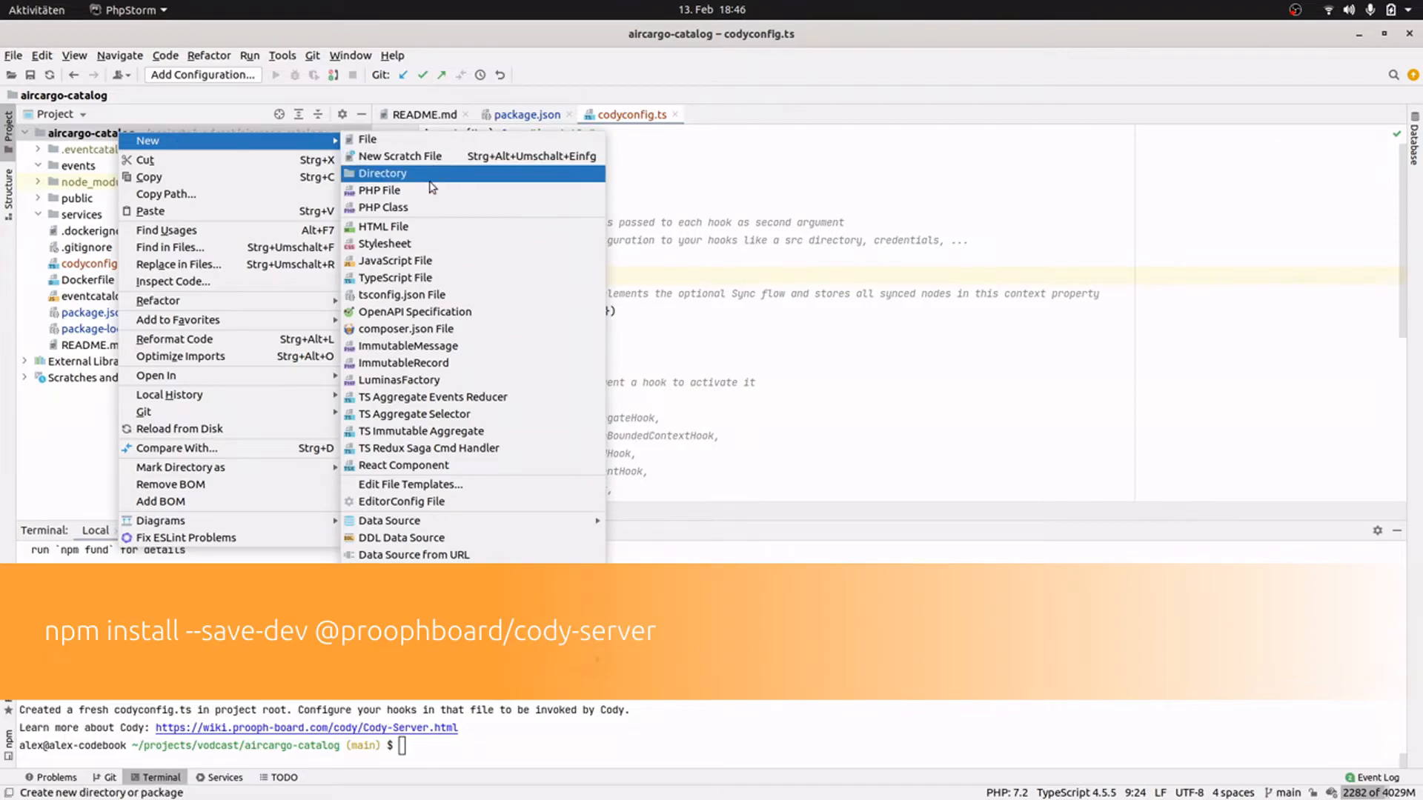
{"action": "left_click", "coordinate": [382, 173]}
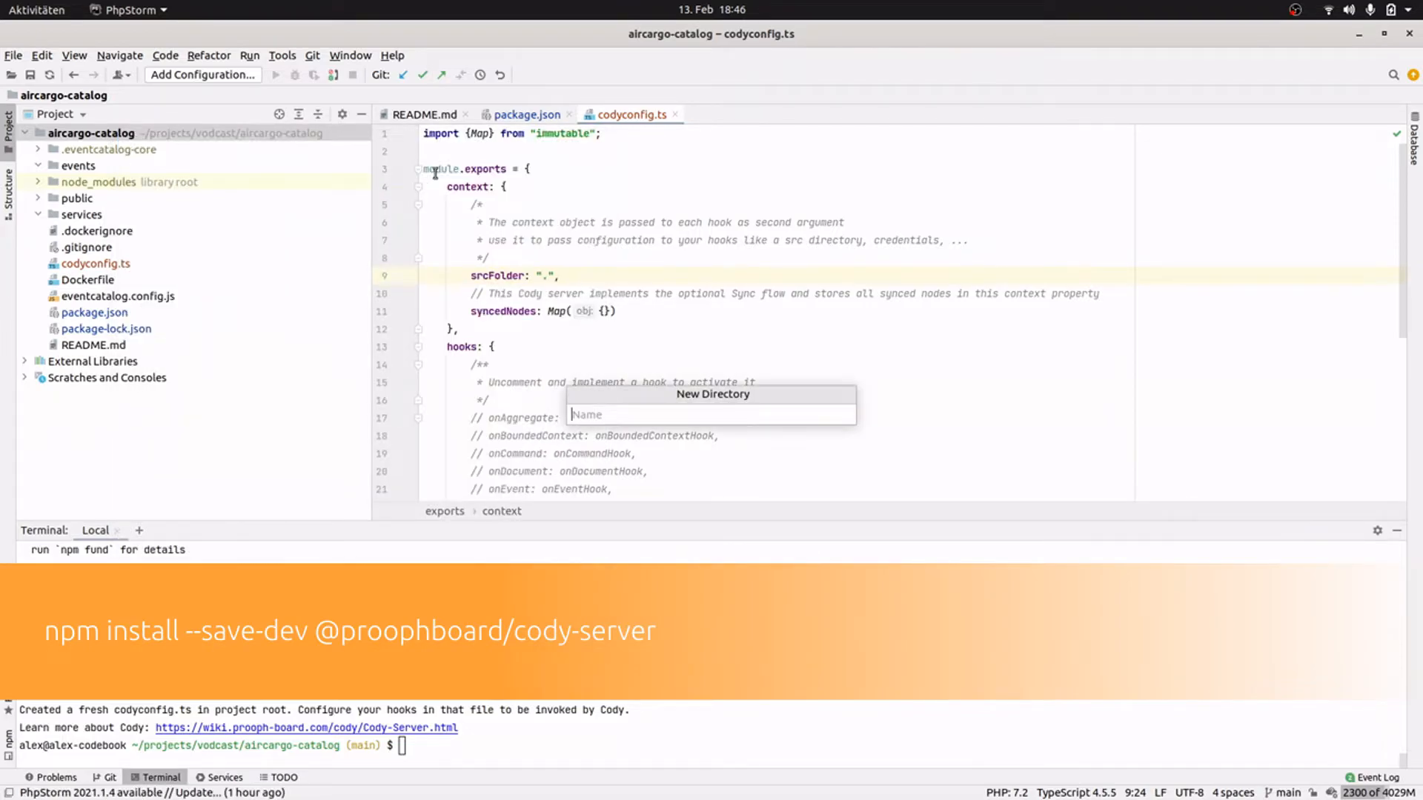
{"action": "type", "text": ".codyhoo"}
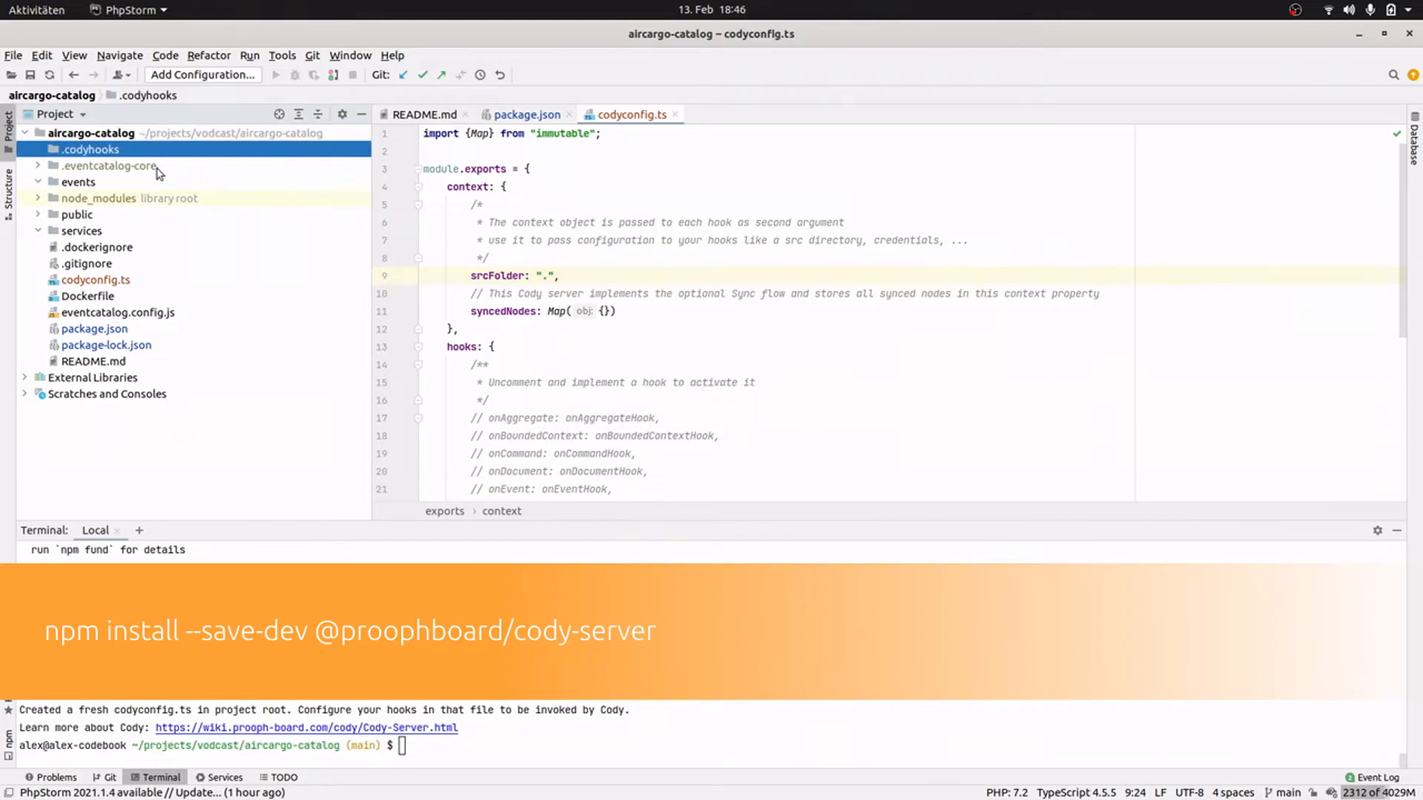
Add Context.ts in .codyhooks exporting a Context interface with a string srcFolder.
{"action": "right_click", "coordinate": [89, 148]}
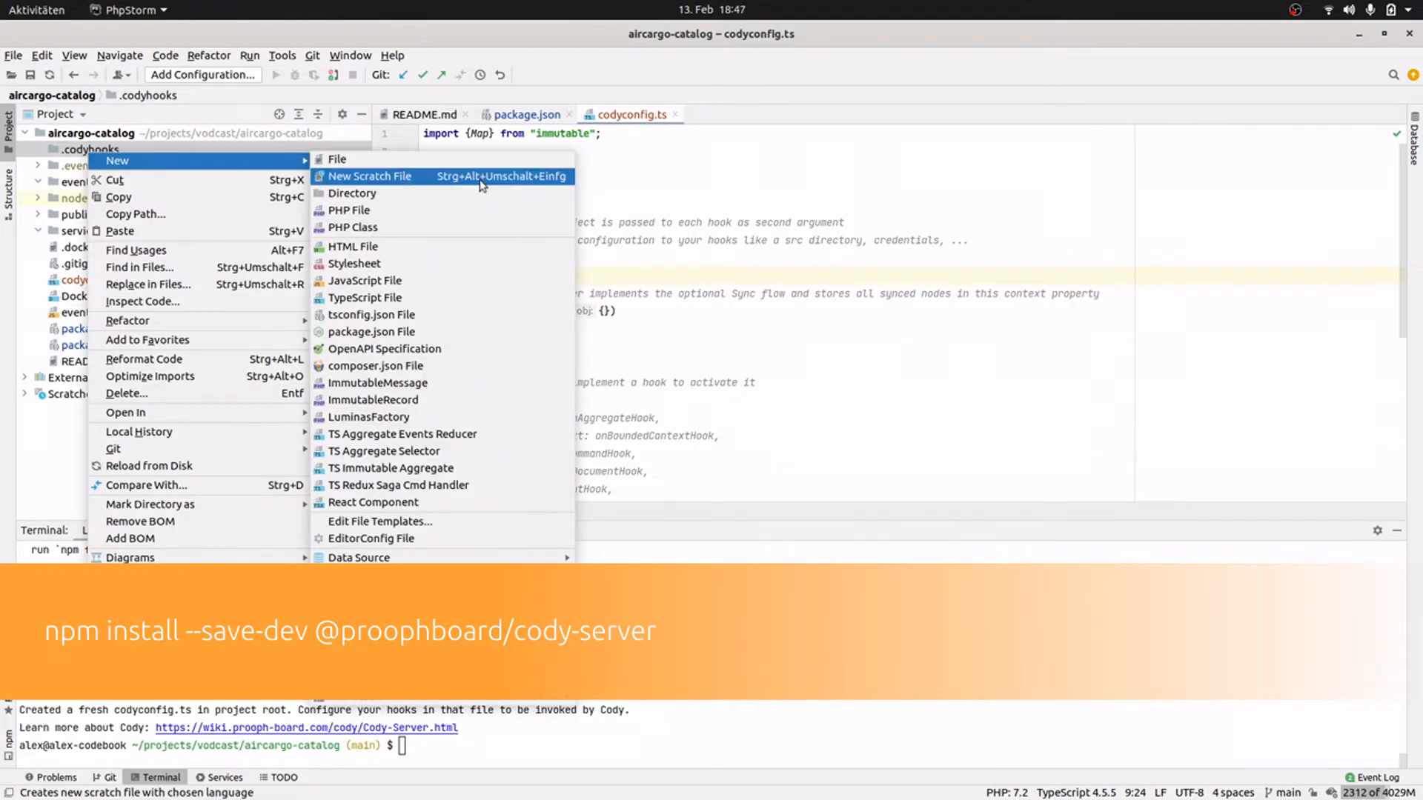
{"action": "left_click", "coordinate": [364, 298]}
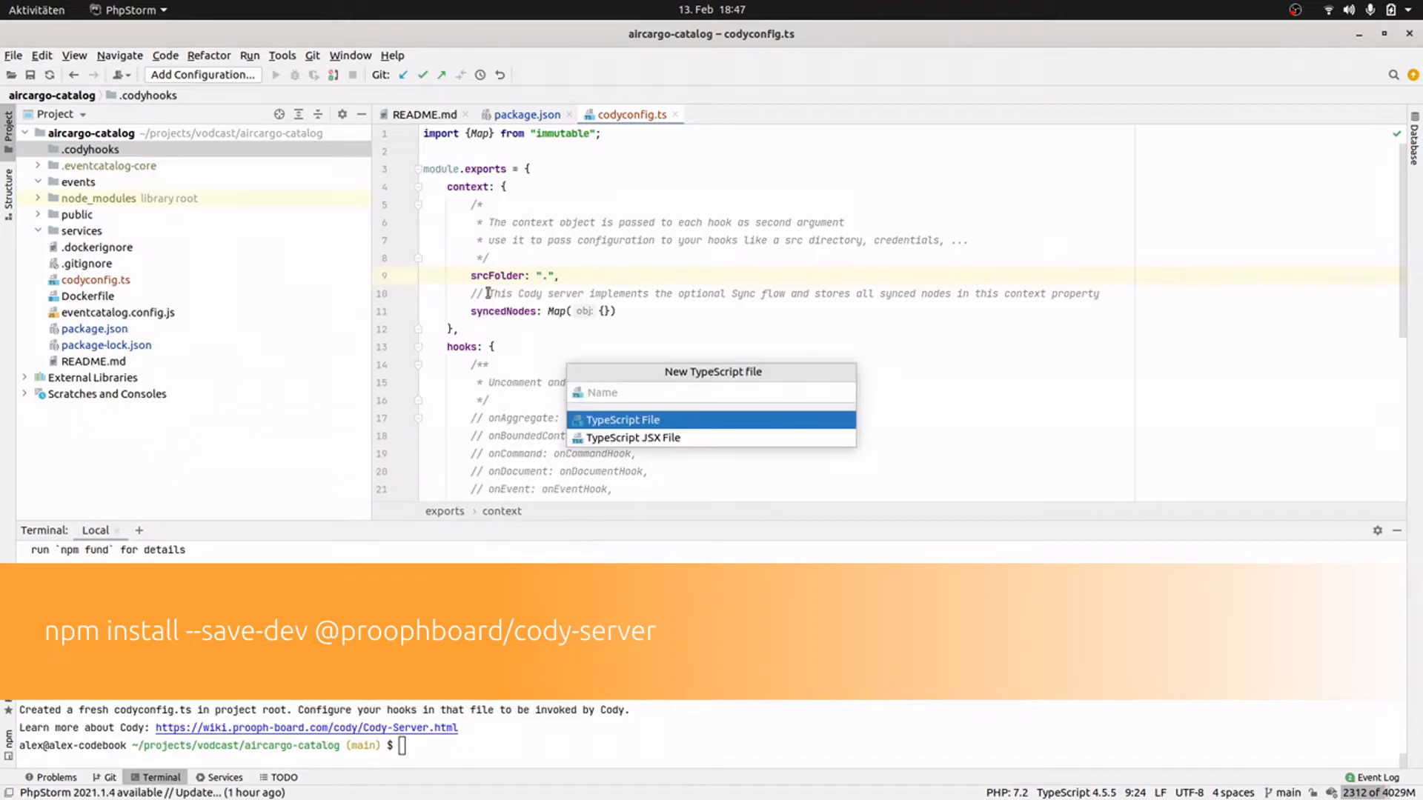
{"action": "type", "text": "Context"}
{"action": "type", "text": "export i"}
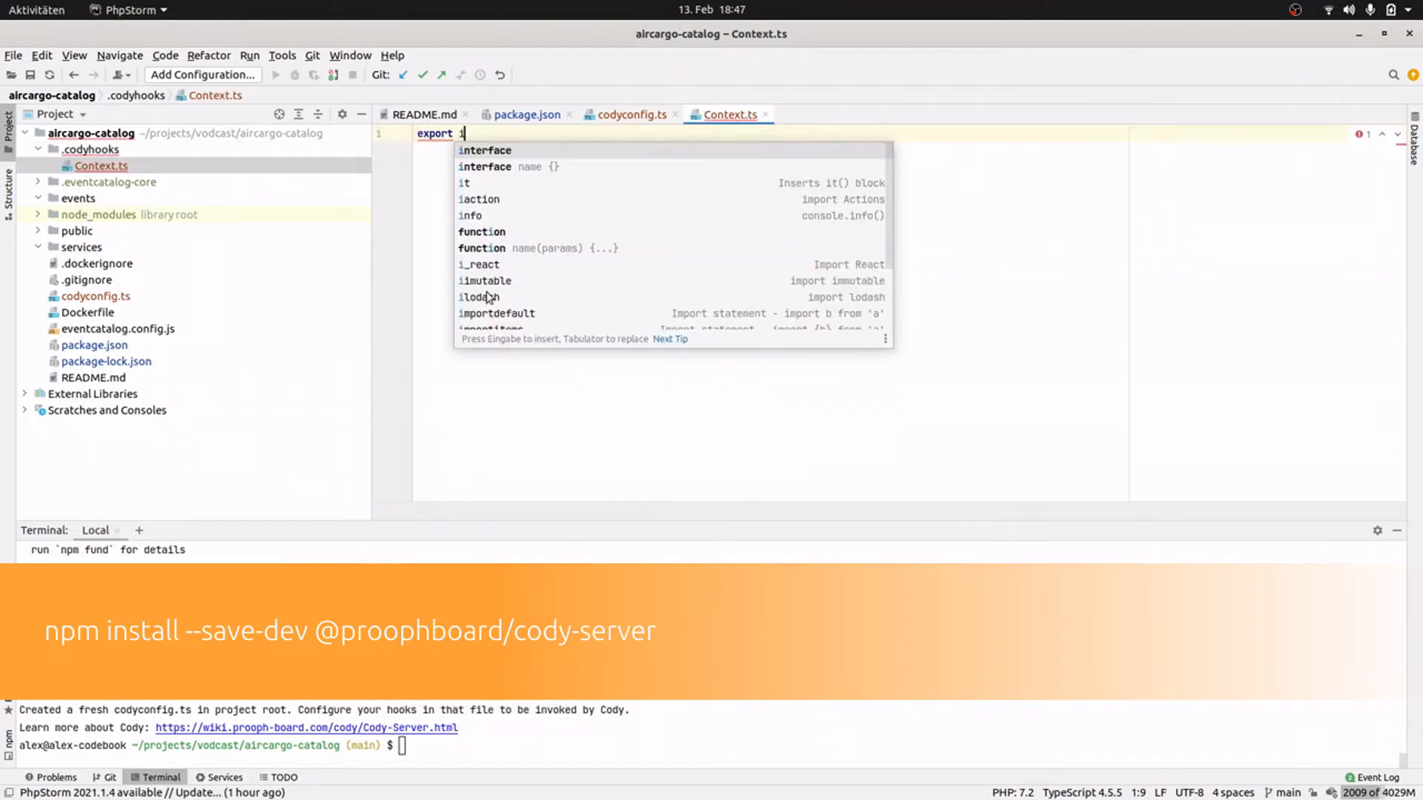
{"action": "type", "text": "nterface Context {"}
{"action": "type", "text": "sr"}
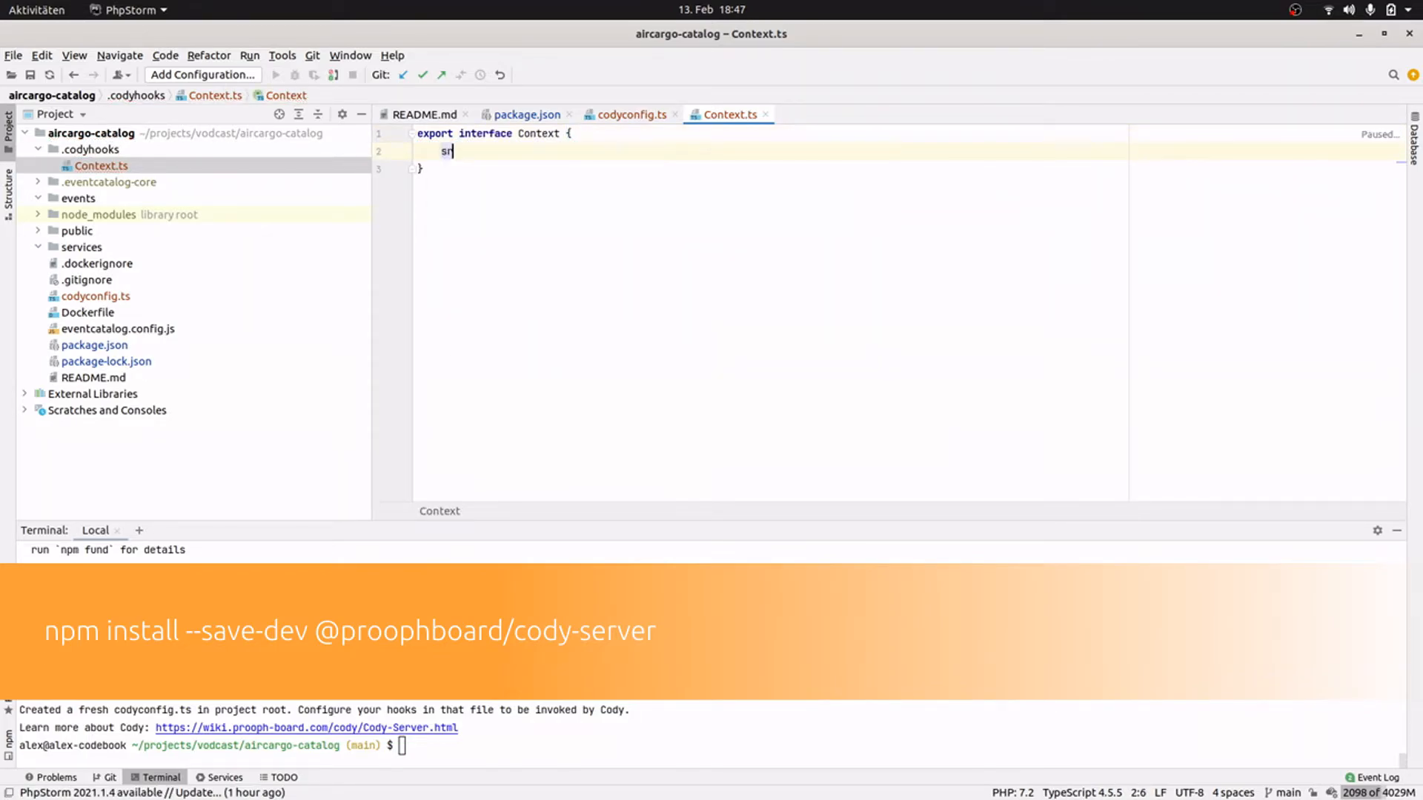
{"action": "type", "text": "cFolder: string;"}
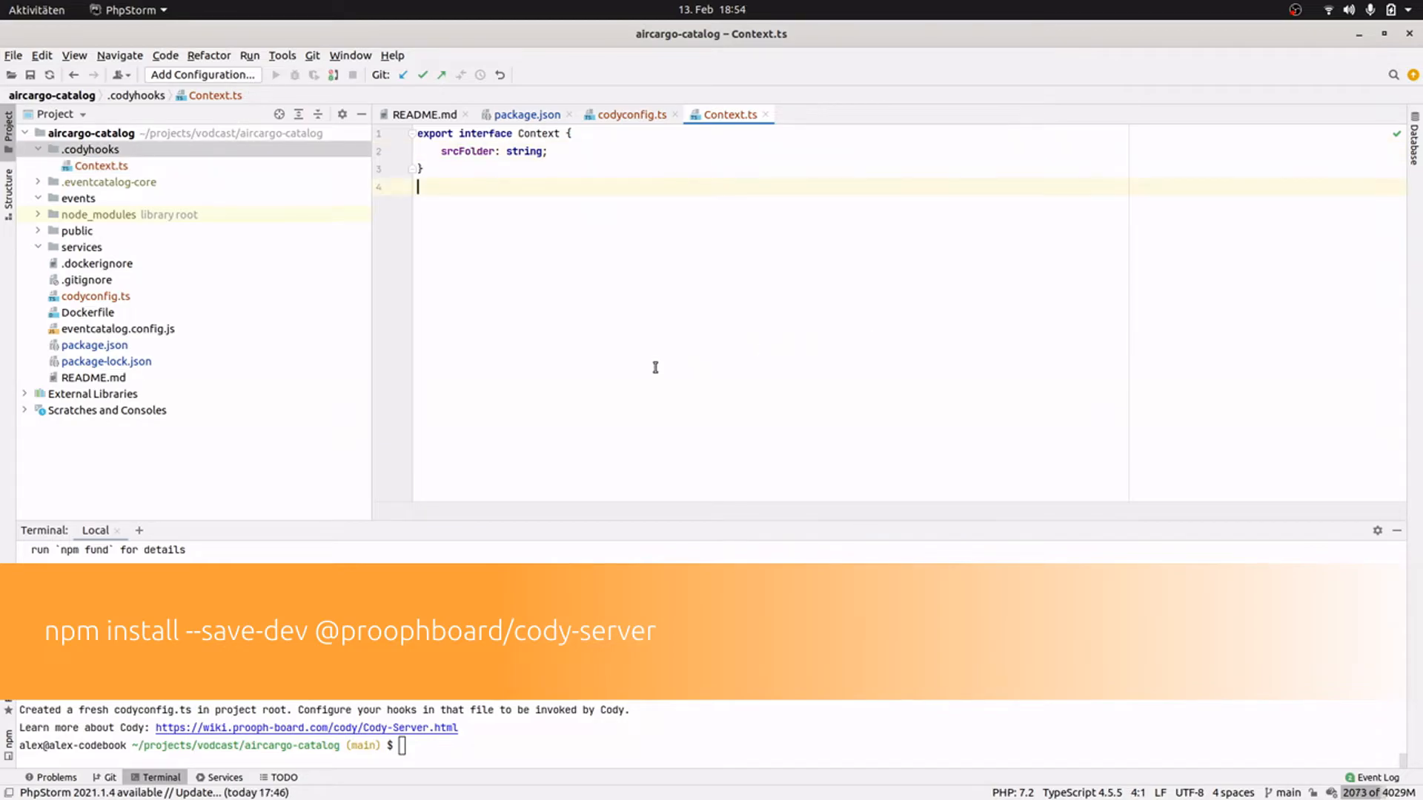
{"action": "mouse_move", "coordinate": [116, 179]}
{"action": "type", "text": "onEventHookts"}
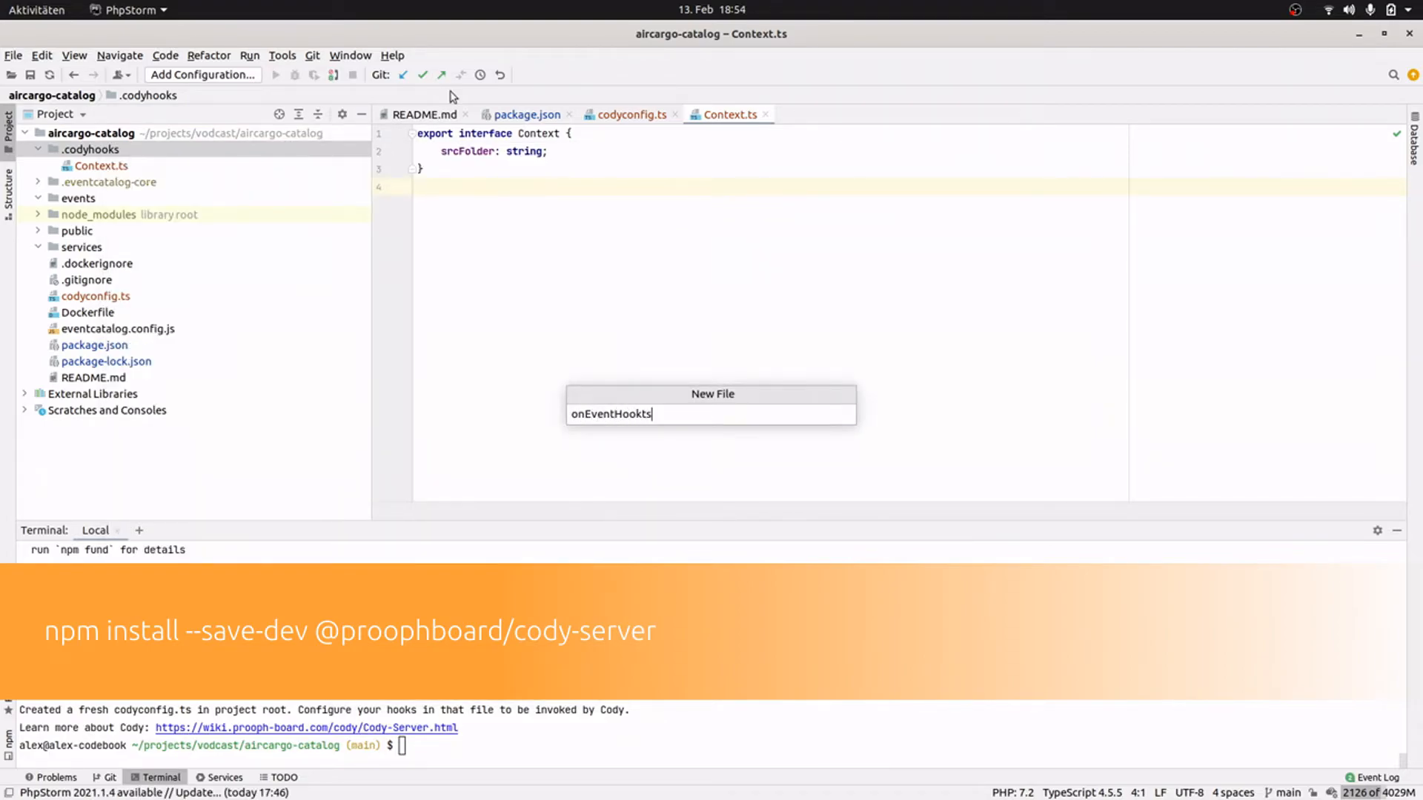
Confirm the new onEventHook.ts file name and leave for the browser.
{"action": "key", "text": "Escape"}
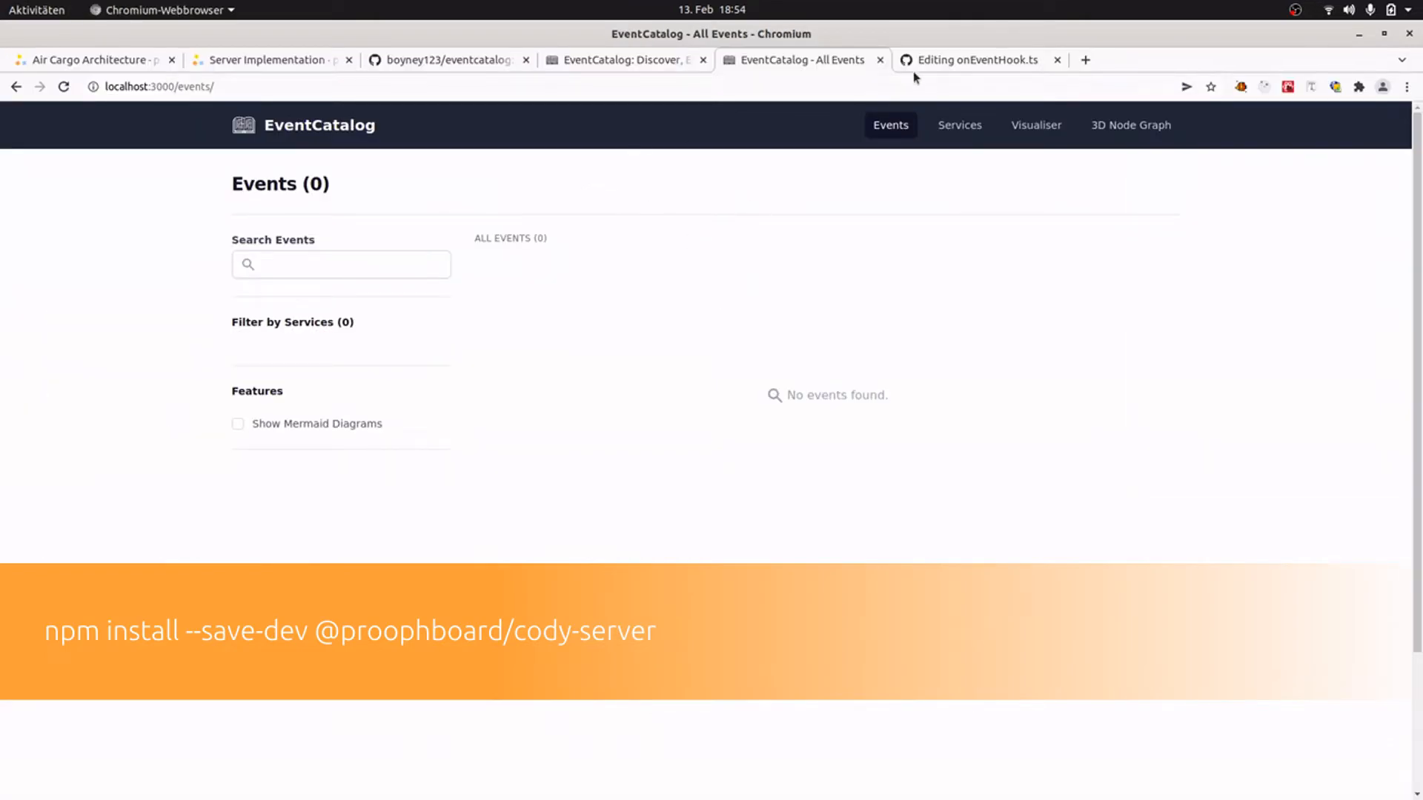
Copy the onEventHook.ts code from the GitHub Gist for the project hook file.
{"action": "left_click", "coordinate": [980, 59]}
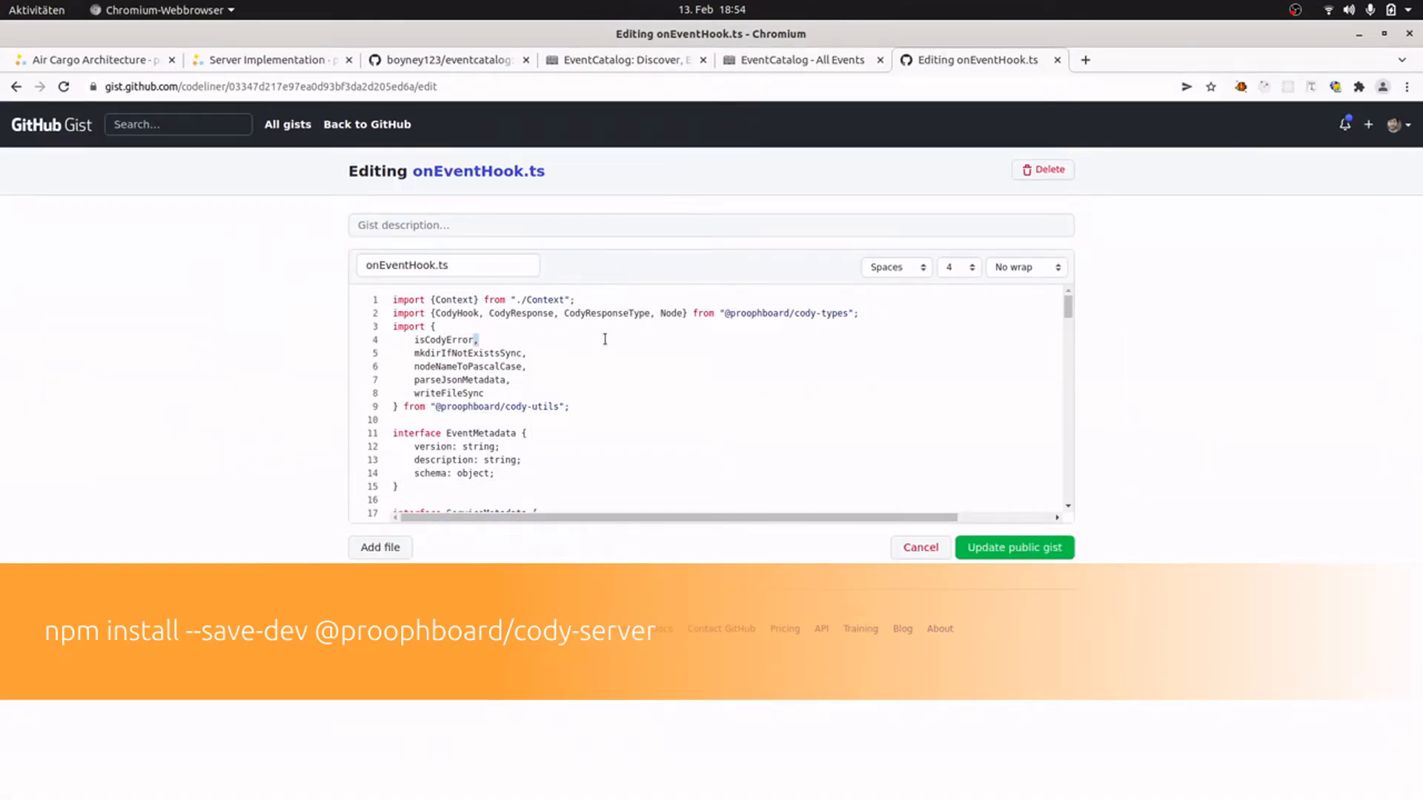
{"action": "key", "text": "ctrl+a"}
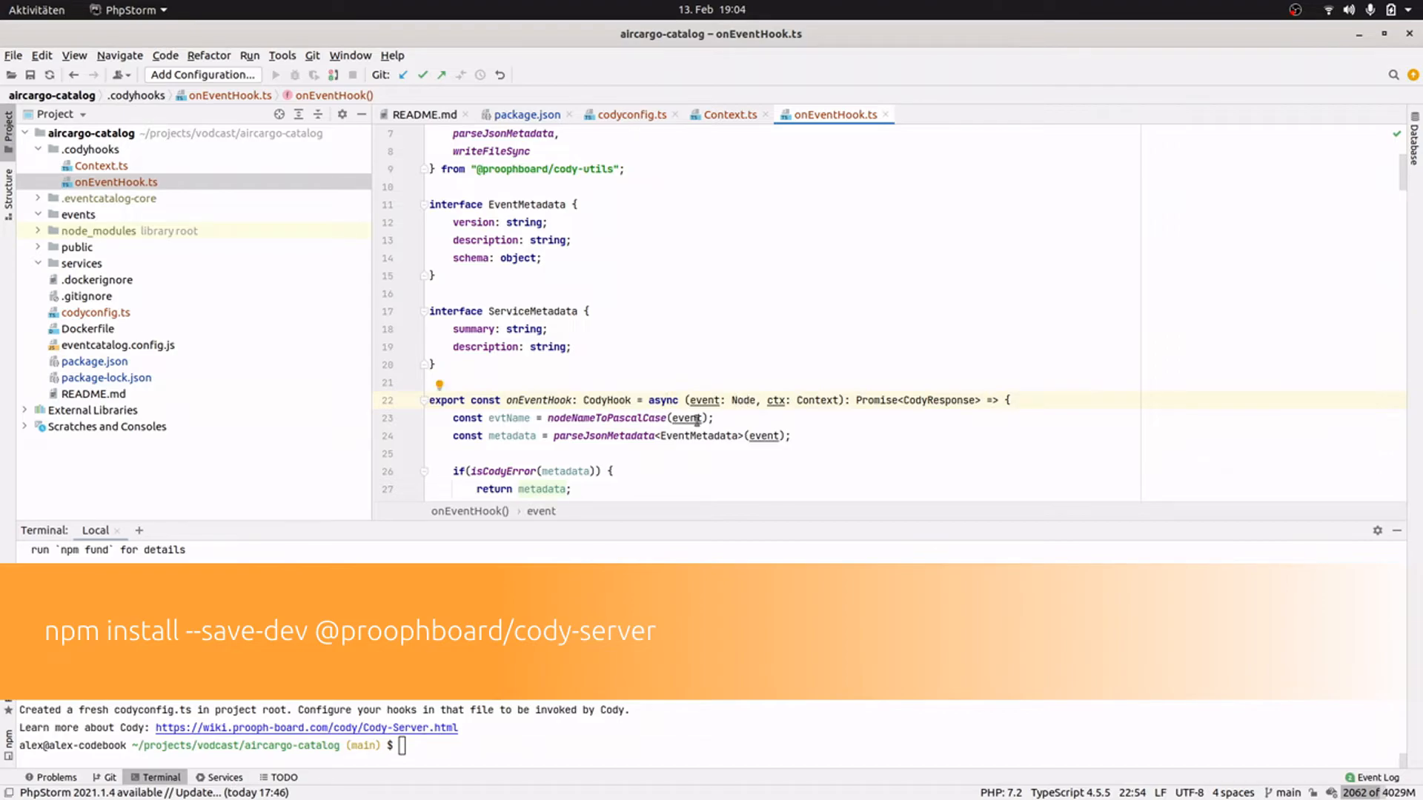
{"action": "mouse_move", "coordinate": [803, 409]}
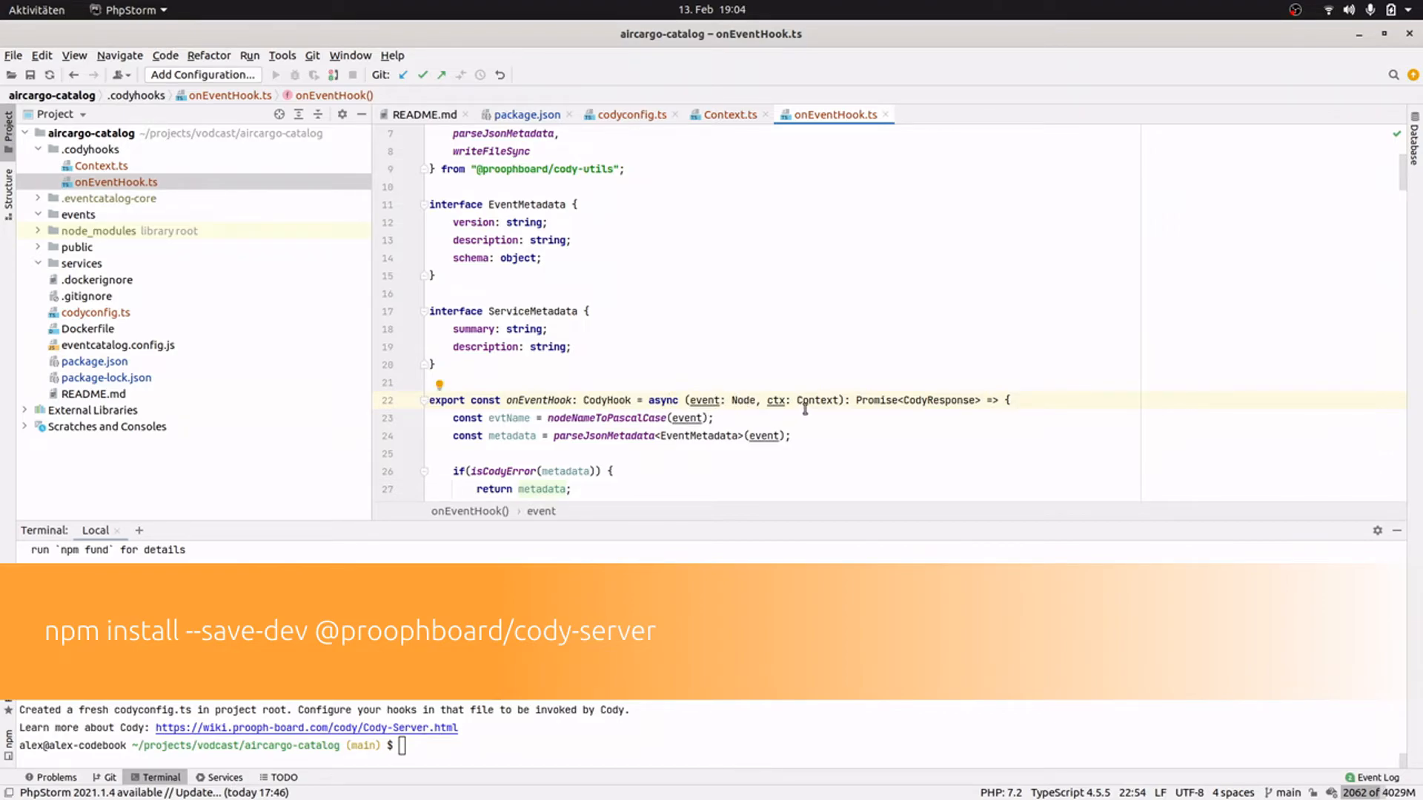
Review the hook code in onEventHook.ts down to the writeFileSync loop that writes each event's index.md.
{"action": "left_click", "coordinate": [817, 400]}
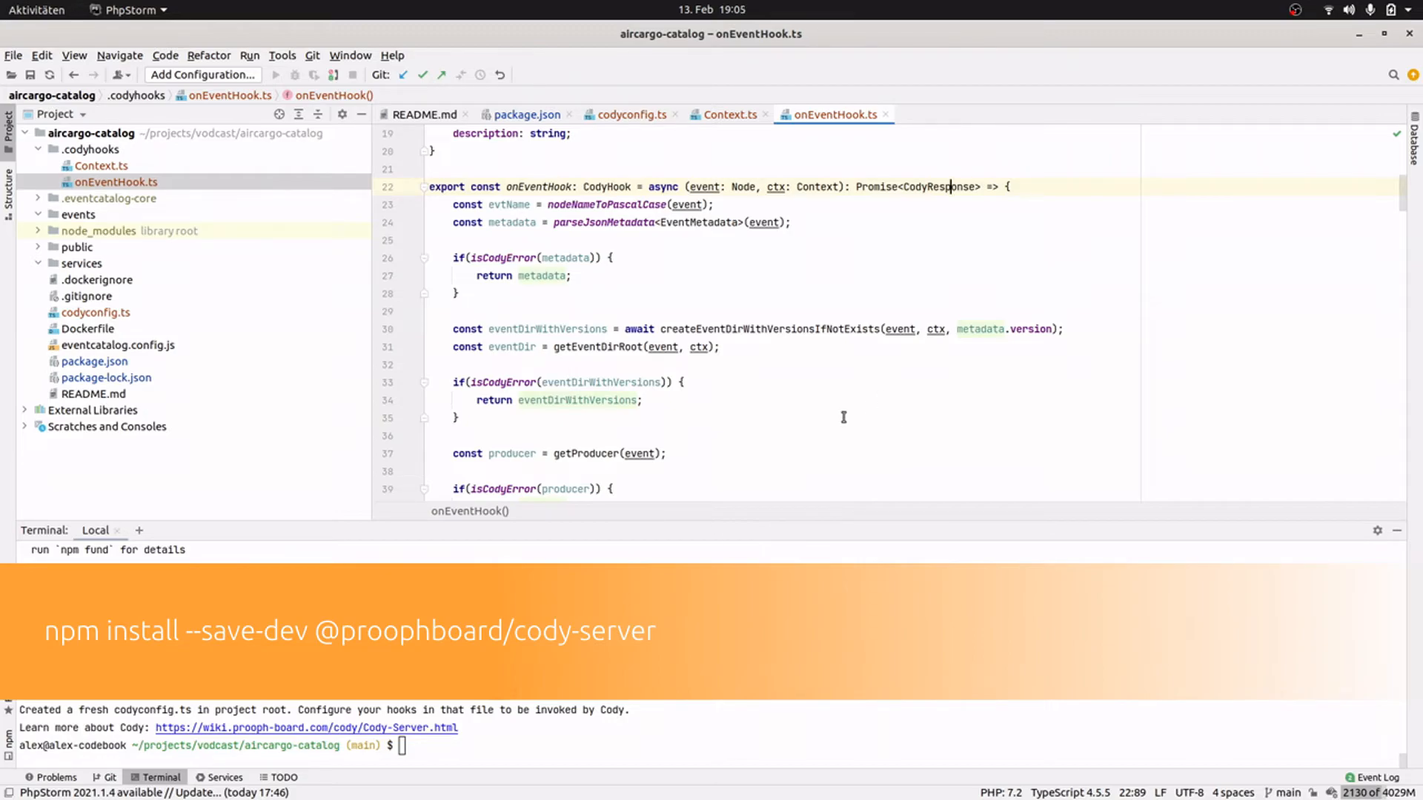
{"action": "left_click", "coordinate": [507, 258]}
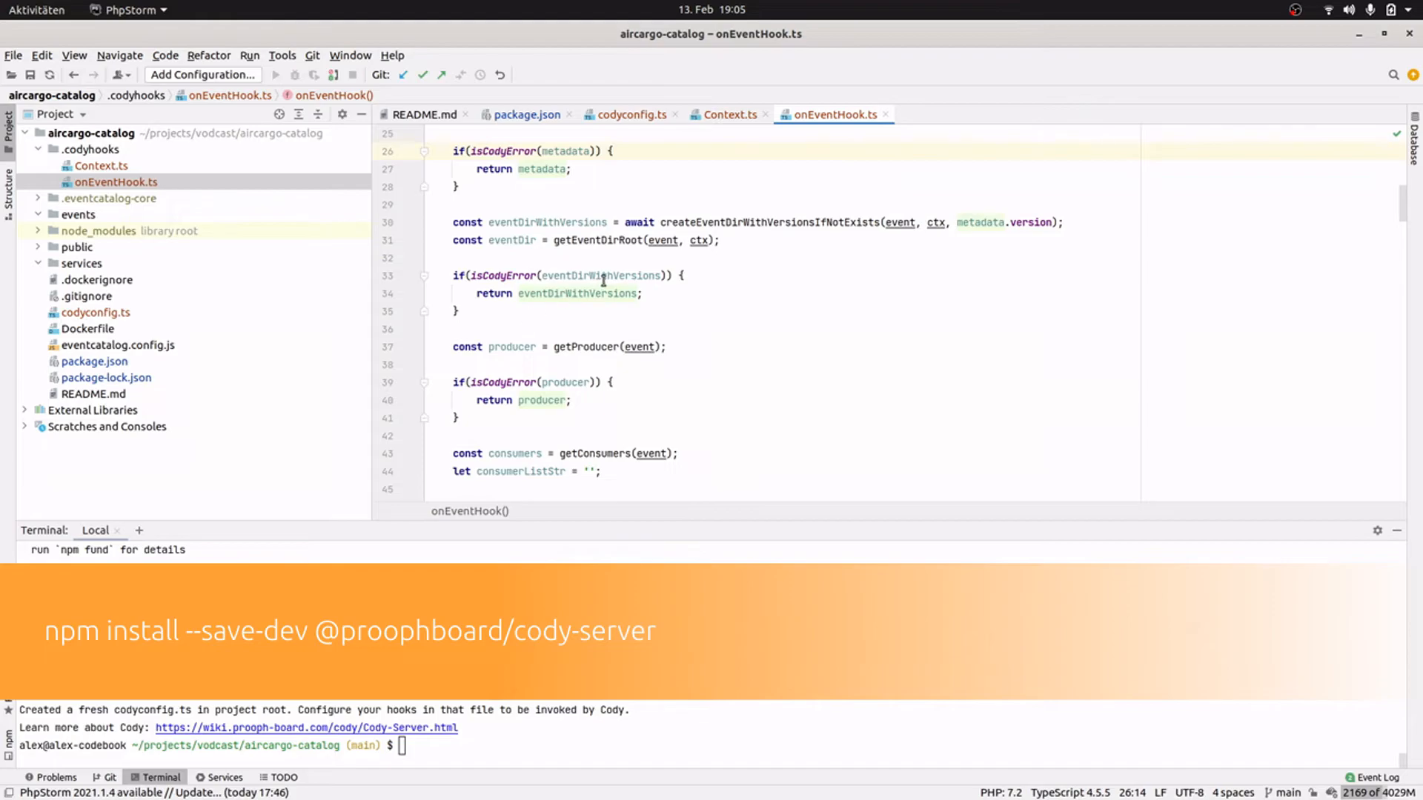
{"action": "mouse_move", "coordinate": [771, 347]}
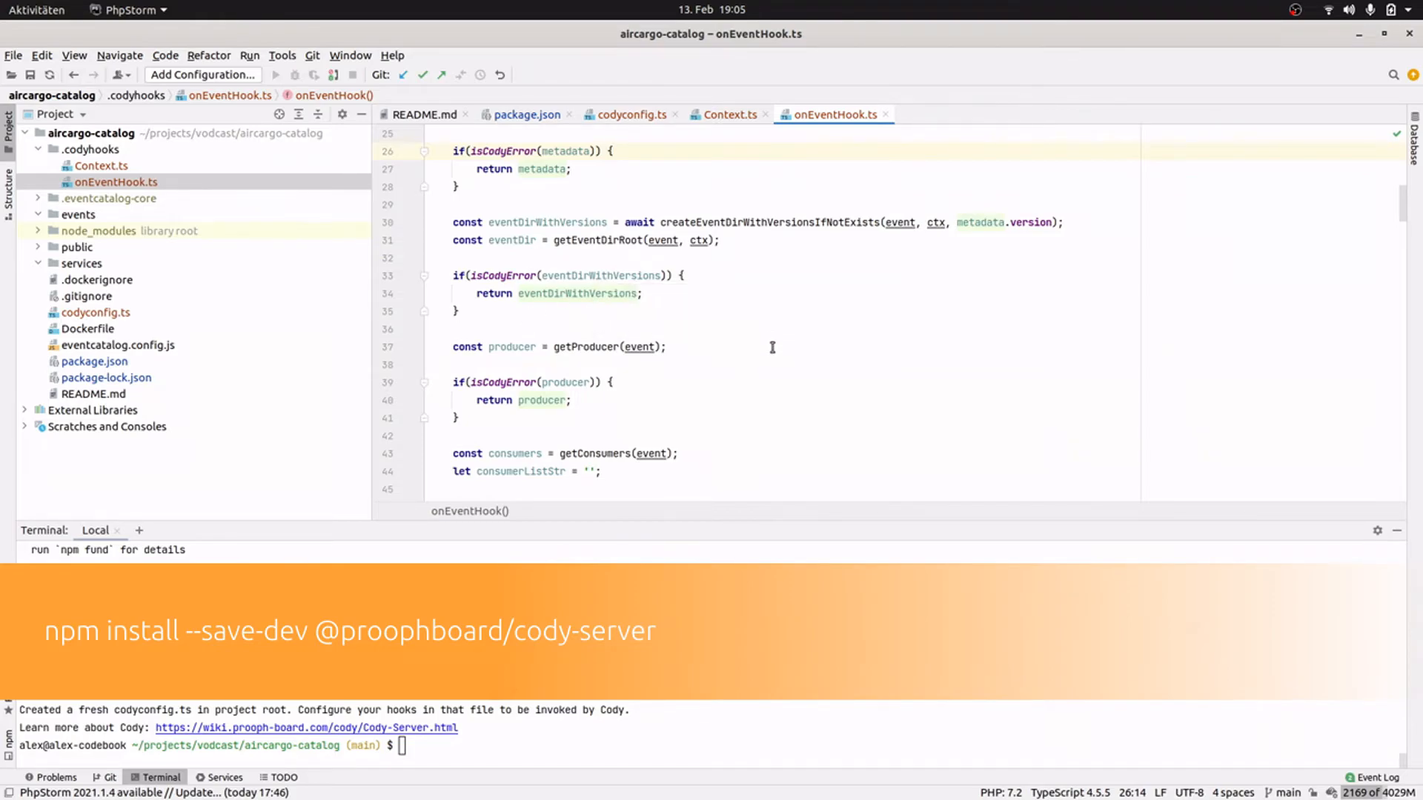
{"action": "mouse_move", "coordinate": [775, 321]}
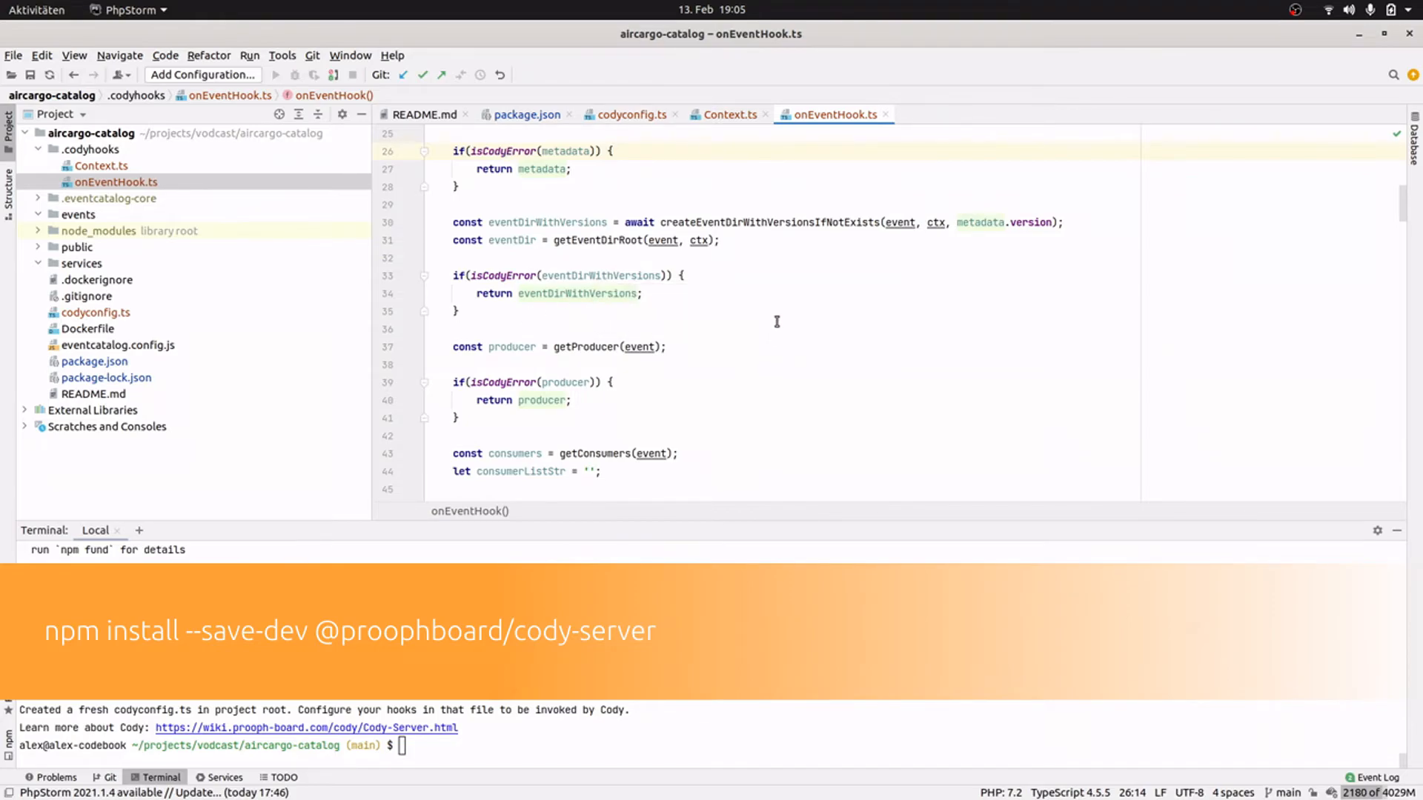
{"action": "scroll", "scroll_direction": "down", "scroll_amount": 3}
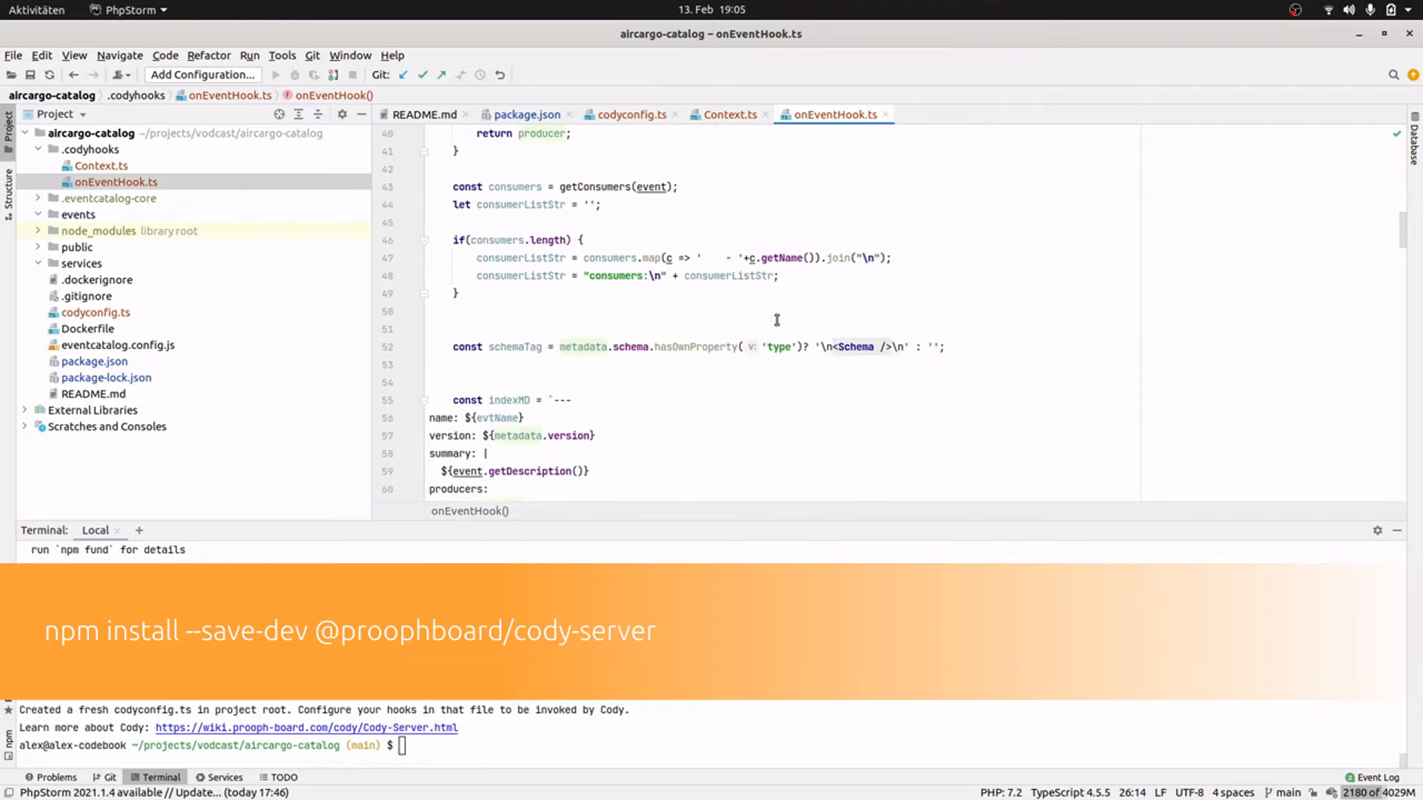
{"action": "mouse_move", "coordinate": [778, 315]}
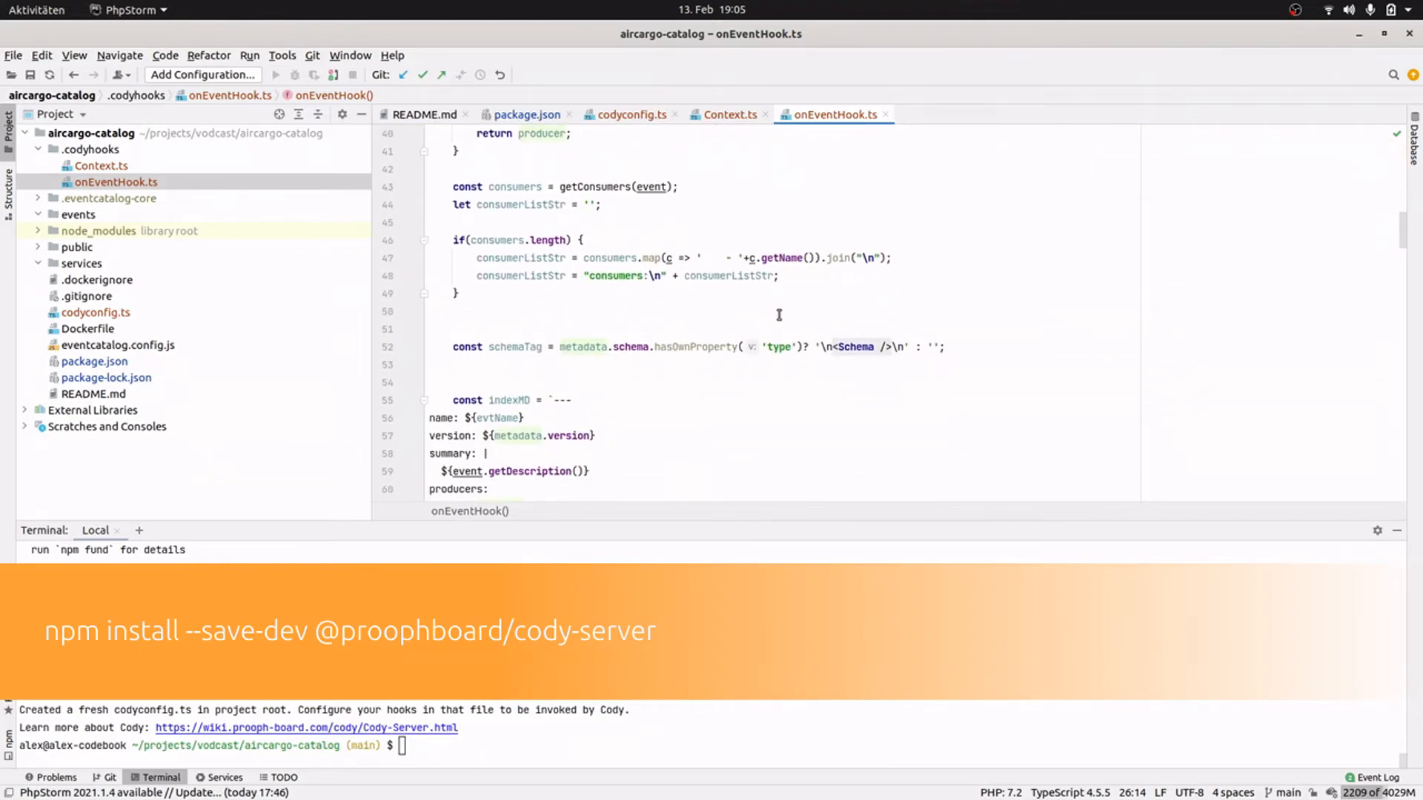
{"action": "scroll", "scroll_direction": "down", "scroll_amount": 3}
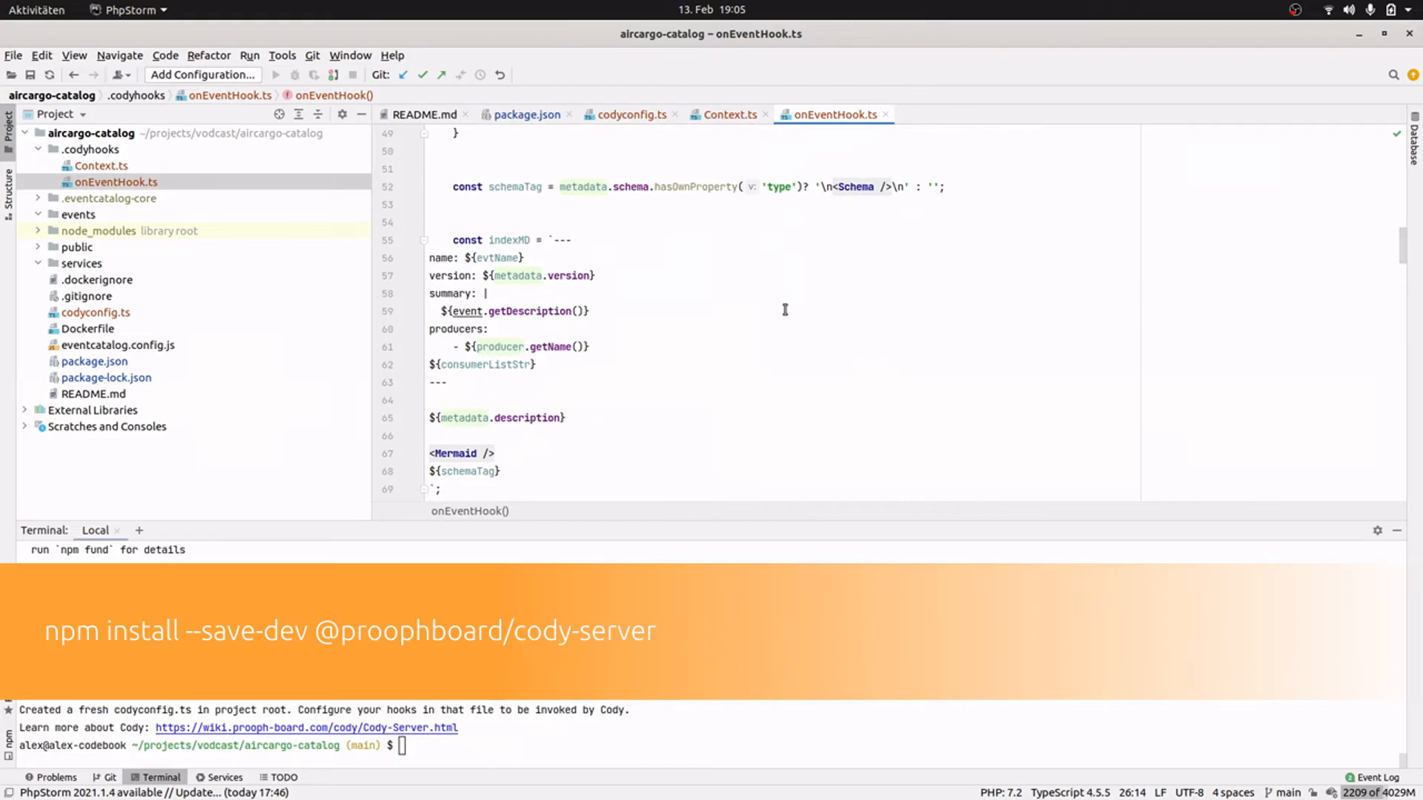
{"action": "scroll", "scroll_direction": "down", "scroll_amount": 3}
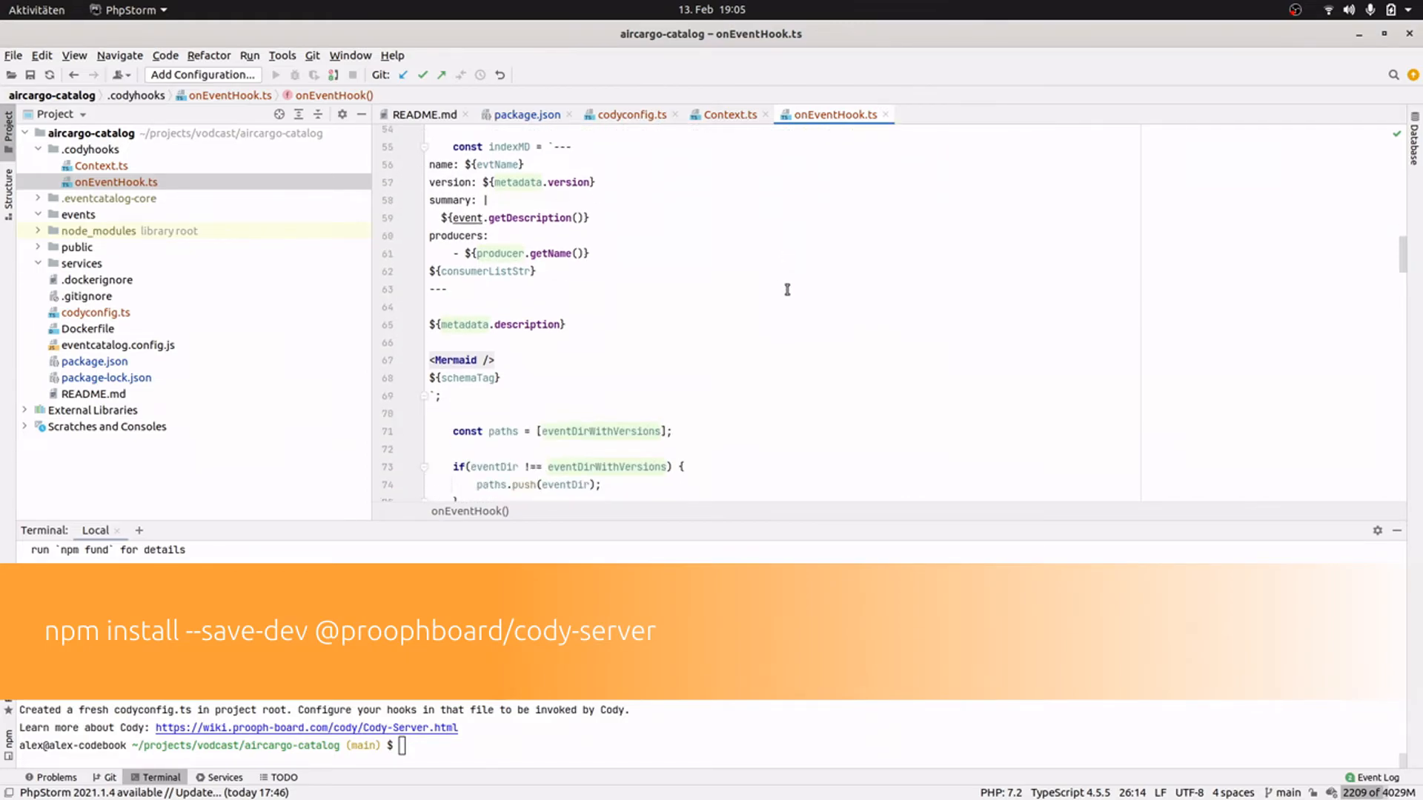
{"action": "scroll", "scroll_direction": "down", "scroll_amount": 3}
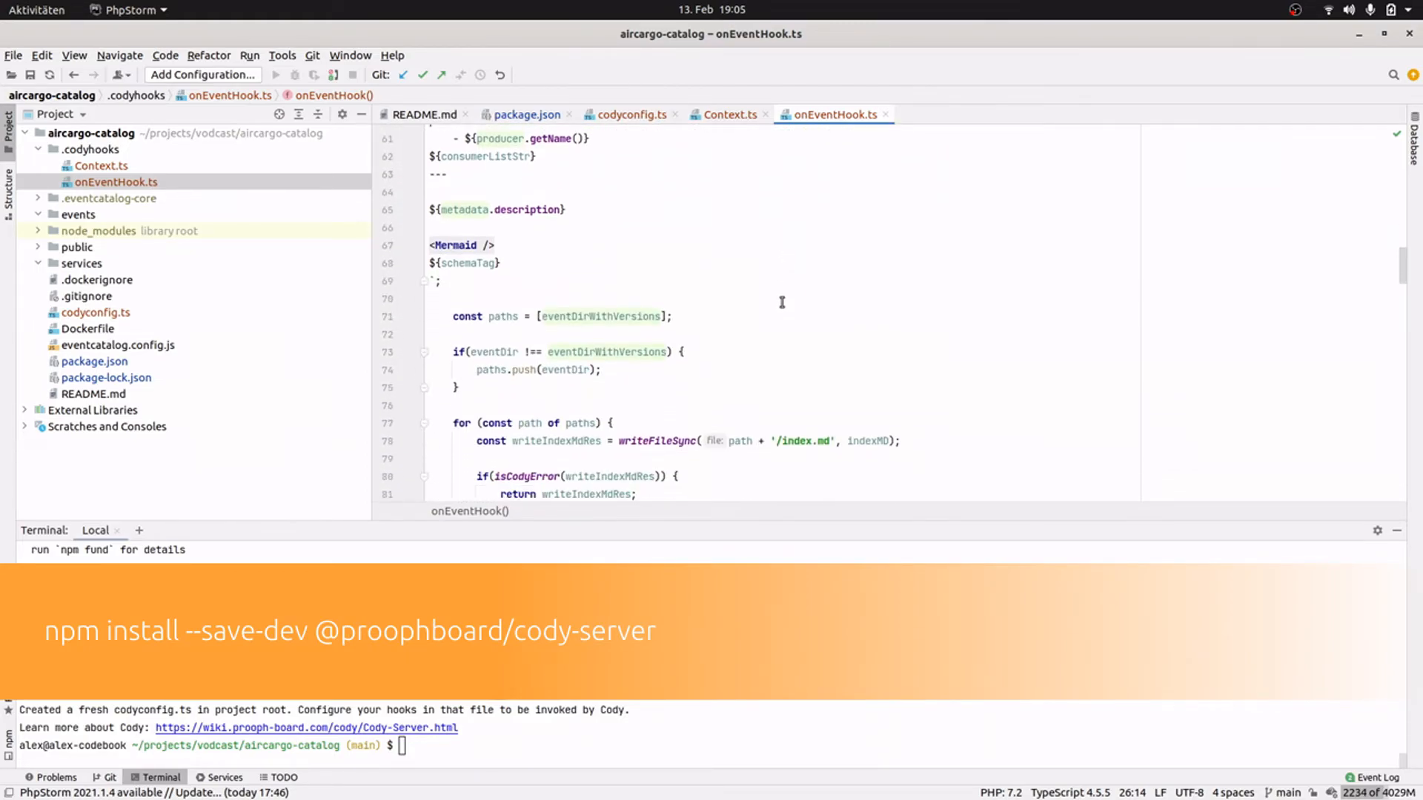
{"action": "scroll", "scroll_direction": "down", "scroll_amount": 3}
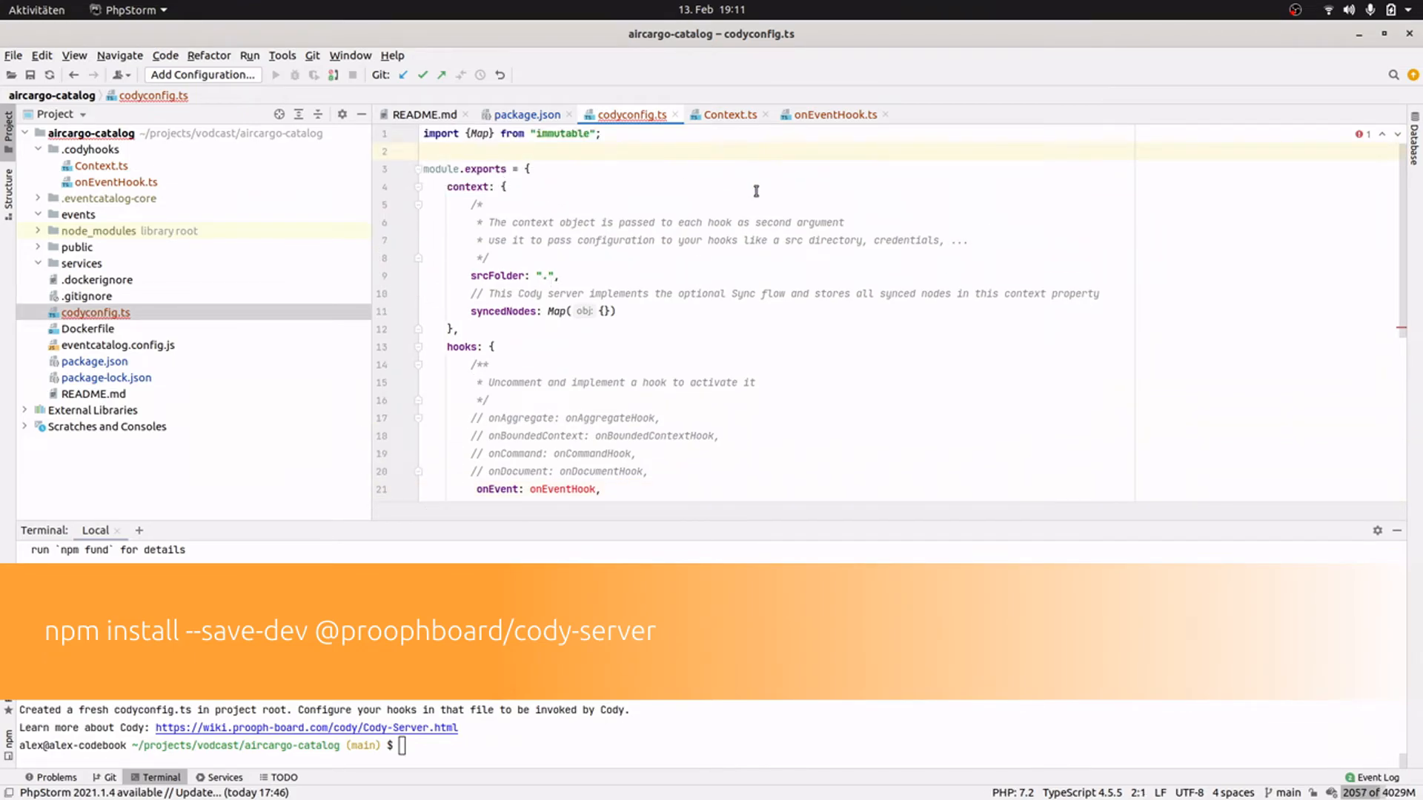
Check codyconfig.ts enables onEvent: onEventHook and start the npx proophboard command in the Terminal.
{"action": "scroll", "scroll_direction": "down", "scroll_amount": 3}
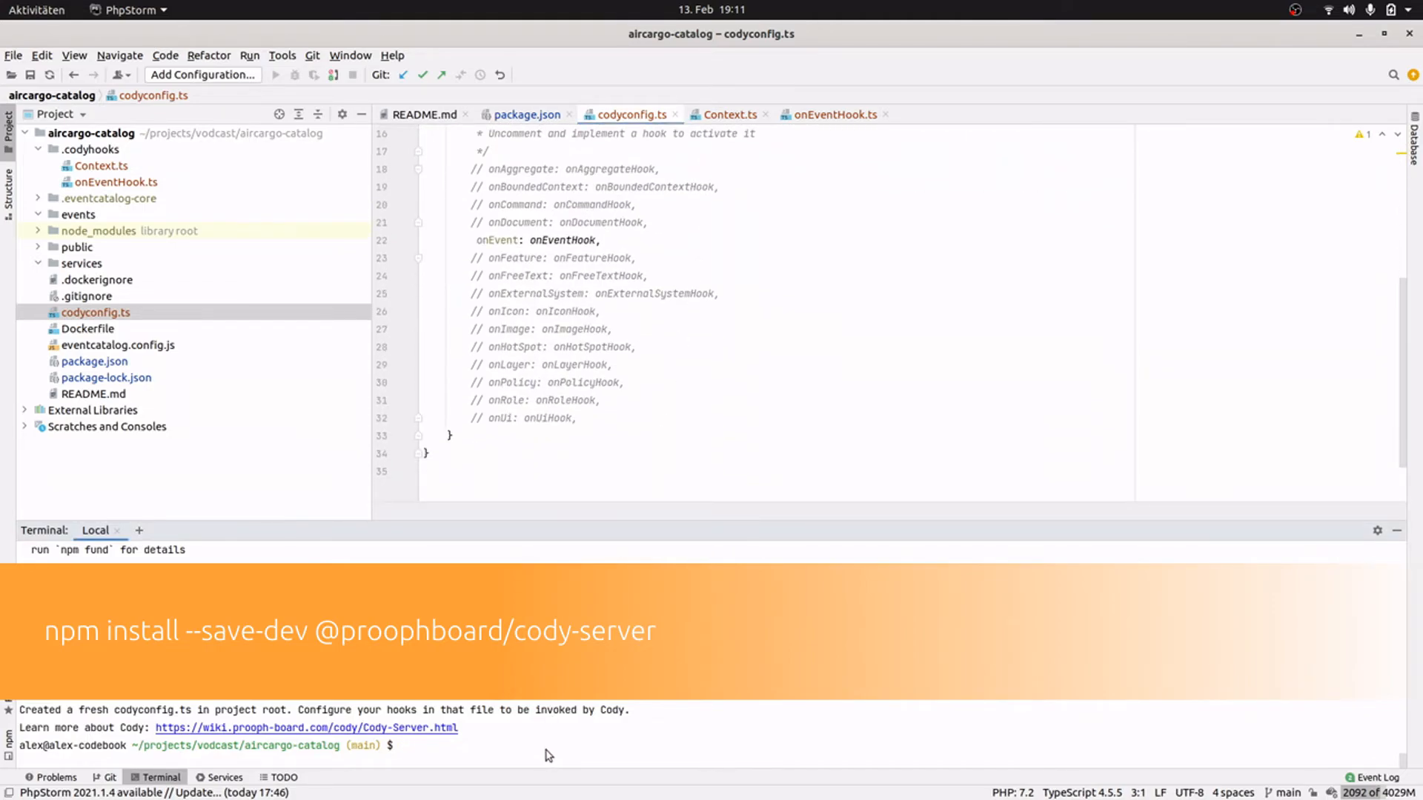
{"action": "type", "text": "npx"}
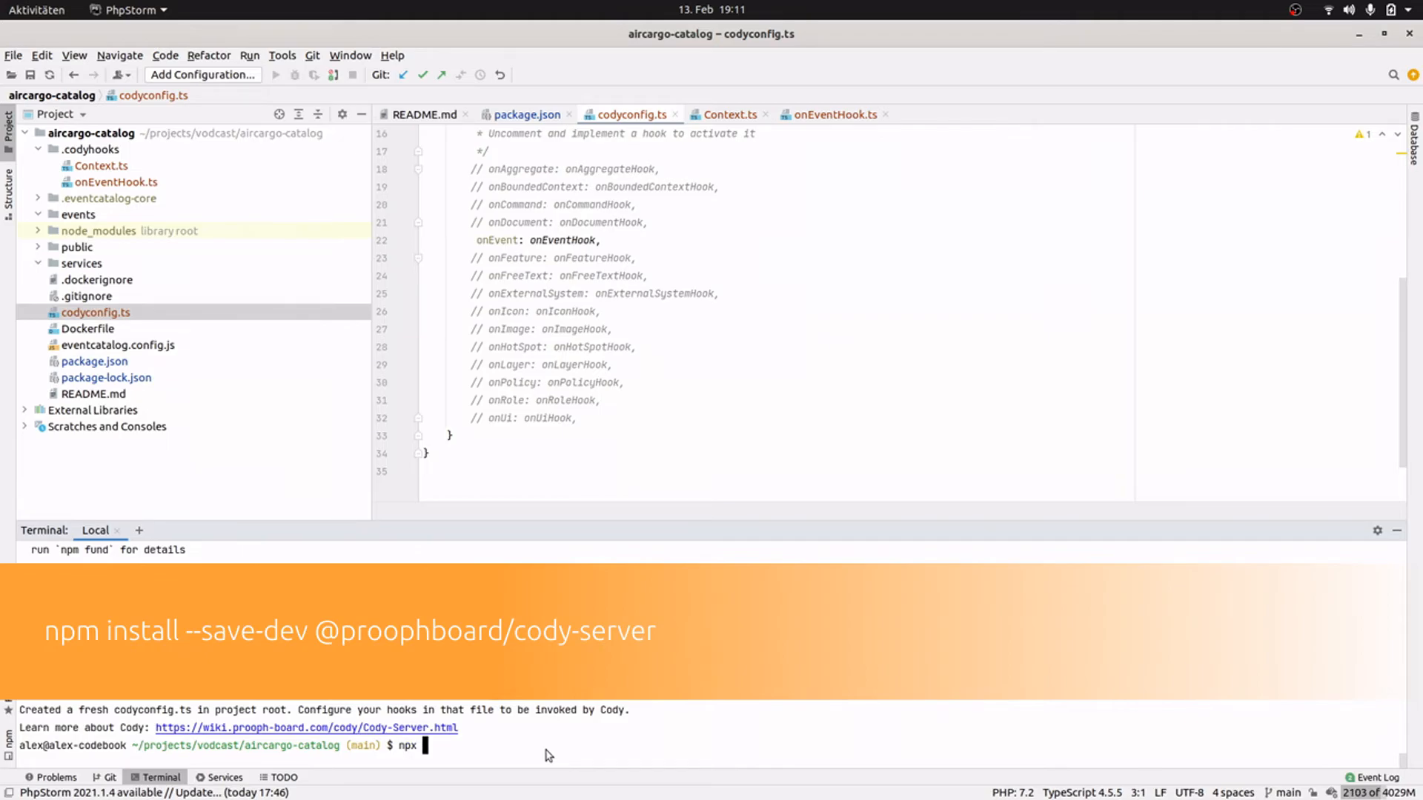
{"action": "type", "text": "proophbo"}
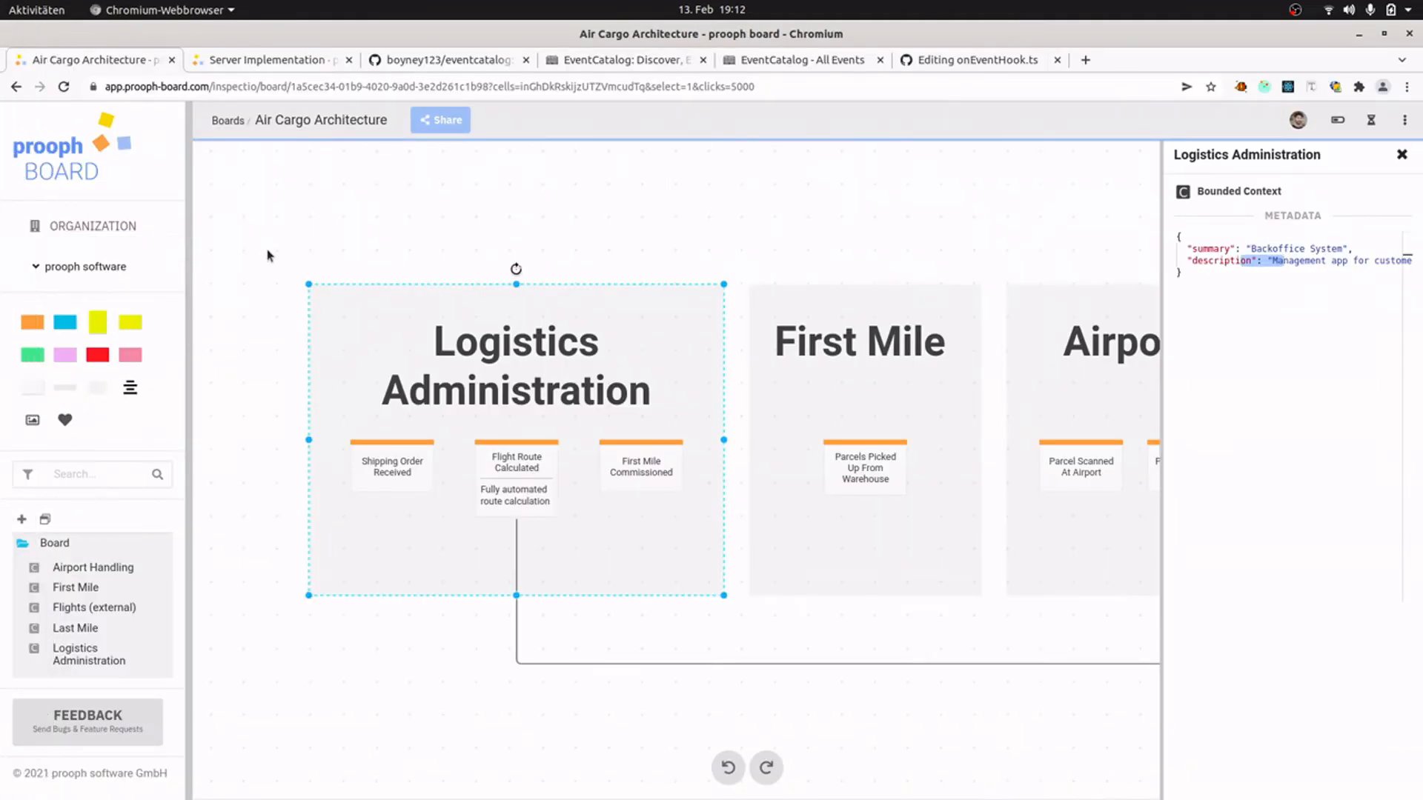
Trigger Cody on the Flight Route Calculated sticky to push FlightRouteCalculated v1.0.0 to EventCatalog.
{"action": "right_click", "coordinate": [516, 465]}
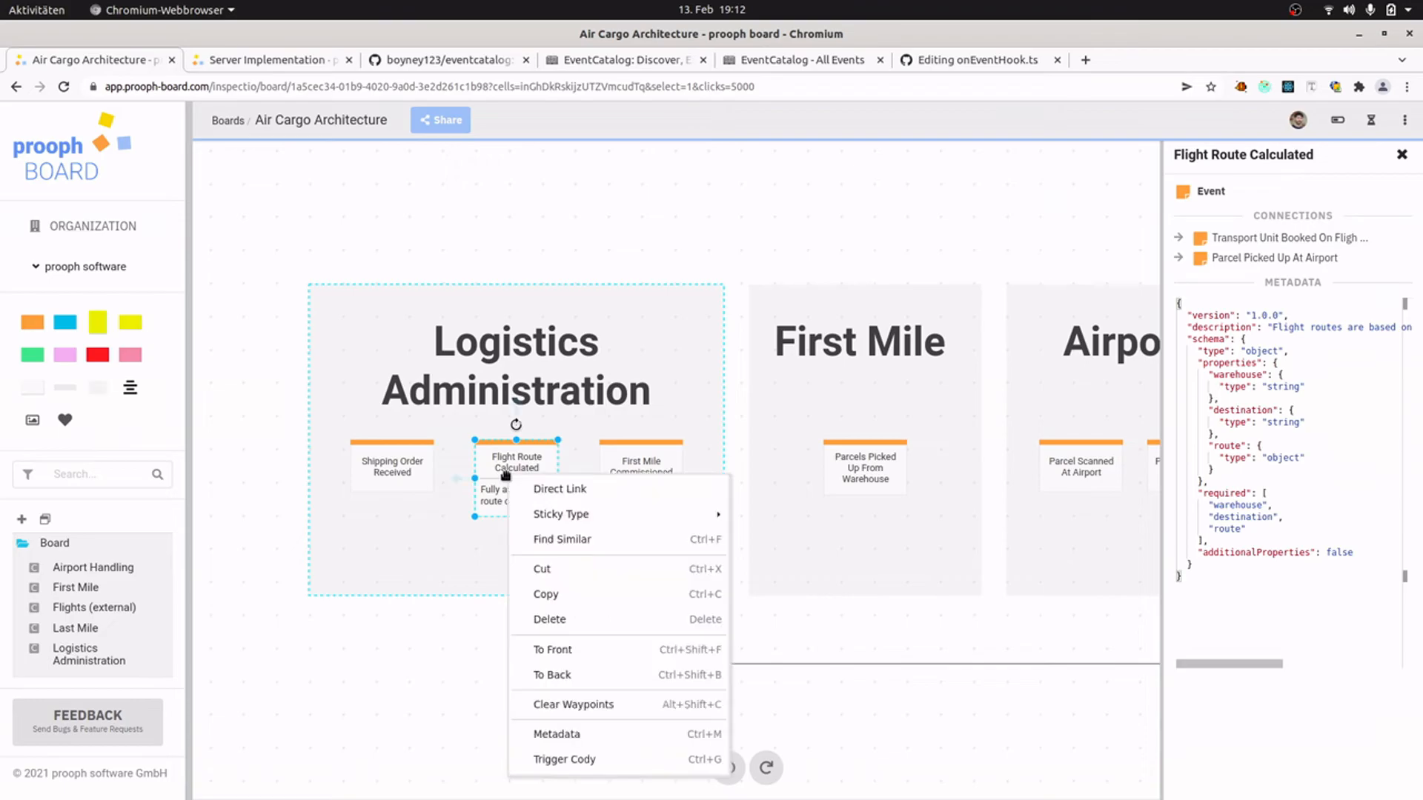
{"action": "mouse_move", "coordinate": [561, 514]}
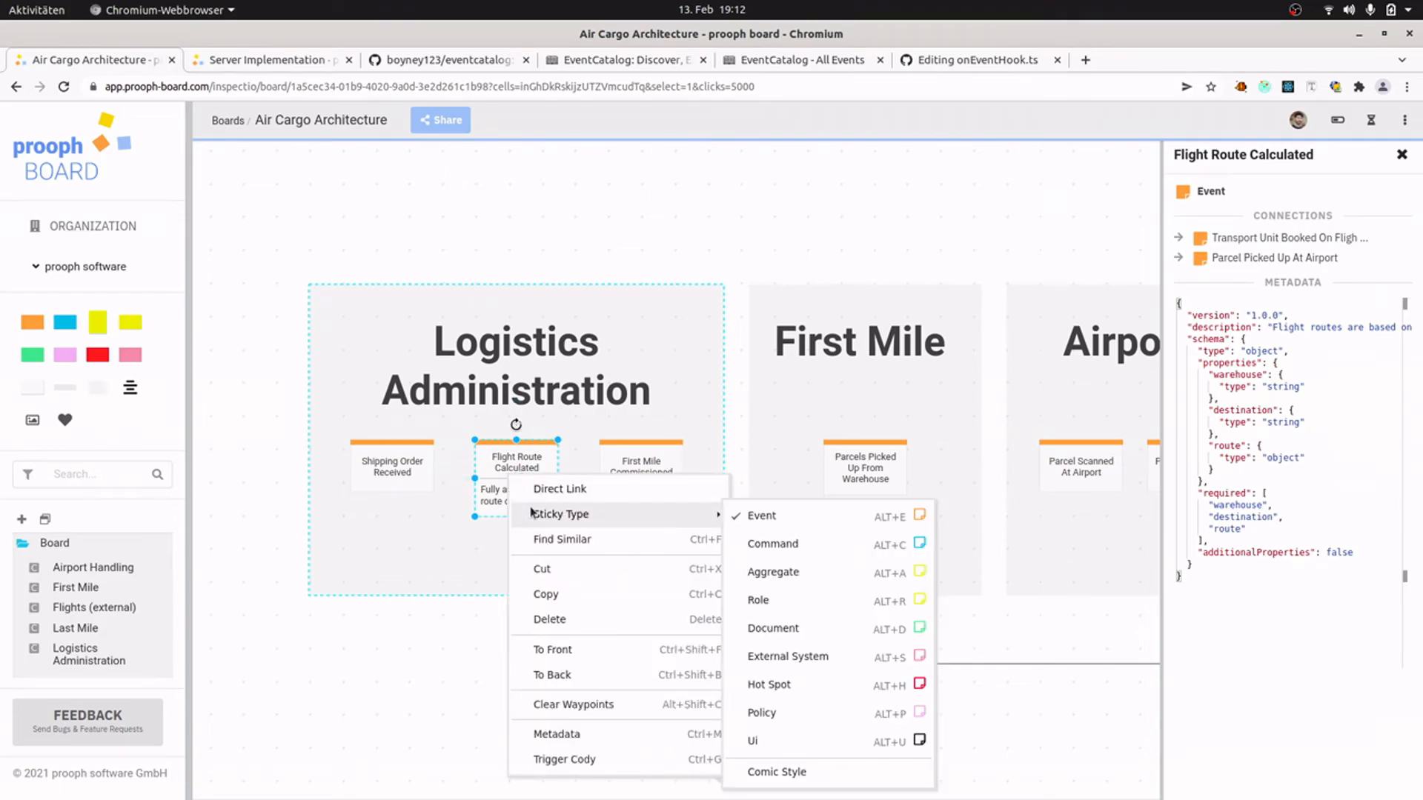
{"action": "left_click", "coordinate": [564, 759]}
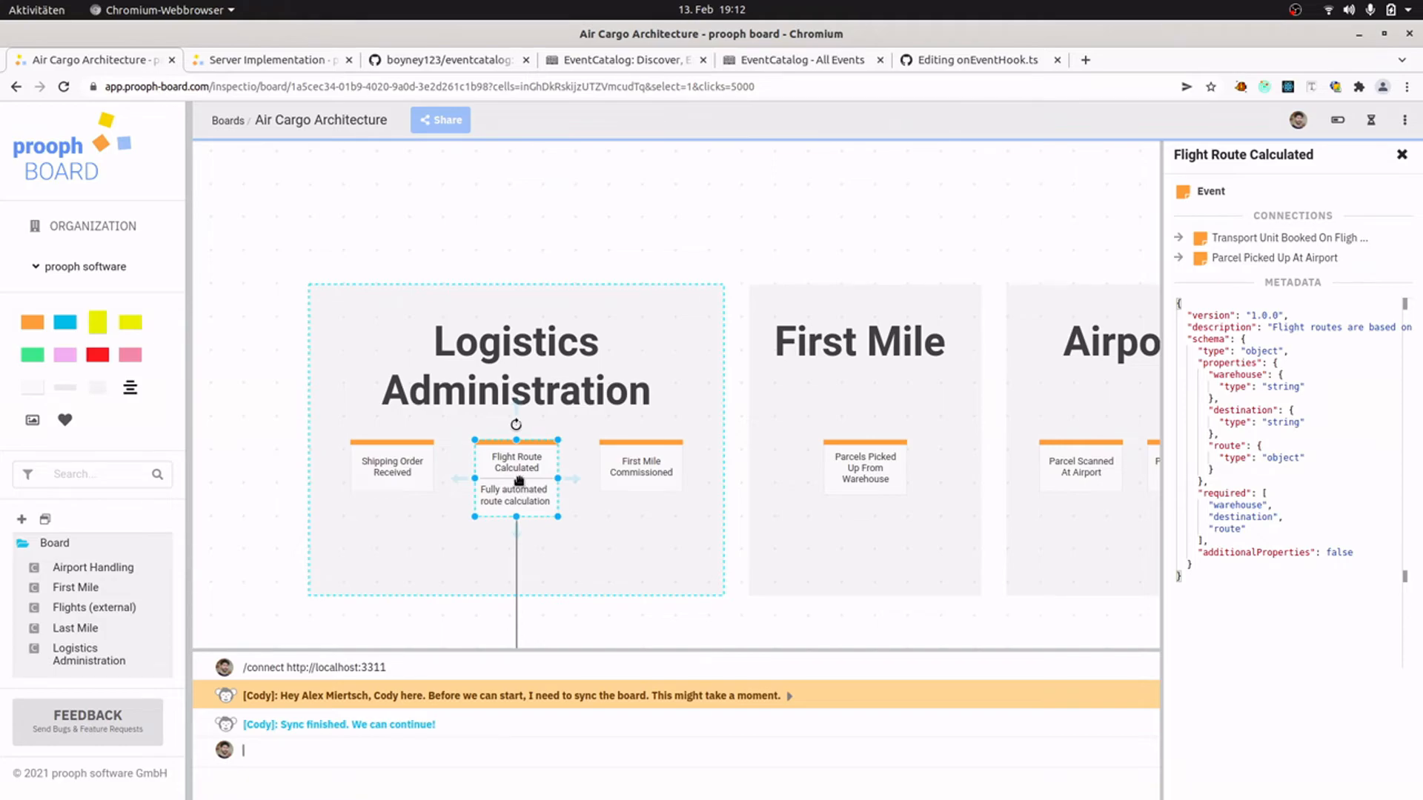
{"action": "right_click", "coordinate": [515, 463]}
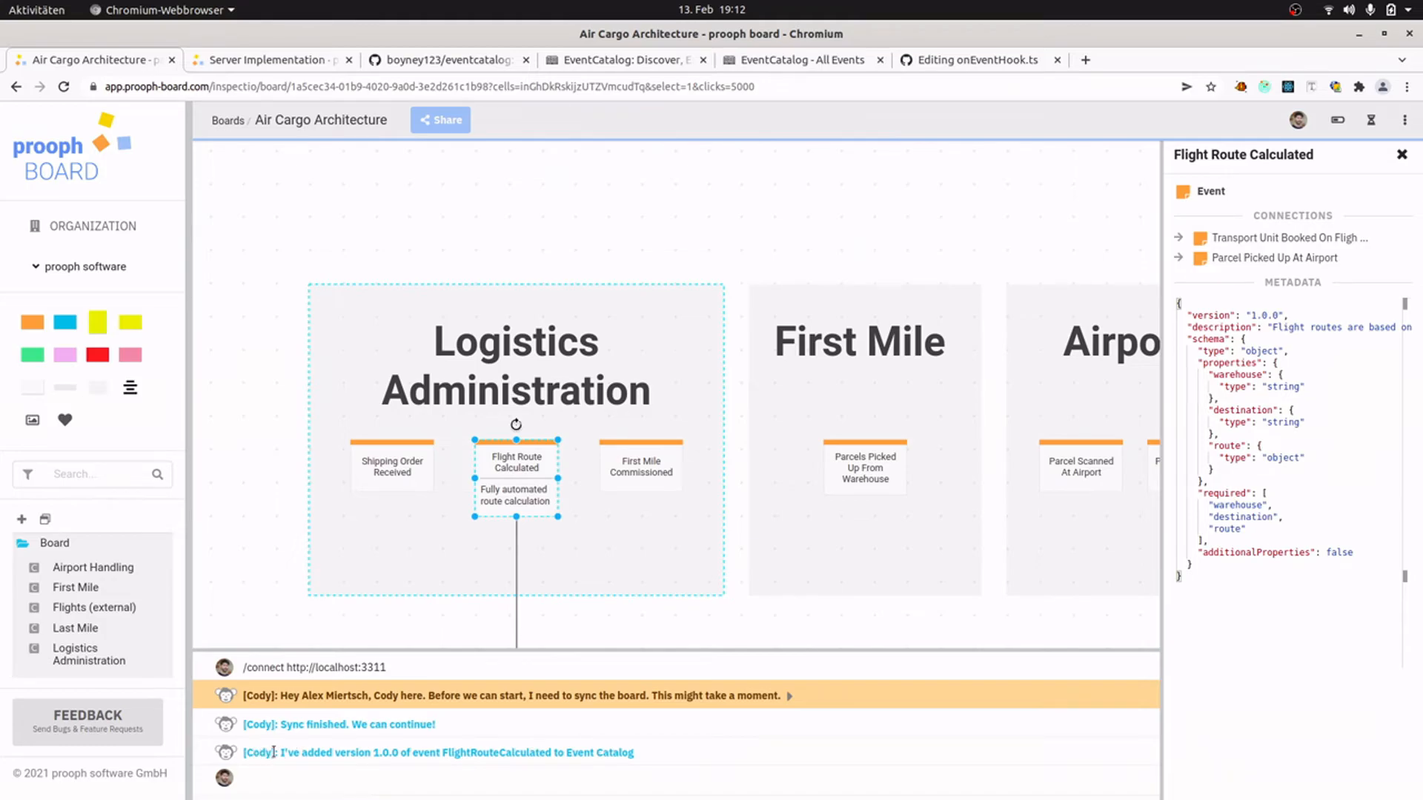
{"action": "mouse_move", "coordinate": [483, 743]}
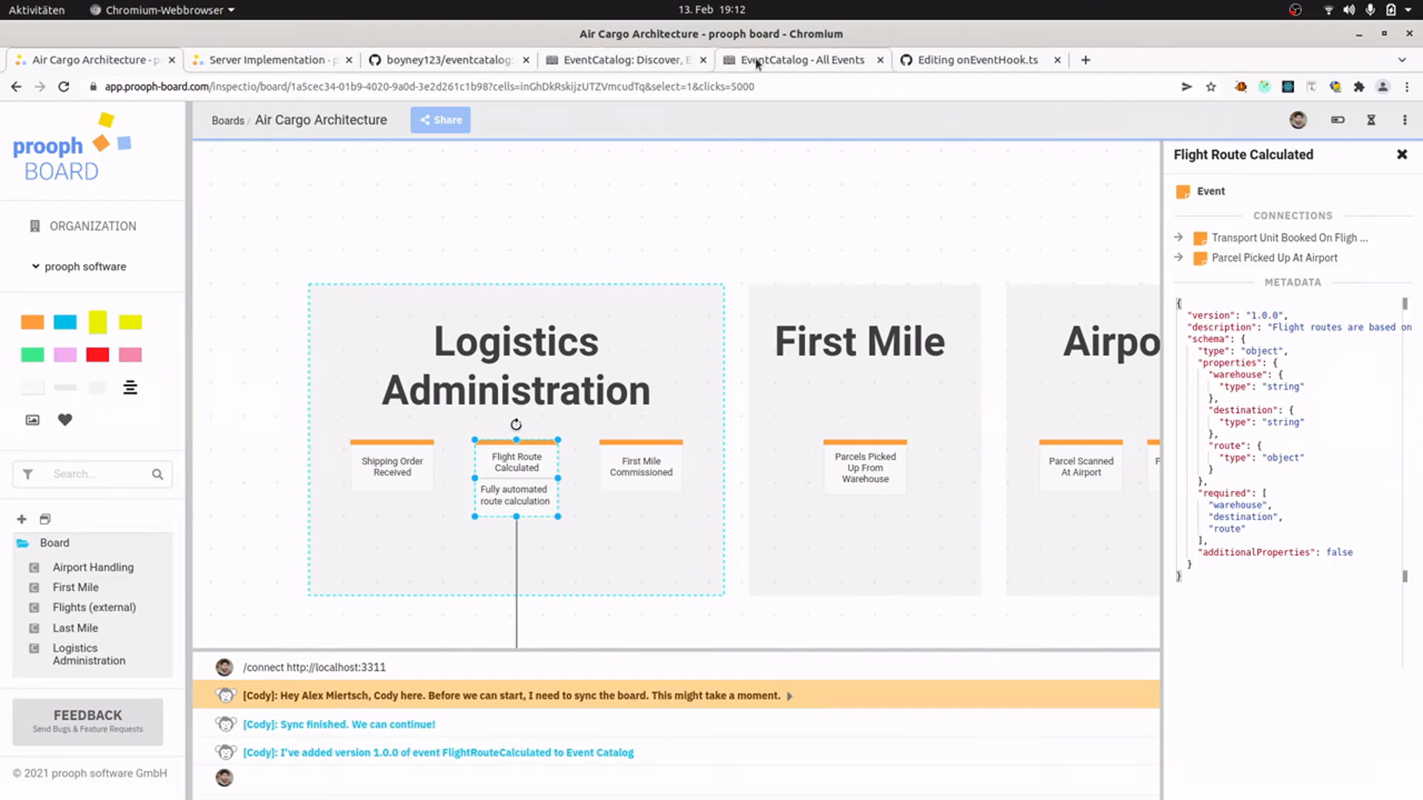
View the FlightRouteCalculated v1.0.0 detail page with its producer, two consumers and schema.
{"action": "left_click", "coordinate": [802, 60]}
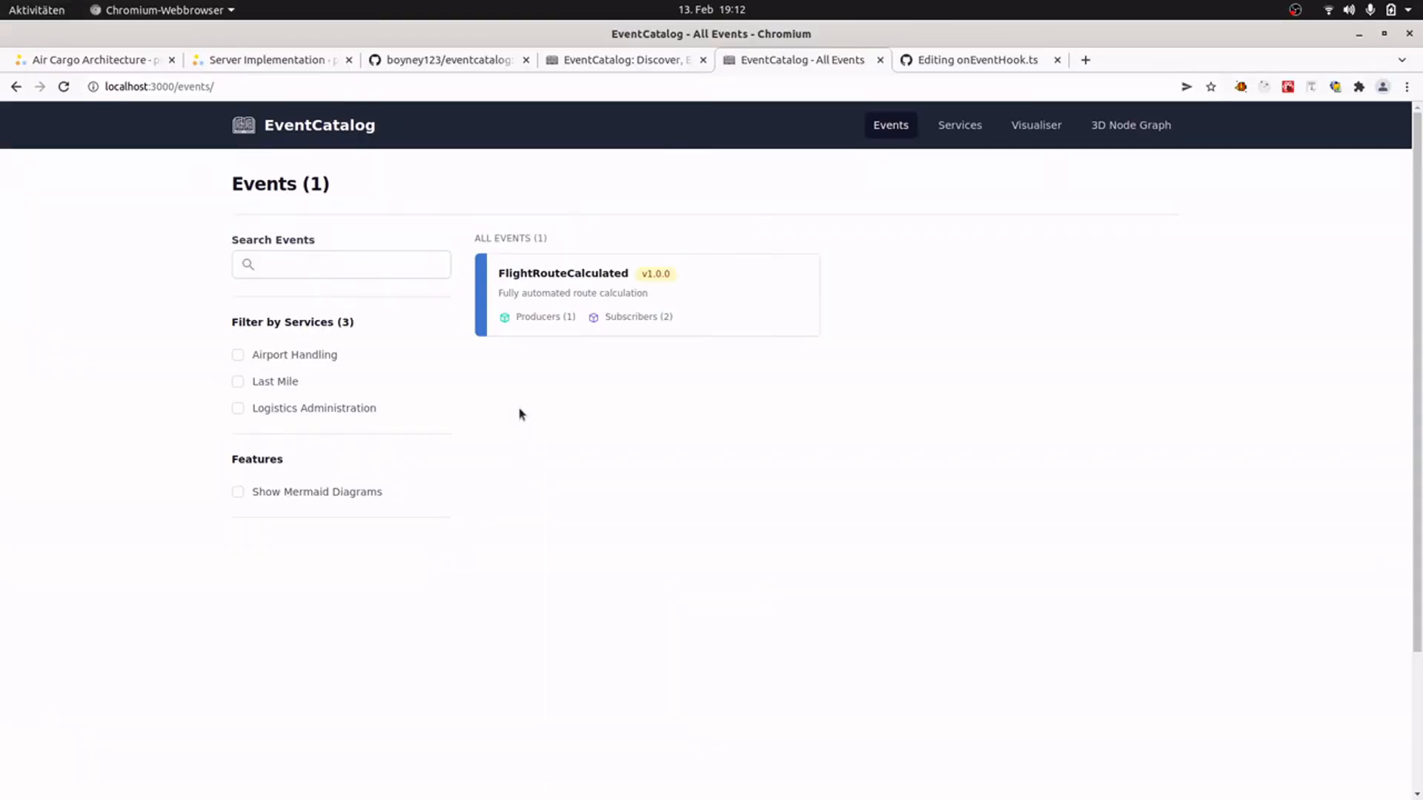
{"action": "mouse_move", "coordinate": [572, 276]}
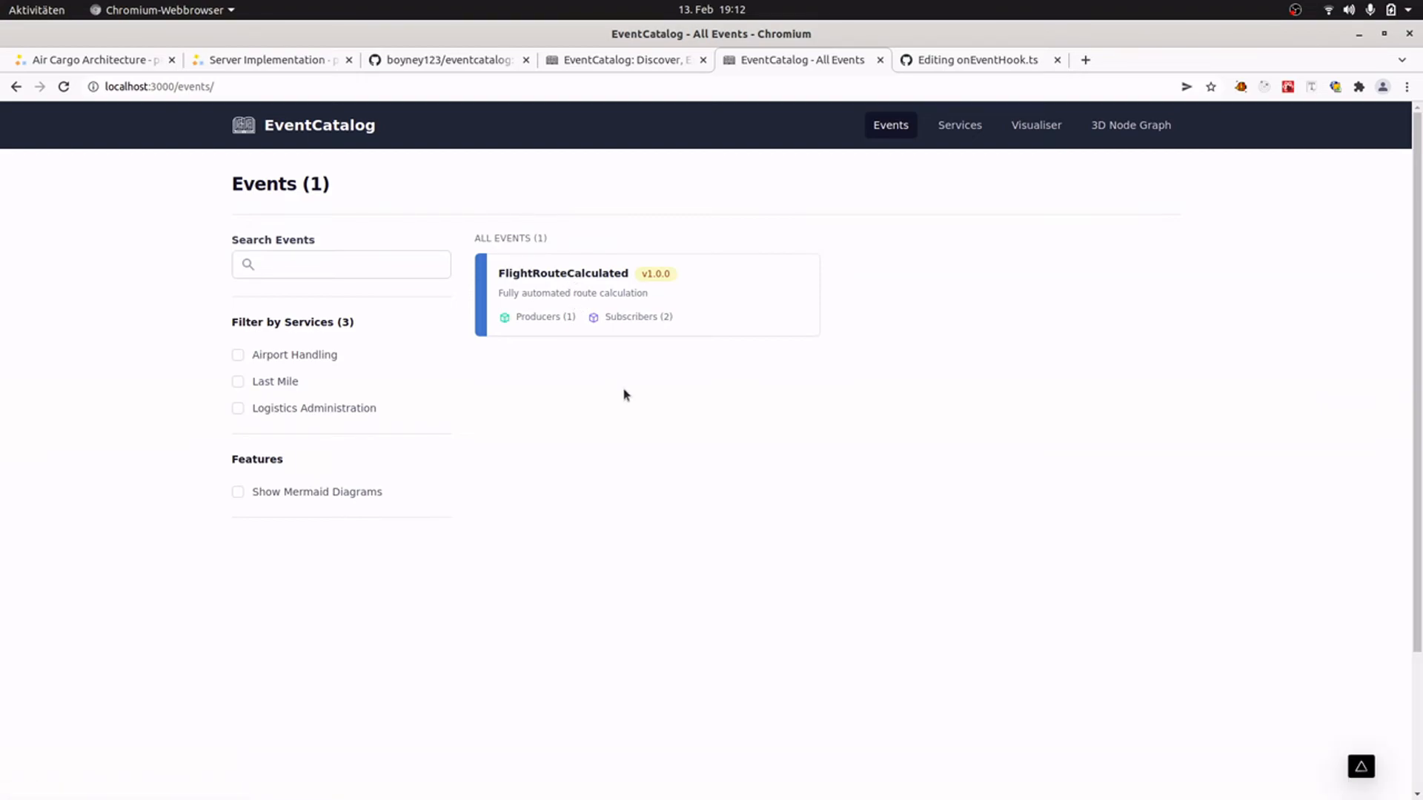
{"action": "mouse_move", "coordinate": [564, 273]}
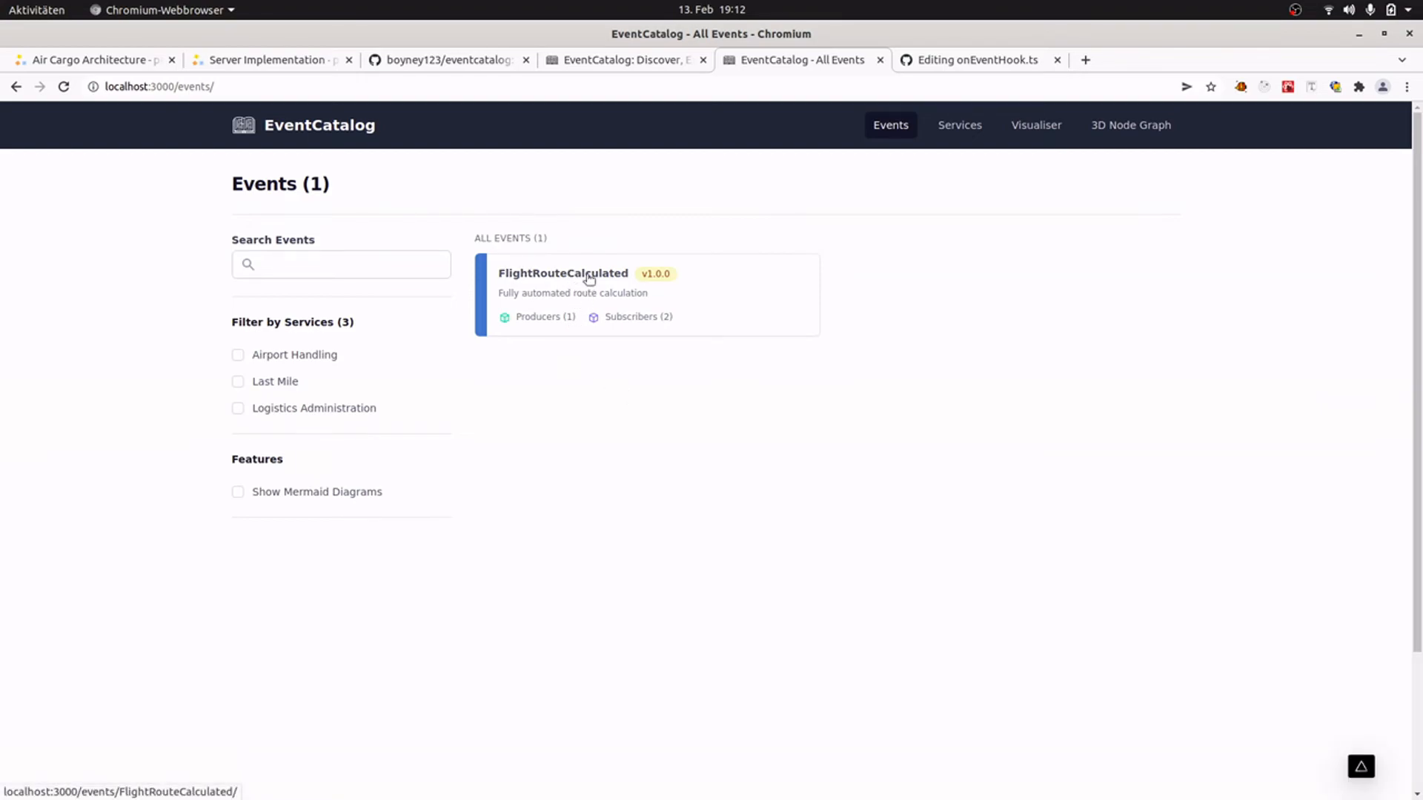
{"action": "left_click", "coordinate": [563, 272]}
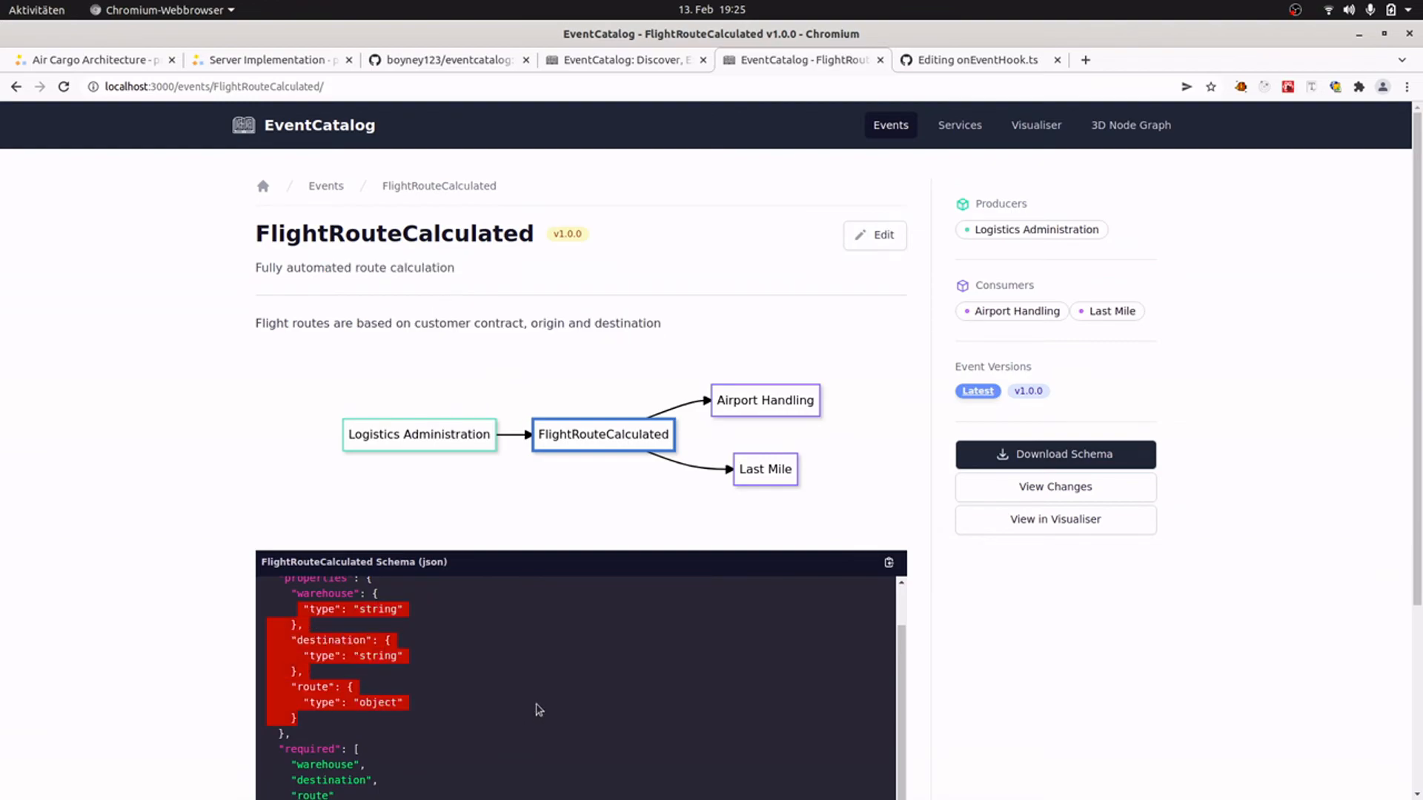
{"action": "mouse_move", "coordinate": [544, 704]}
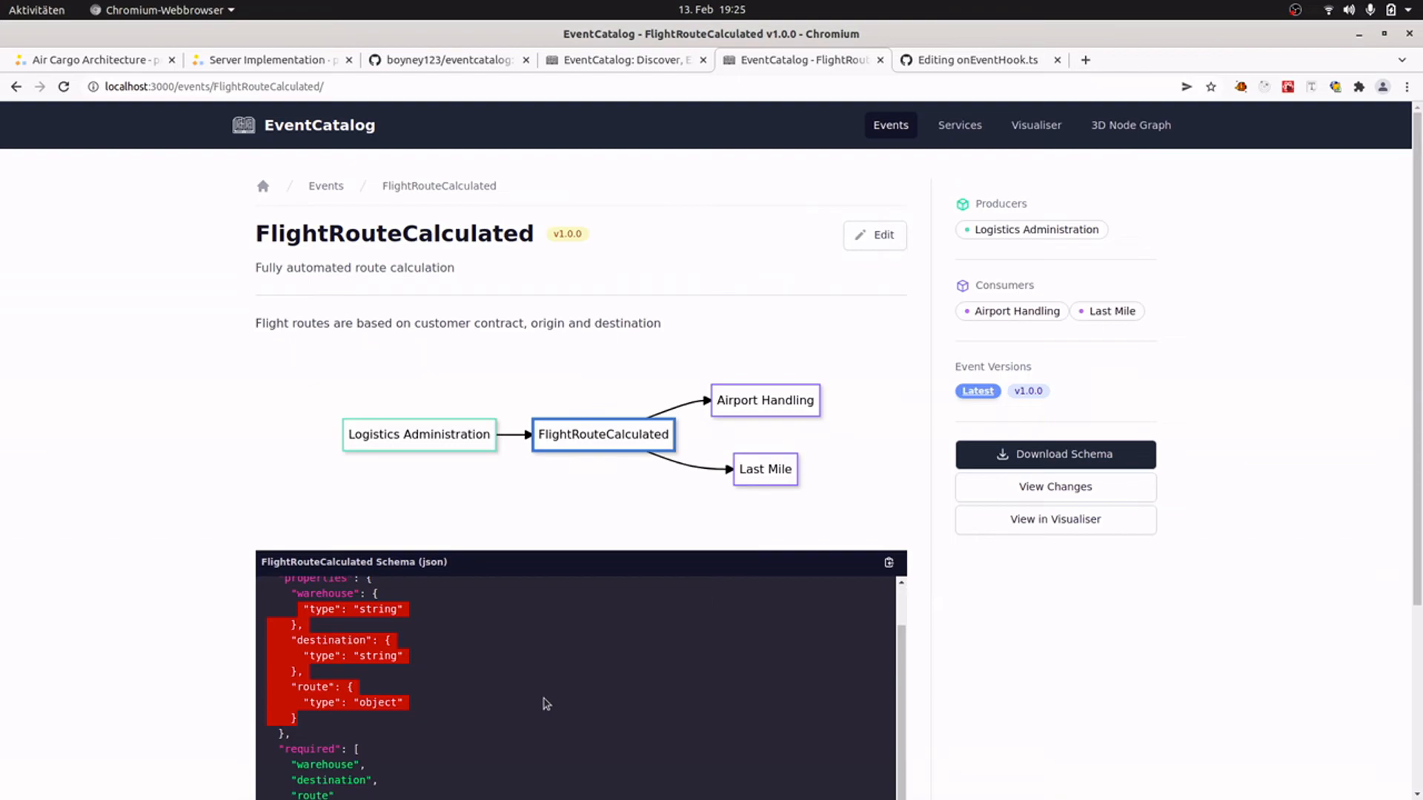
{"action": "mouse_move", "coordinate": [495, 491]}
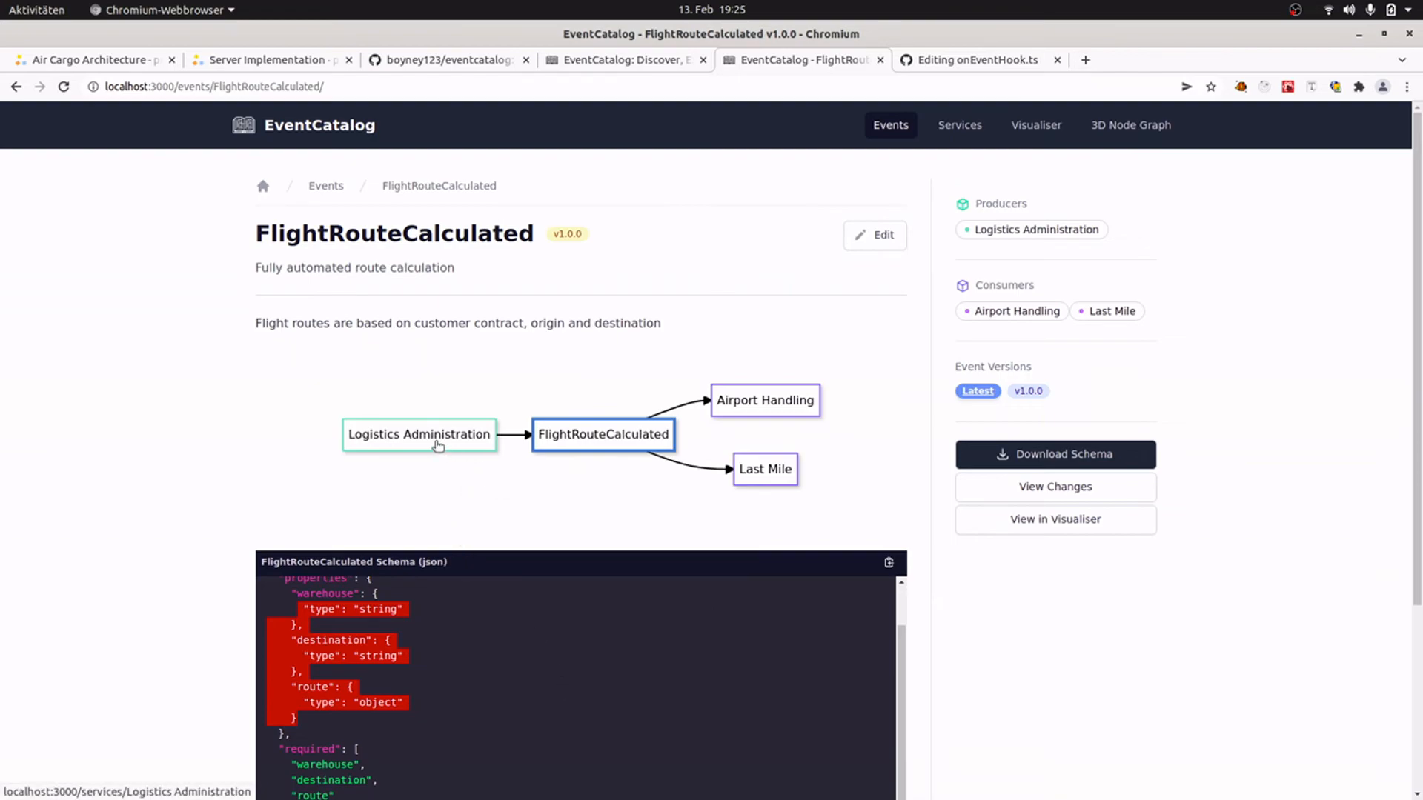
{"action": "mouse_move", "coordinate": [572, 441]}
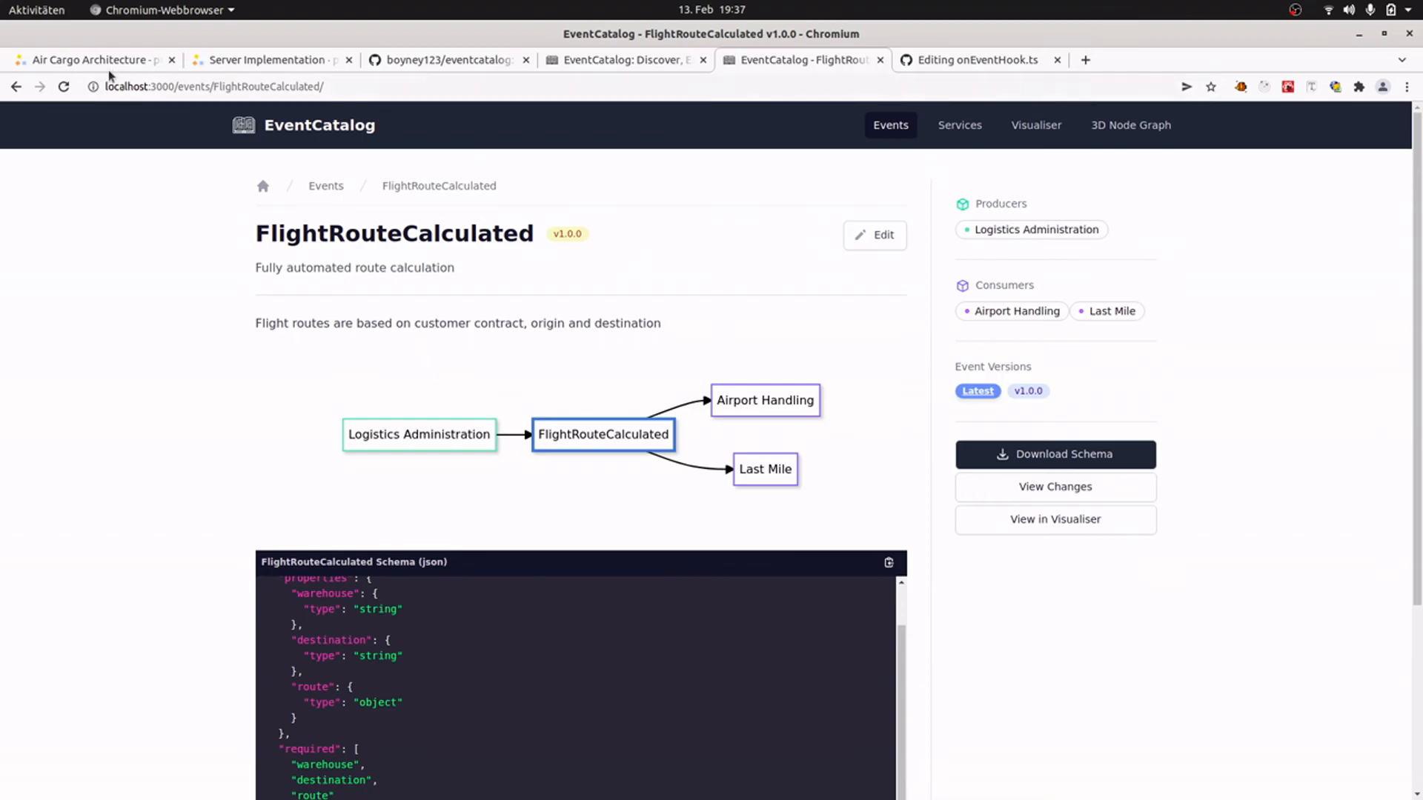
Show the Flight Route Calculated sticky's metadata with version 1.0.0 and schema on the board.
{"action": "left_click", "coordinate": [90, 59]}
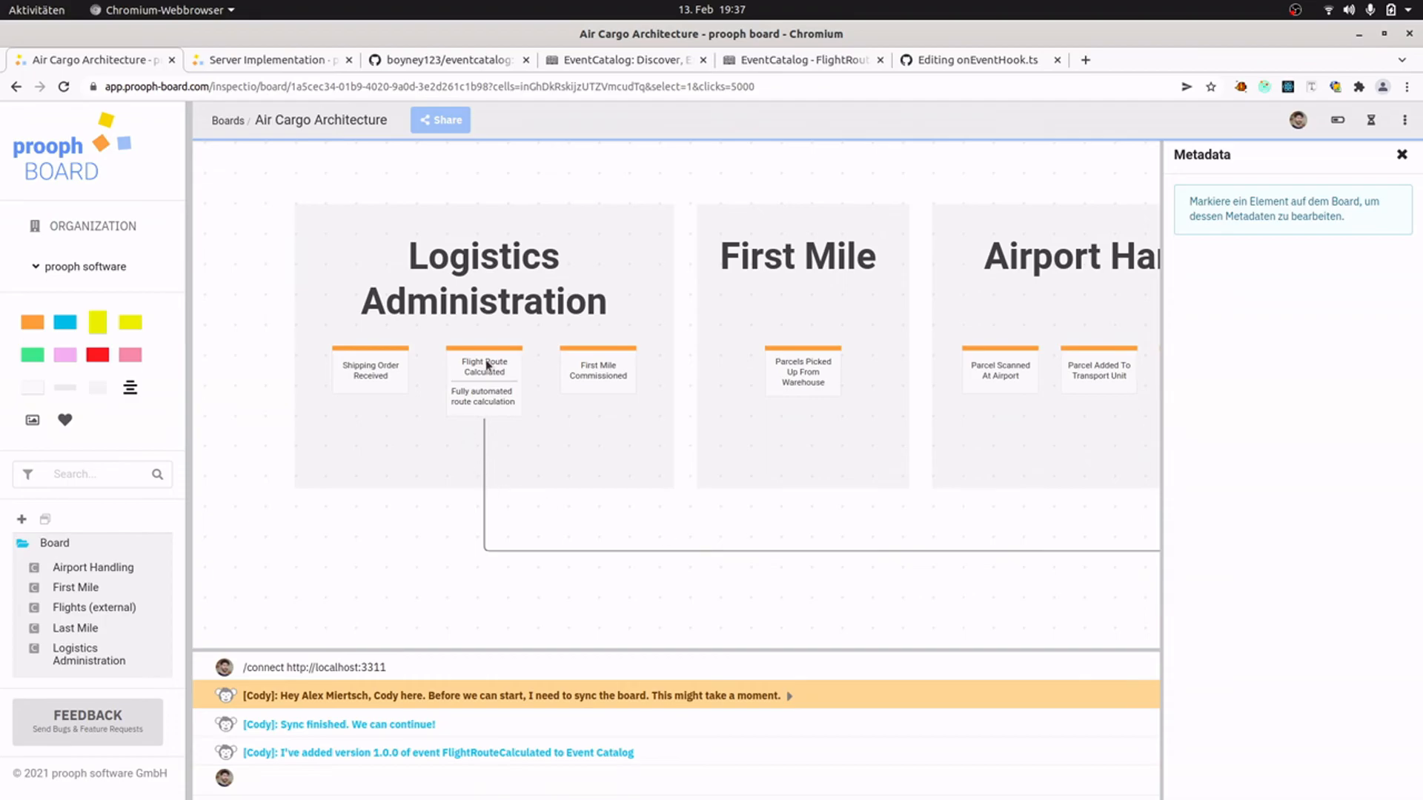
{"action": "left_click", "coordinate": [483, 367]}
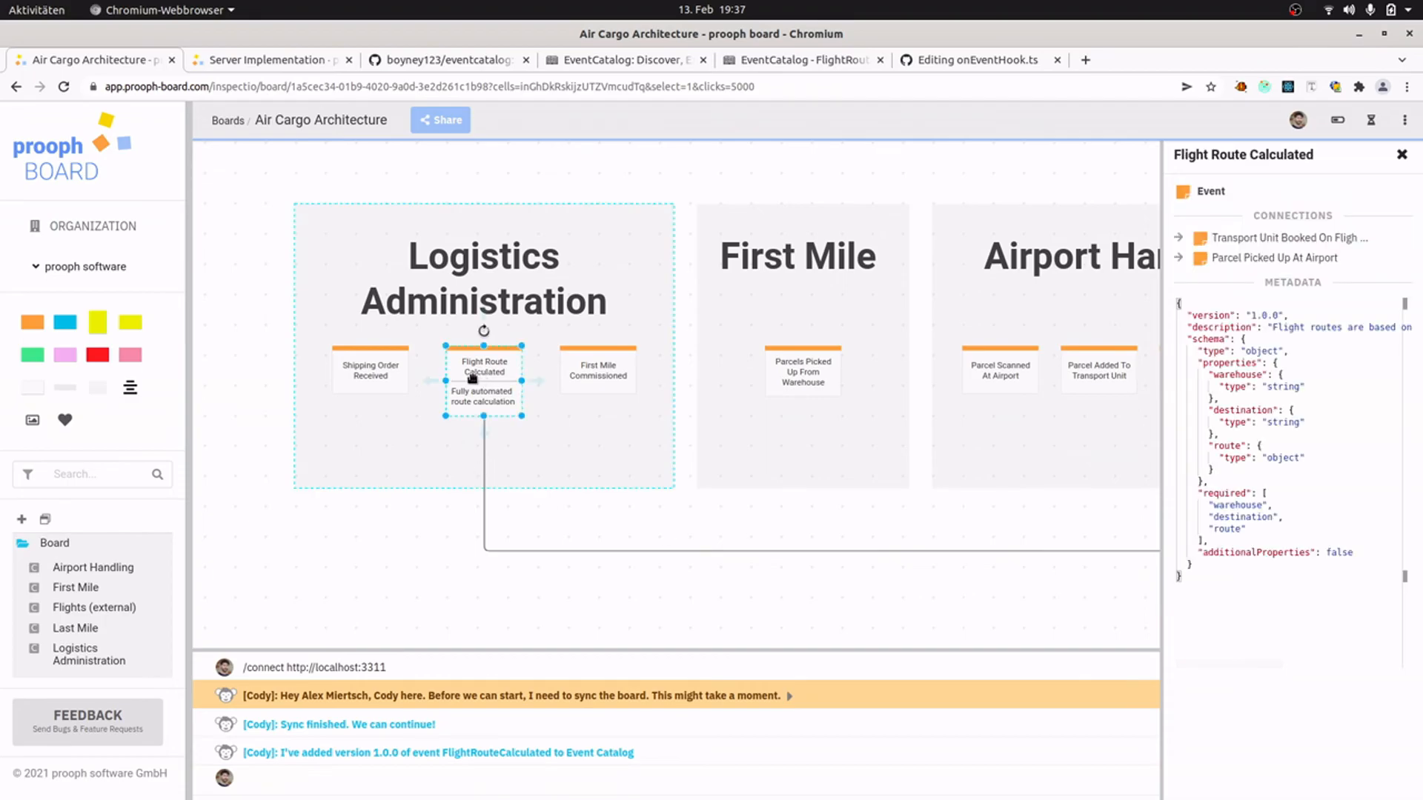